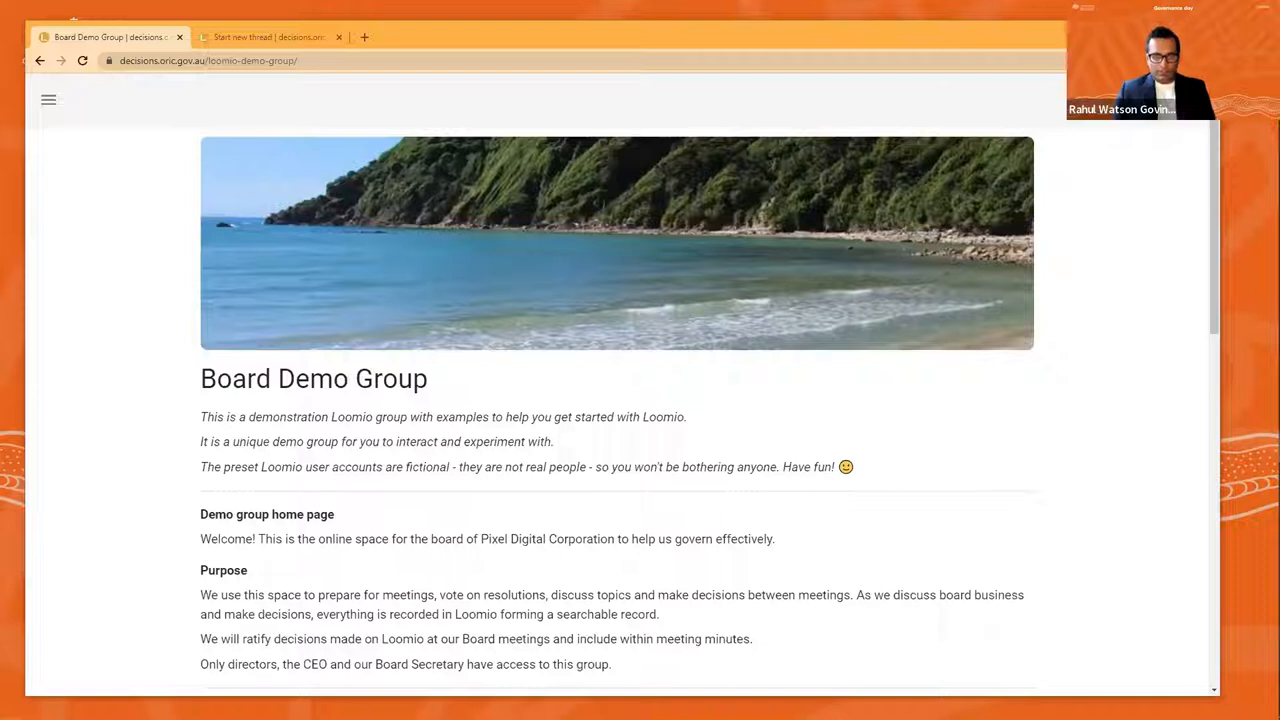
mouse_move(156, 312)
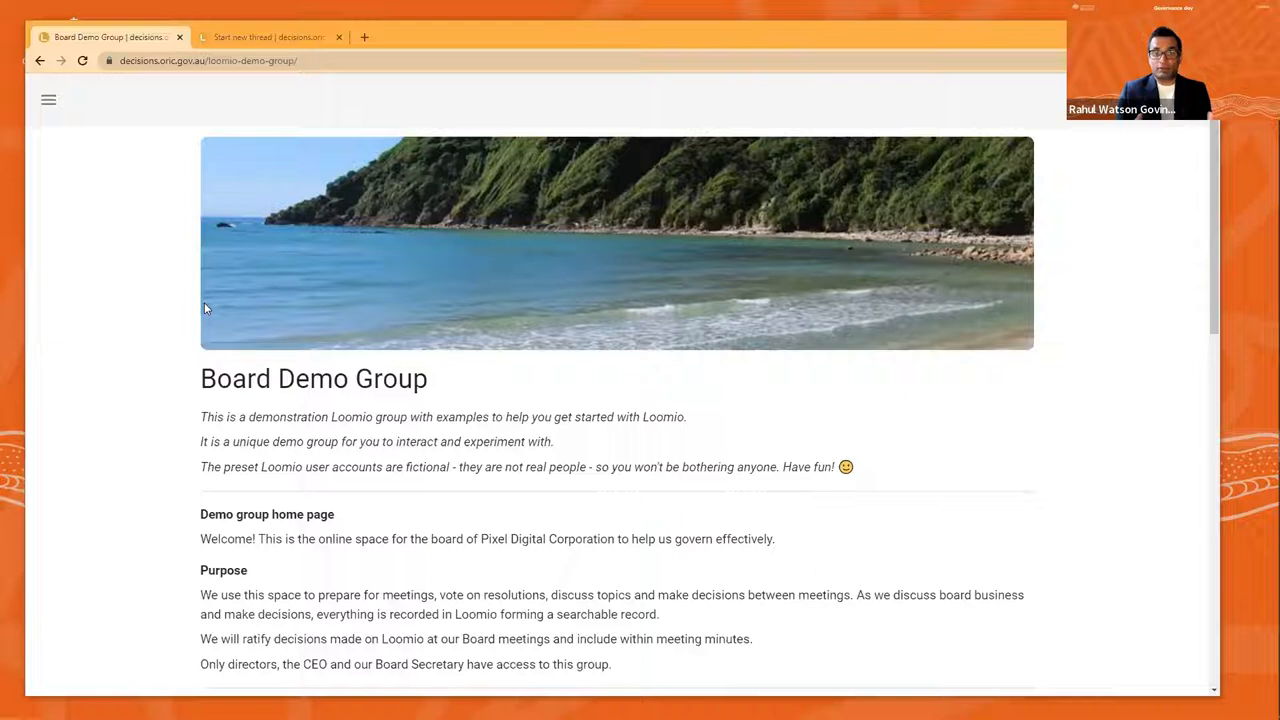
mouse_move(157, 337)
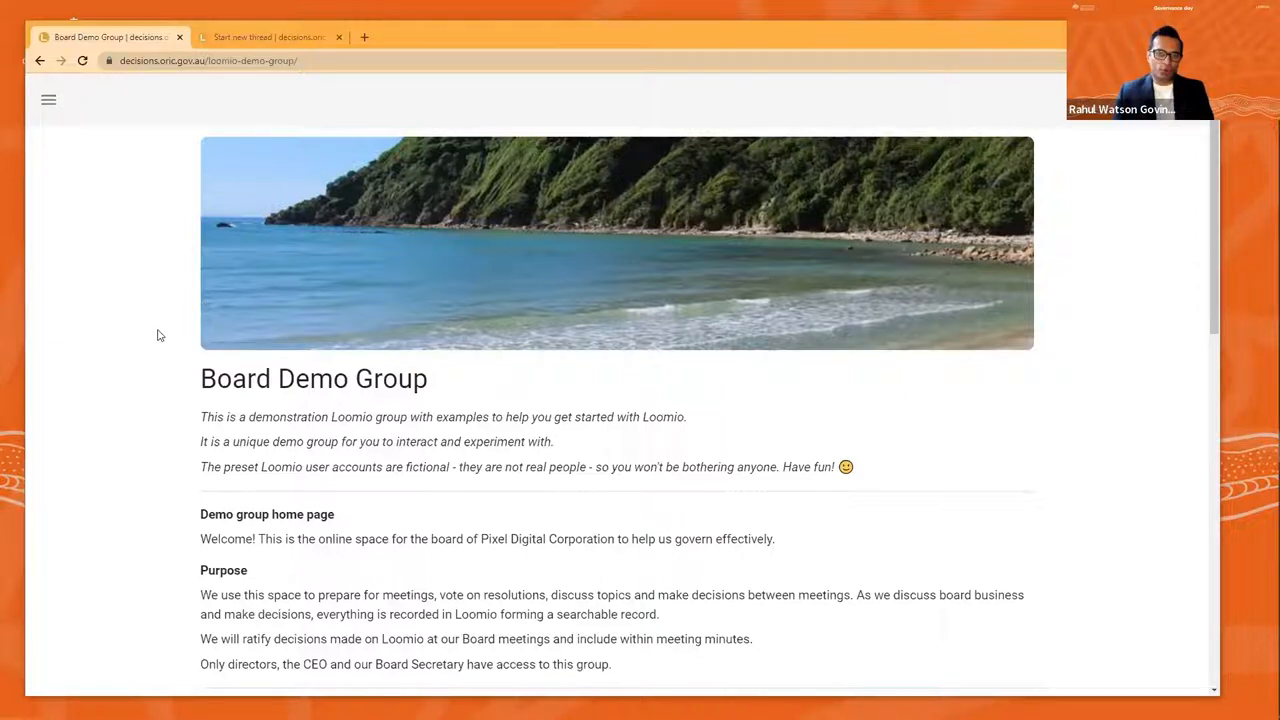
Finish reading down the example meeting thread and return to the group's thread list
scroll("down", 3)
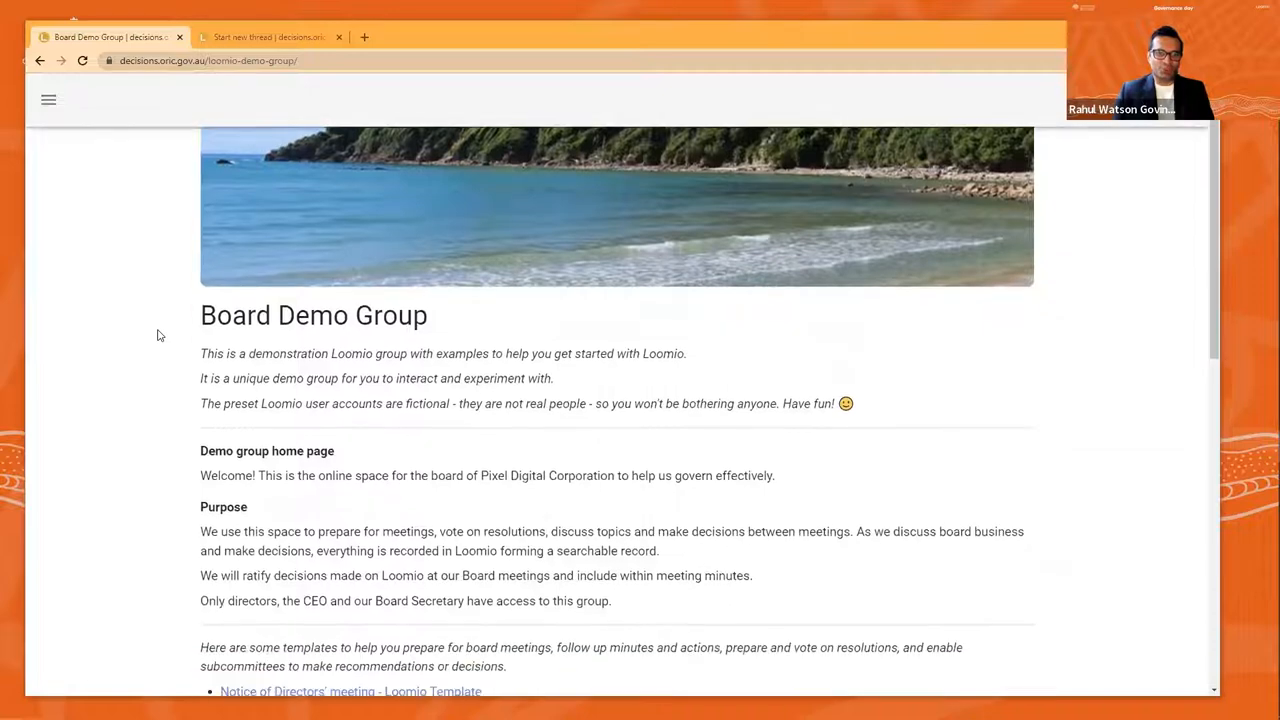
scroll("down", 3)
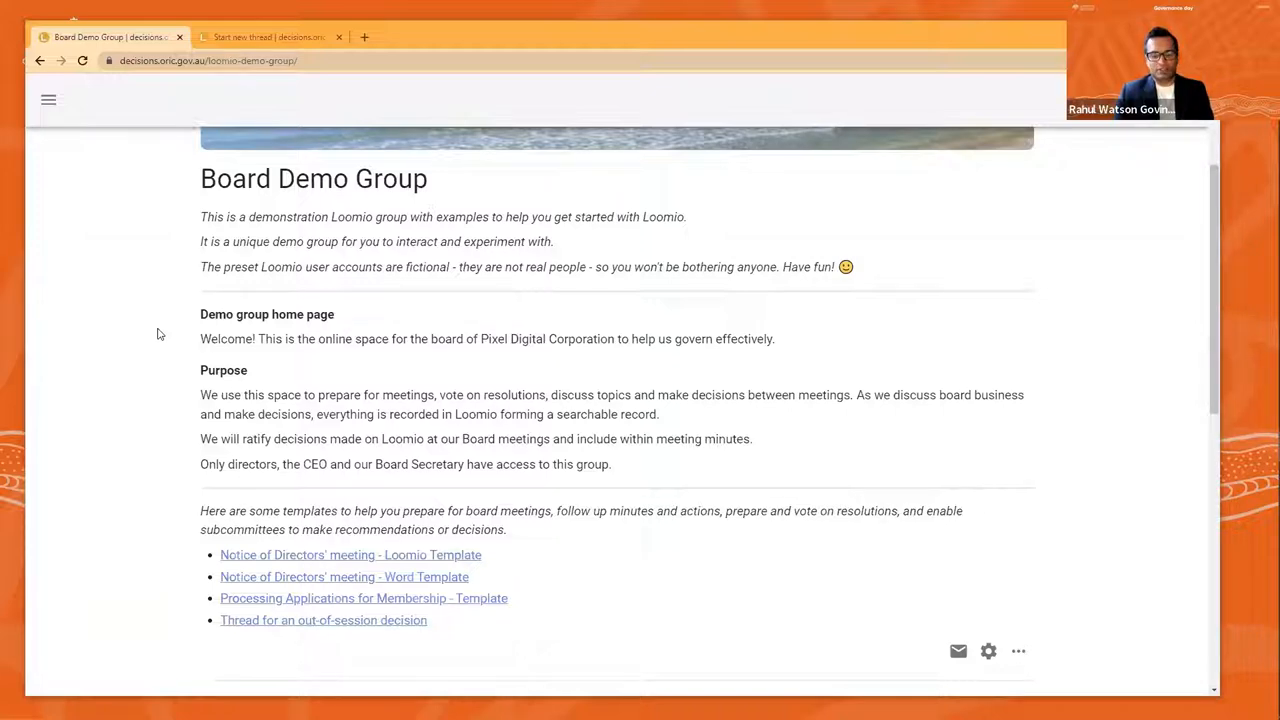
scroll("down", 3)
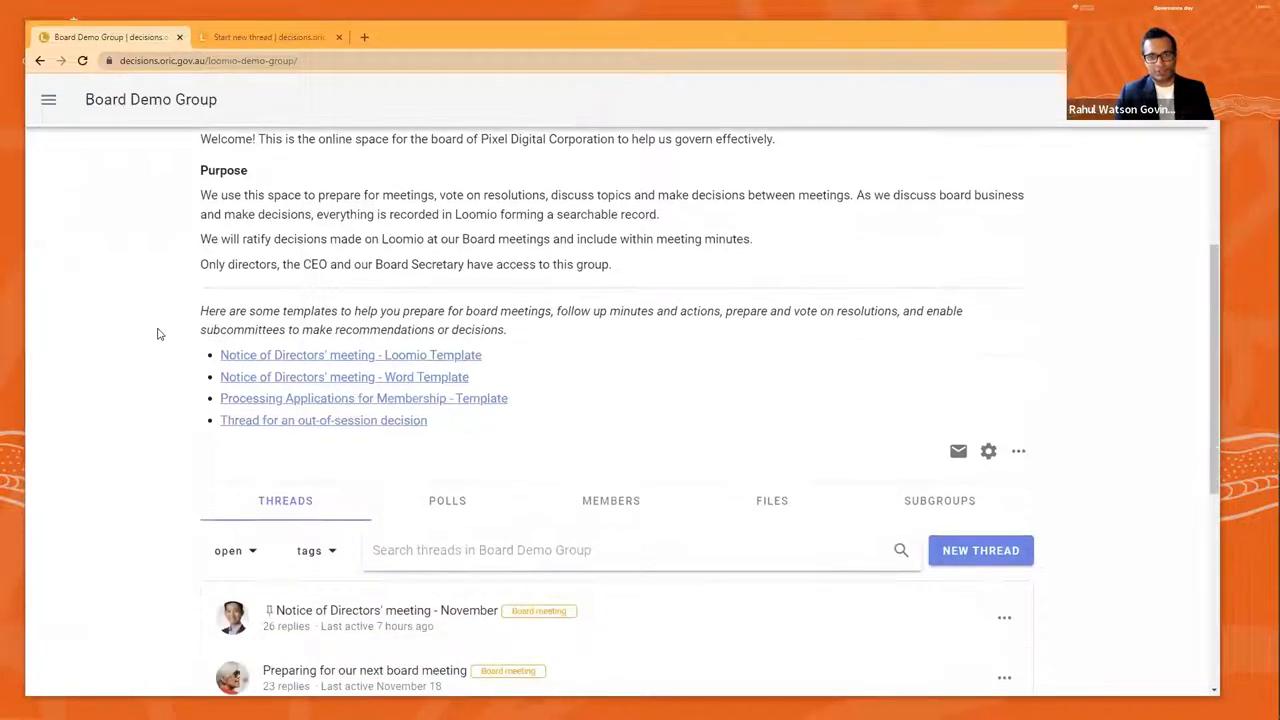
scroll("down", 3)
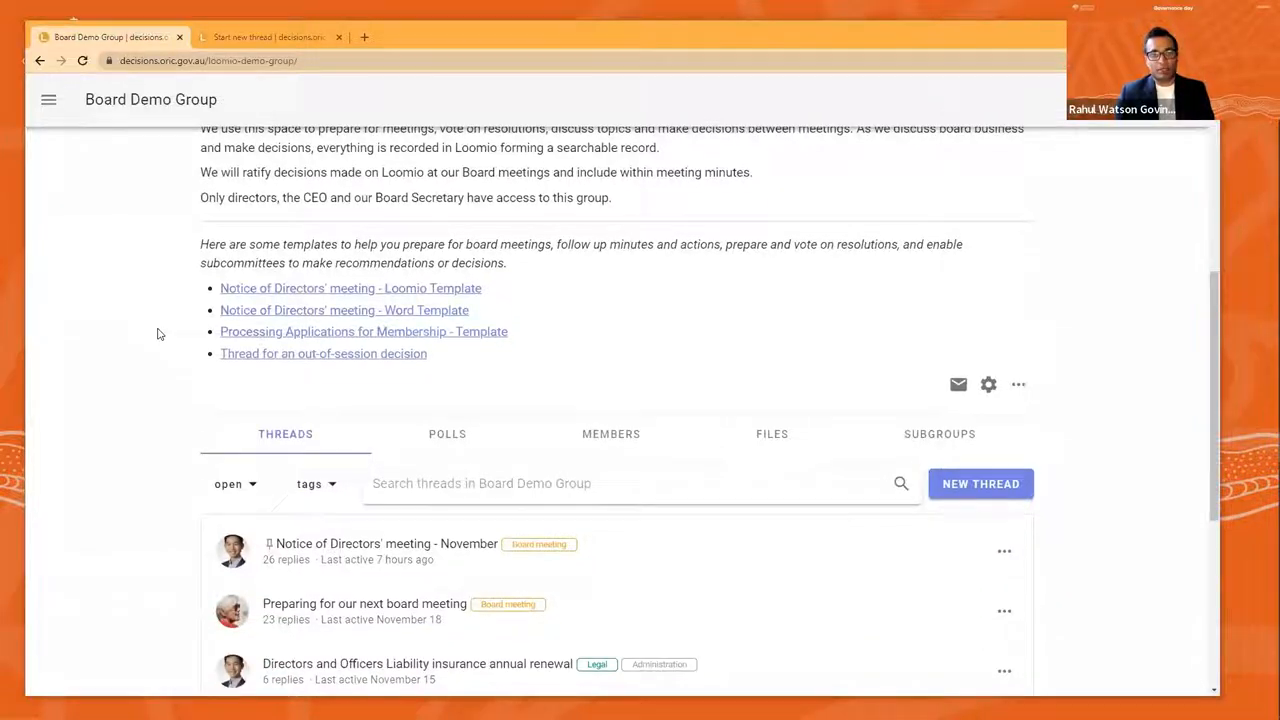
scroll("down", 3)
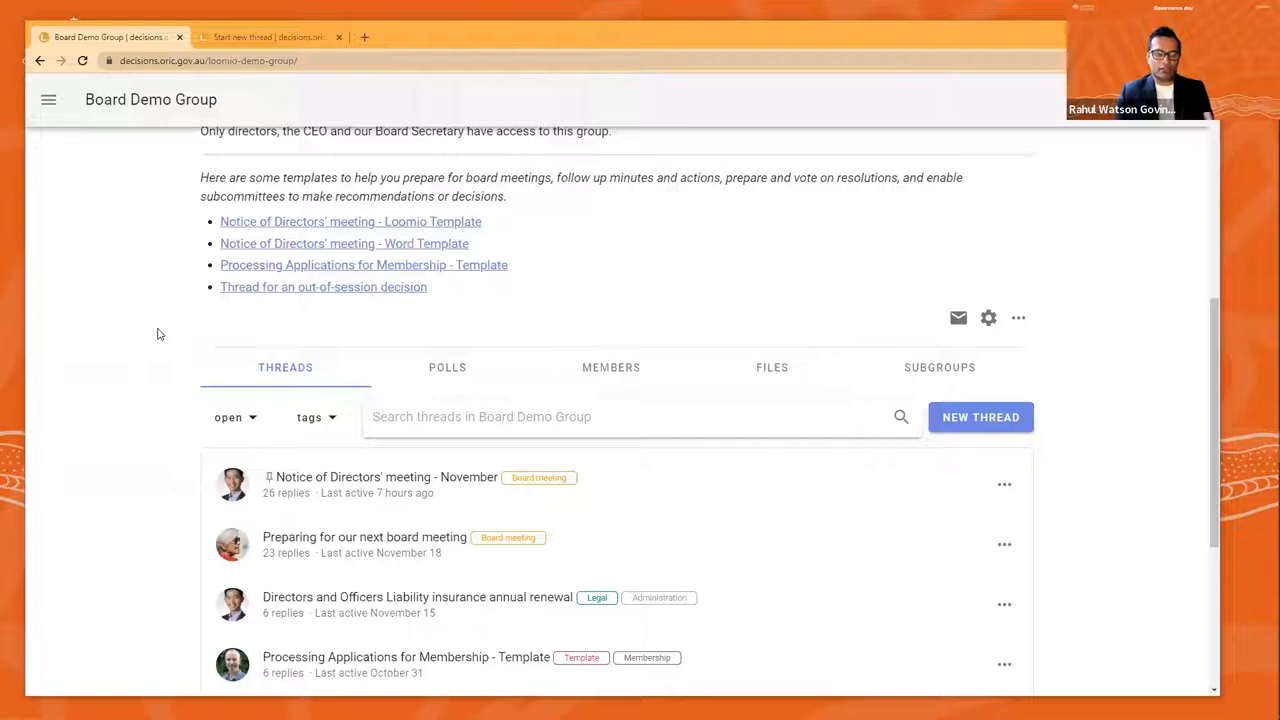
scroll("down", 3)
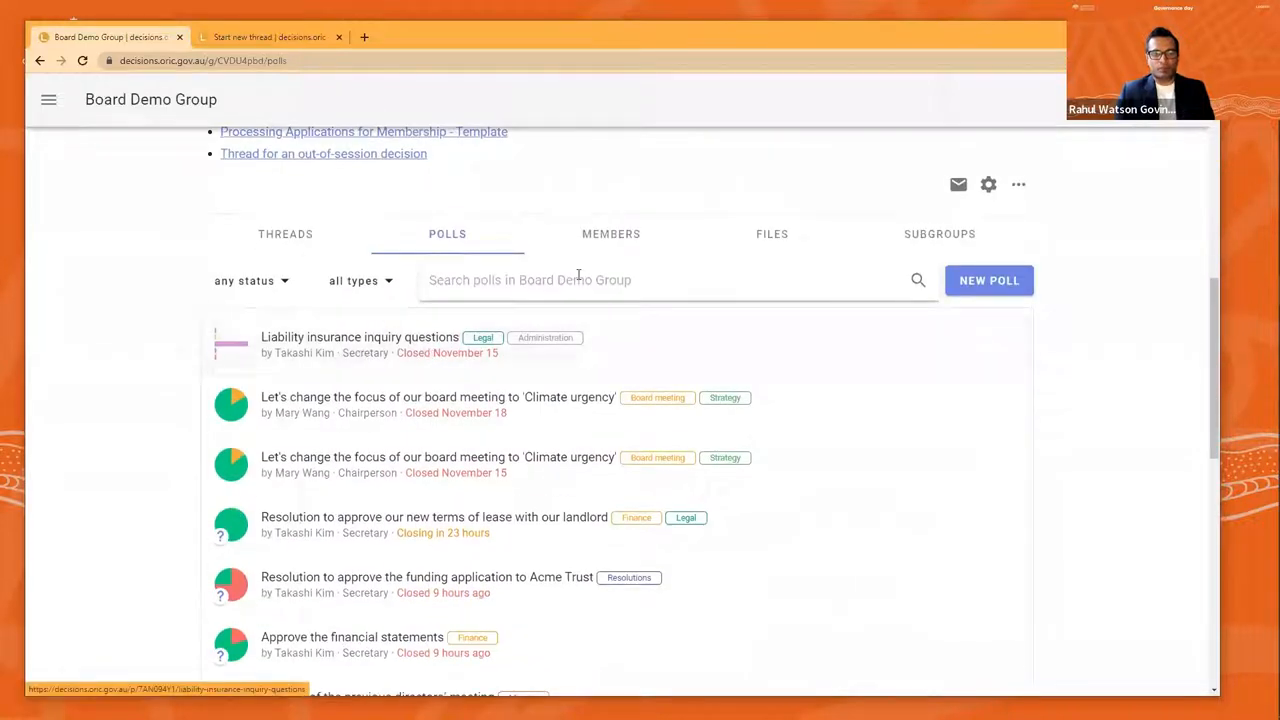
left_click(285, 233)
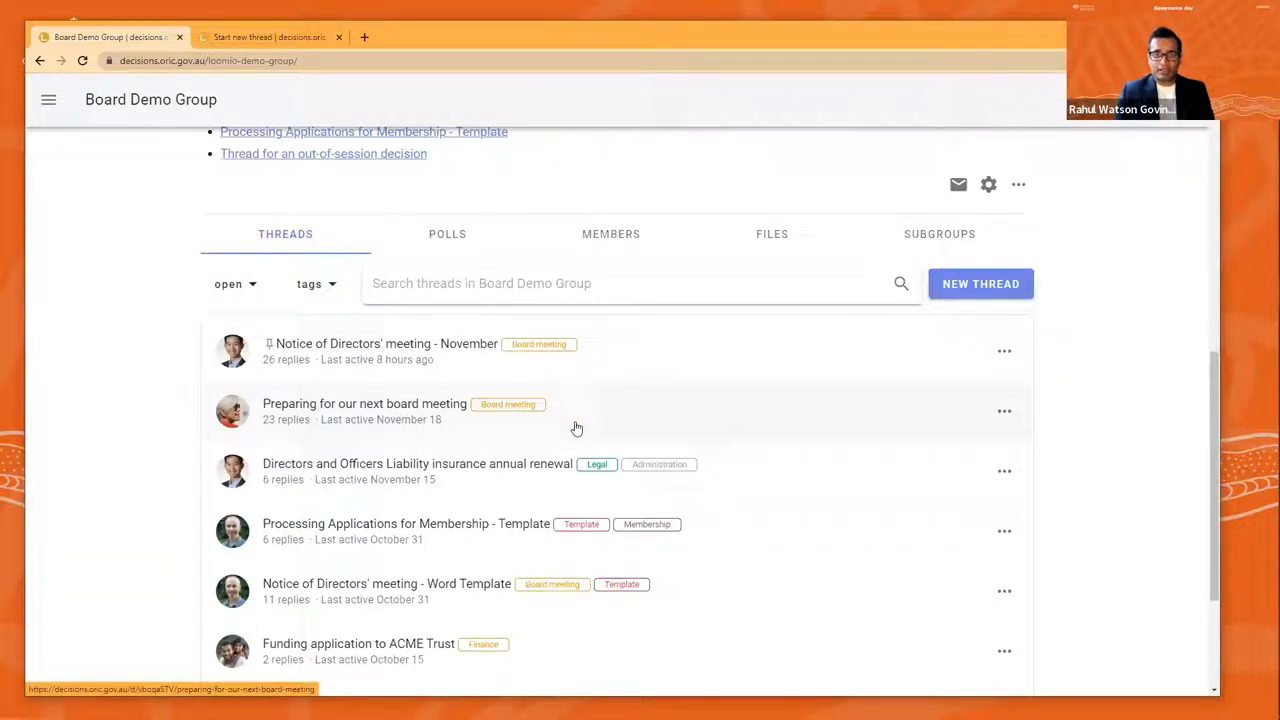
mouse_move(632, 430)
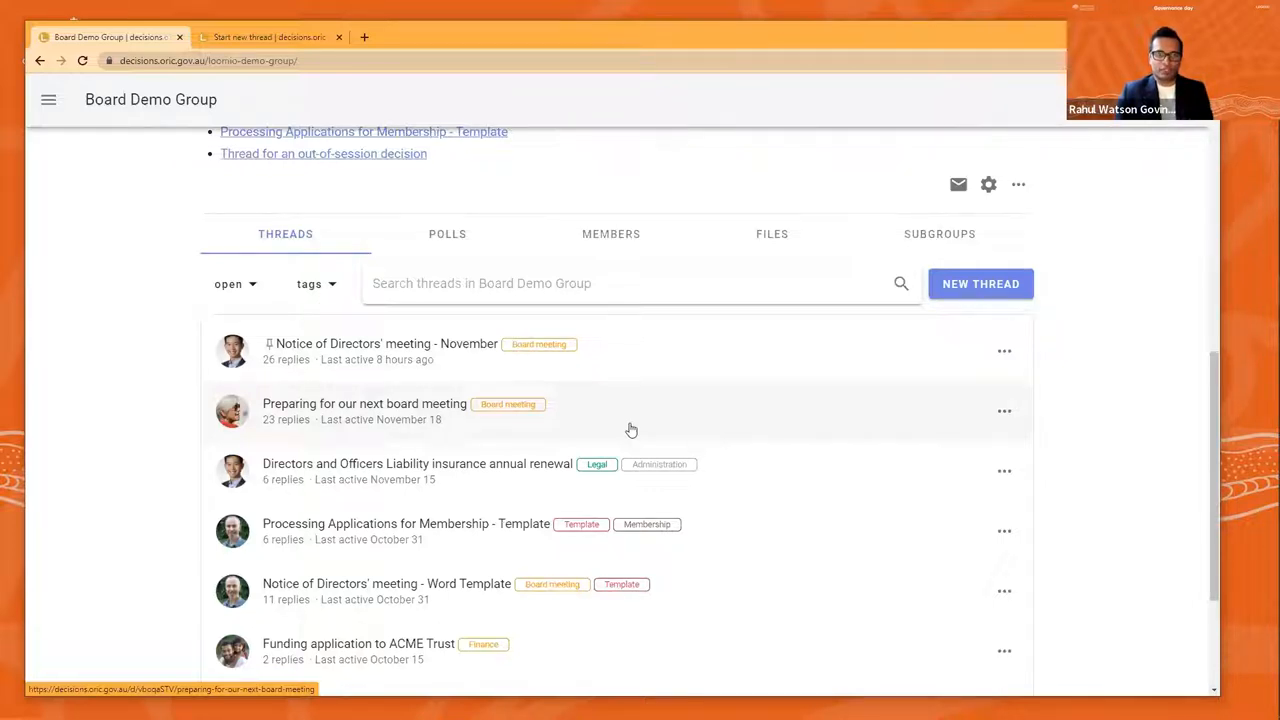
mouse_move(383, 378)
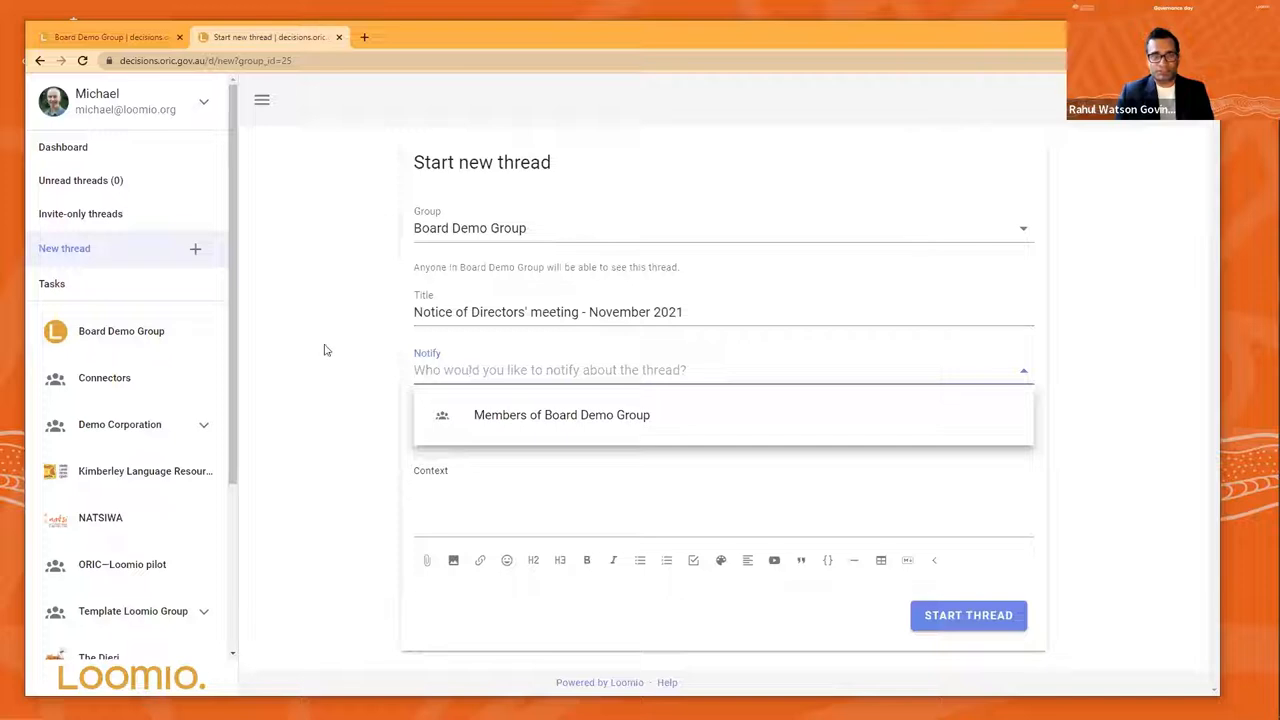
Notify all Members of Board Demo Group and add the Resolutions tag to the new thread
left_click(561, 414)
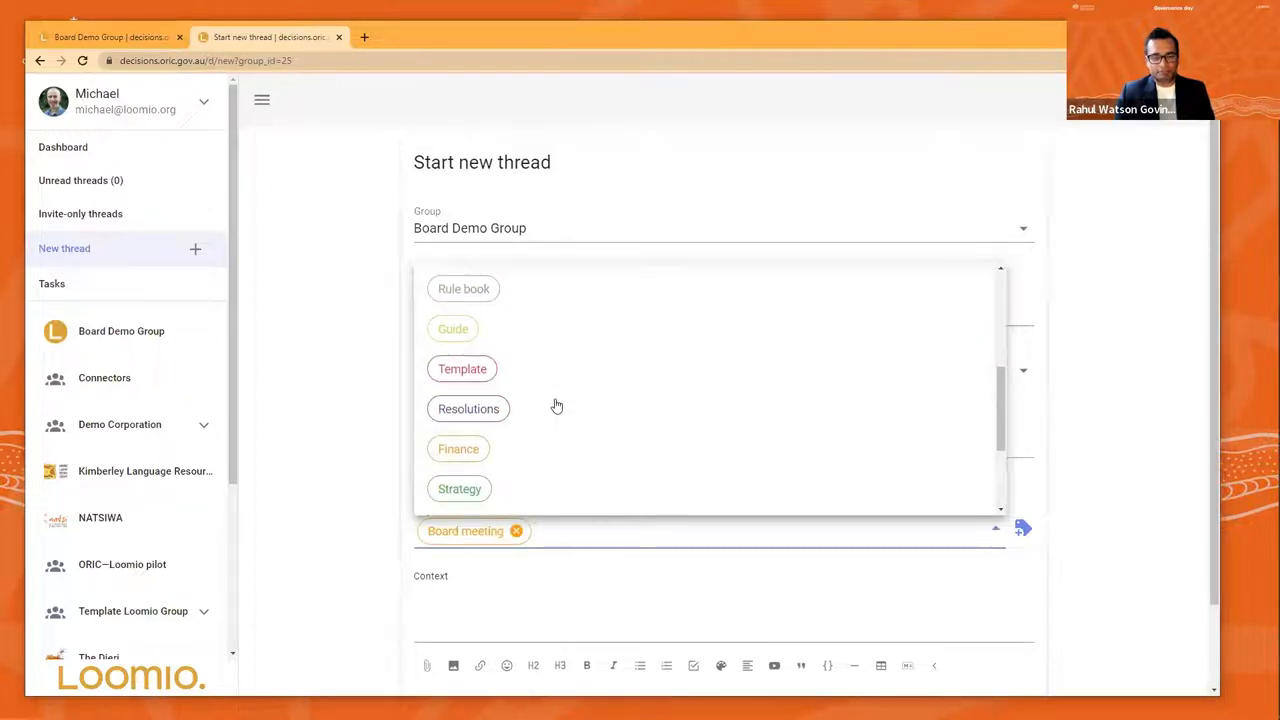
left_click(468, 408)
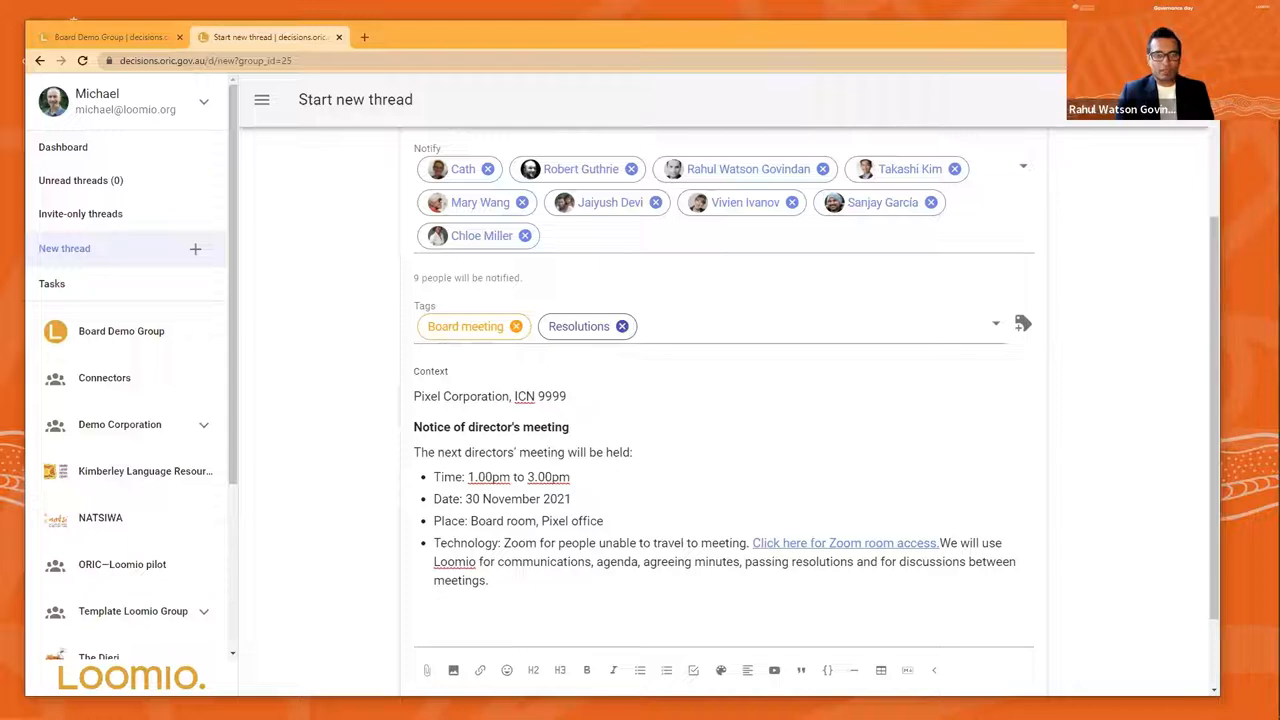
Attach the Notice-of-directors-meeting .docx file at the end of the thread context
left_click(420, 606)
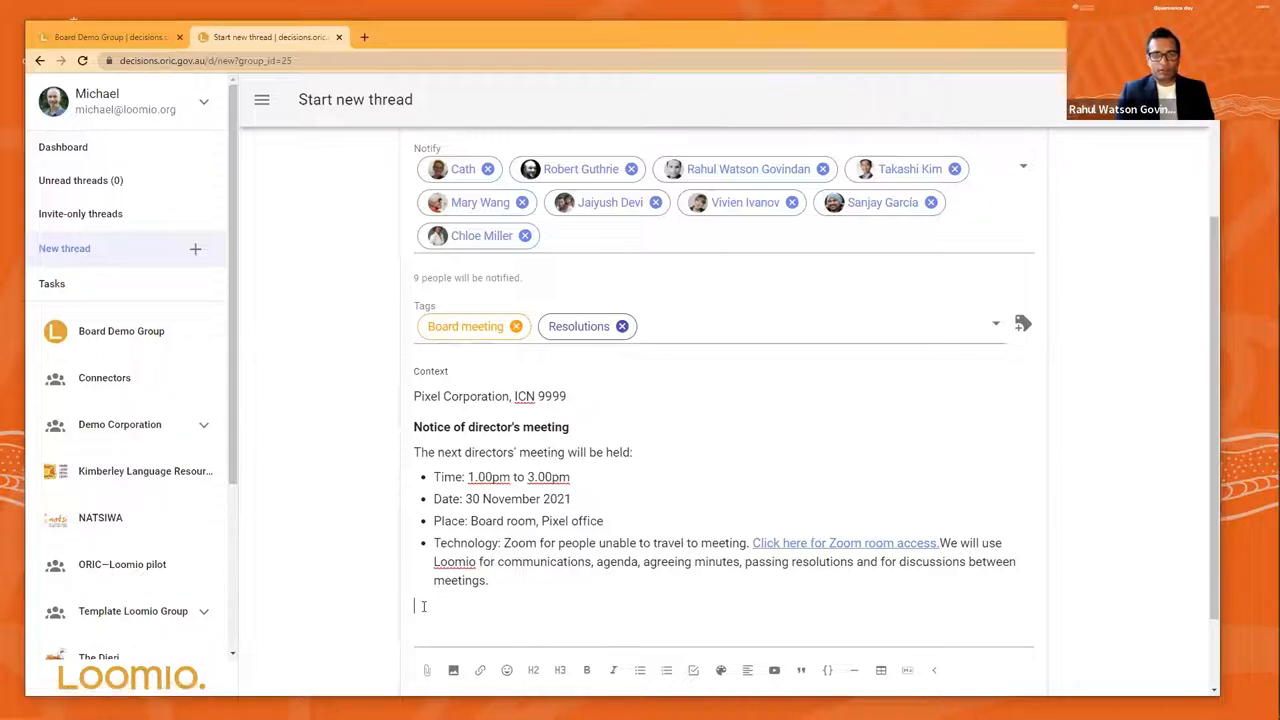
scroll("down", 3)
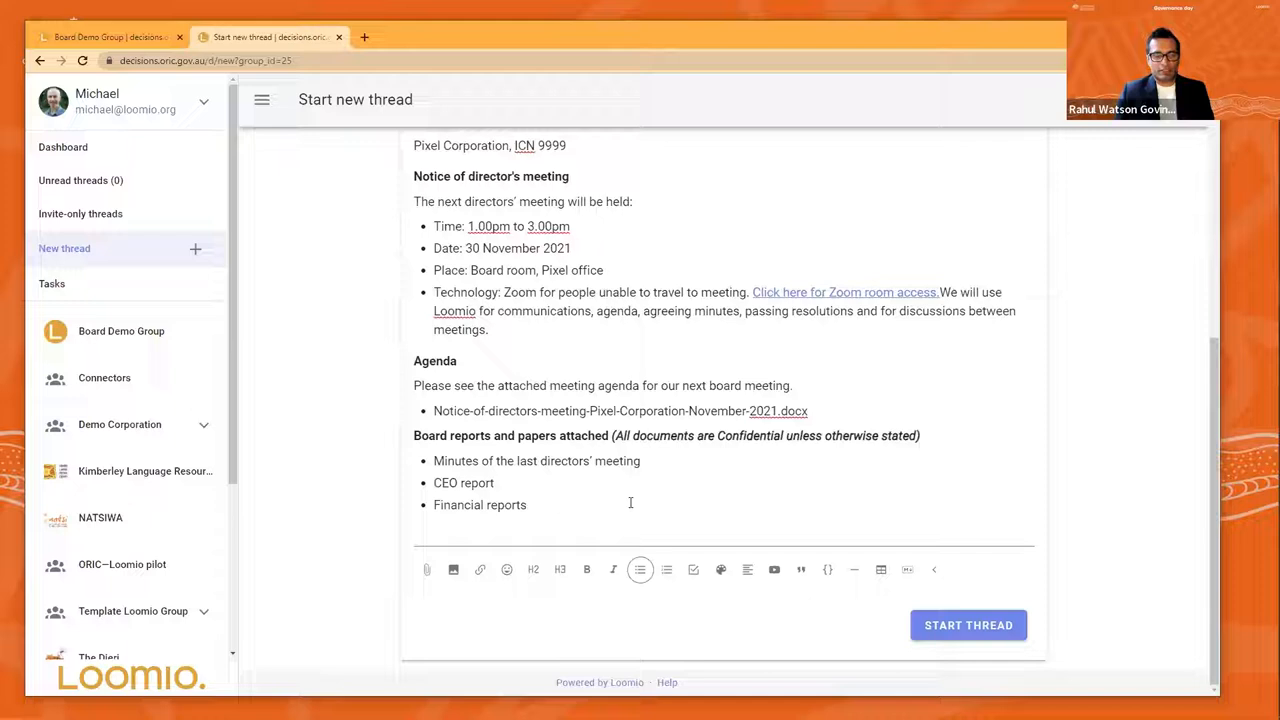
mouse_move(427, 570)
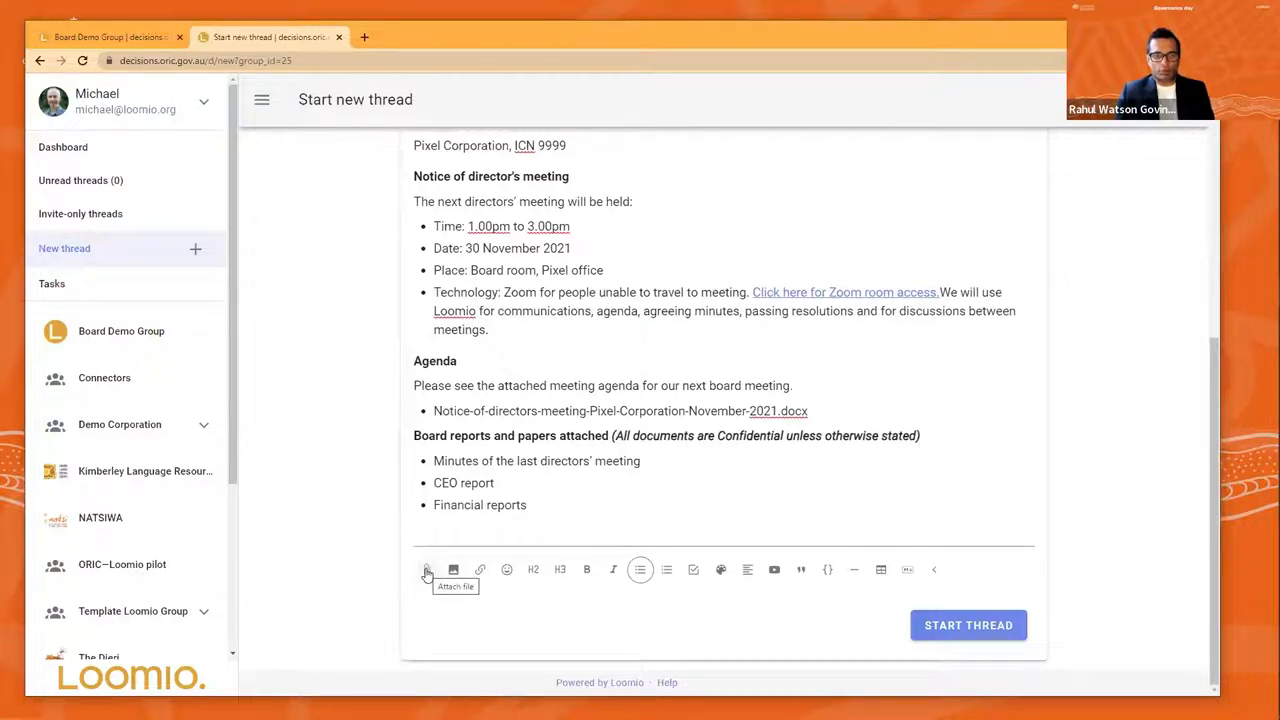
left_click(426, 569)
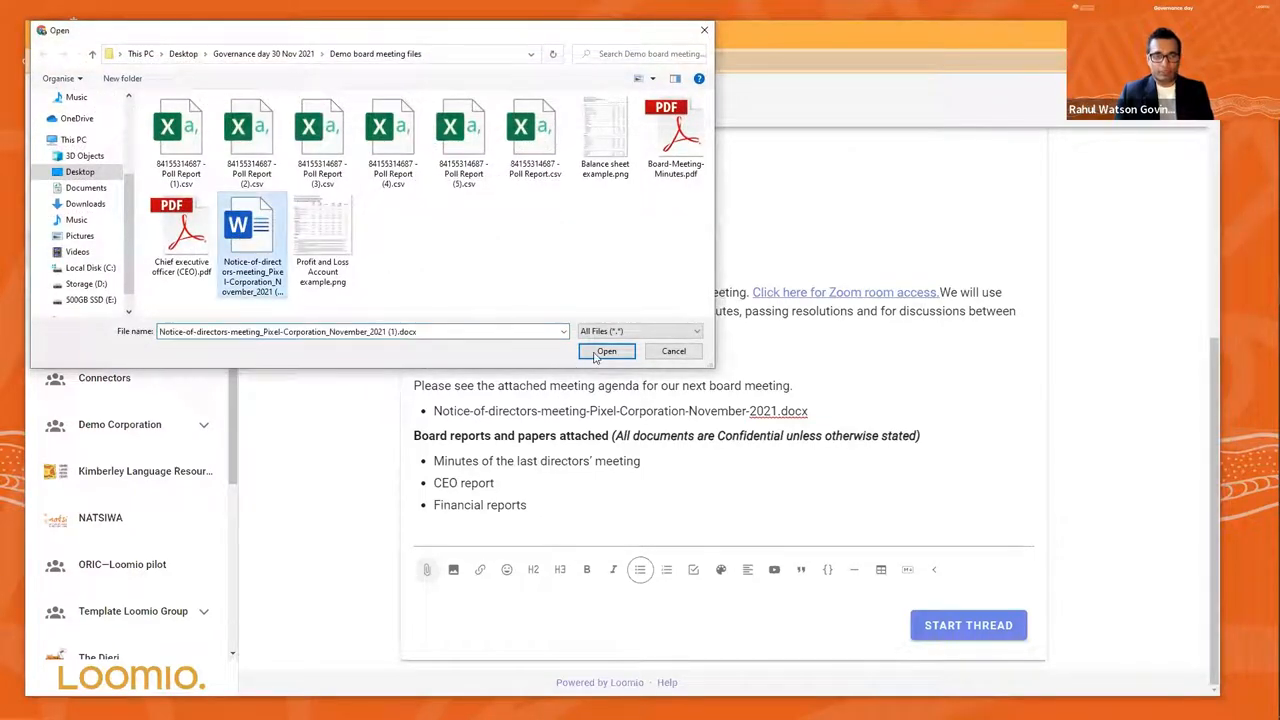
left_click(606, 351)
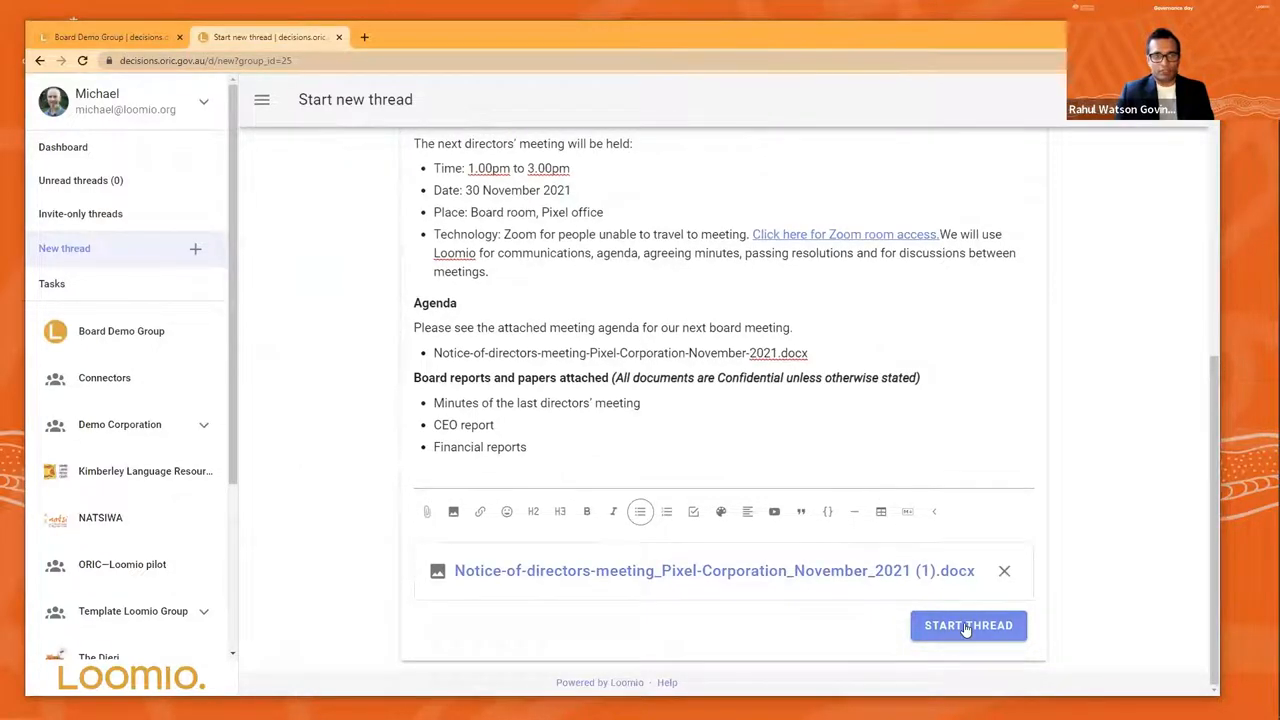
Publish the November 2021 directors' meeting thread with Start Thread
left_click(968, 625)
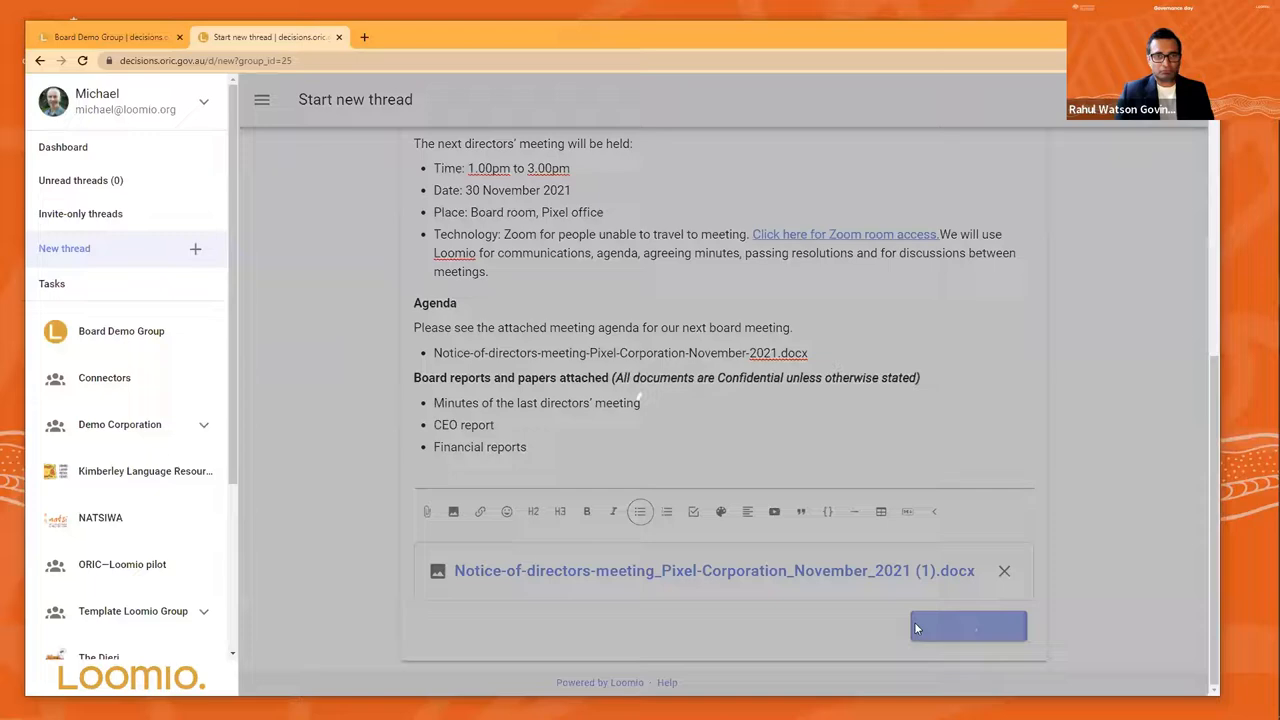
left_click(967, 626)
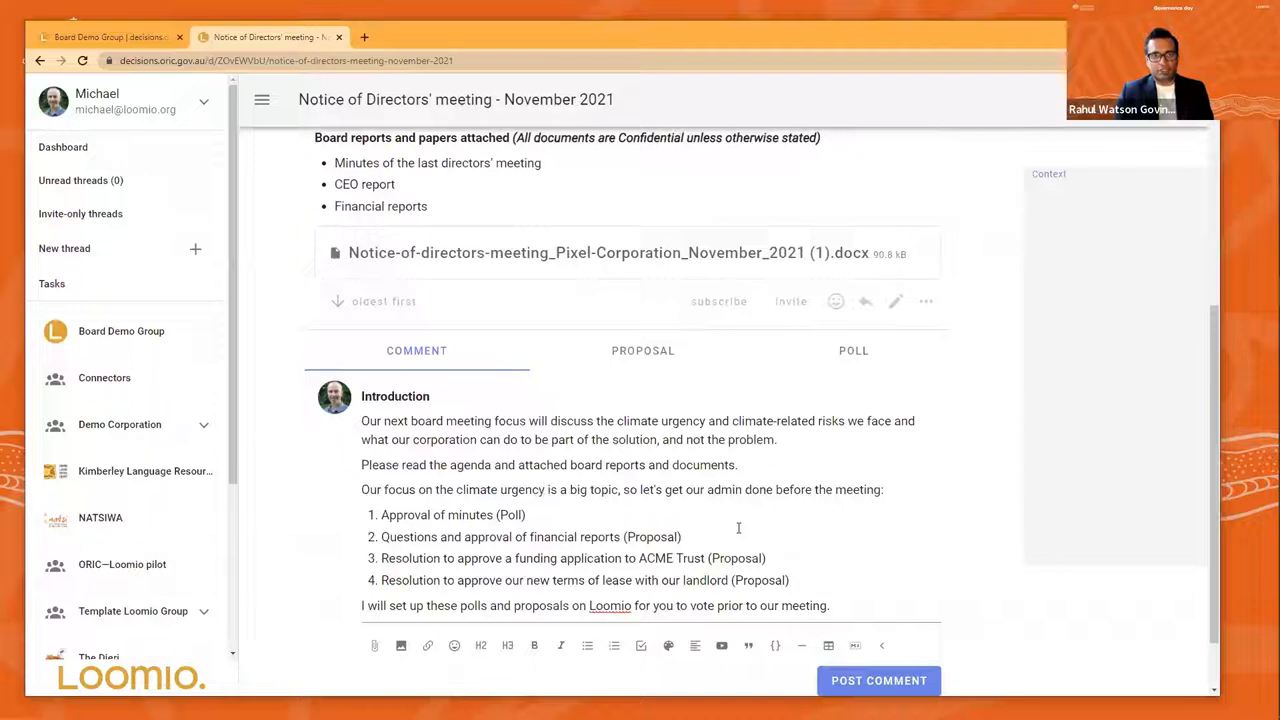
mouse_move(760, 514)
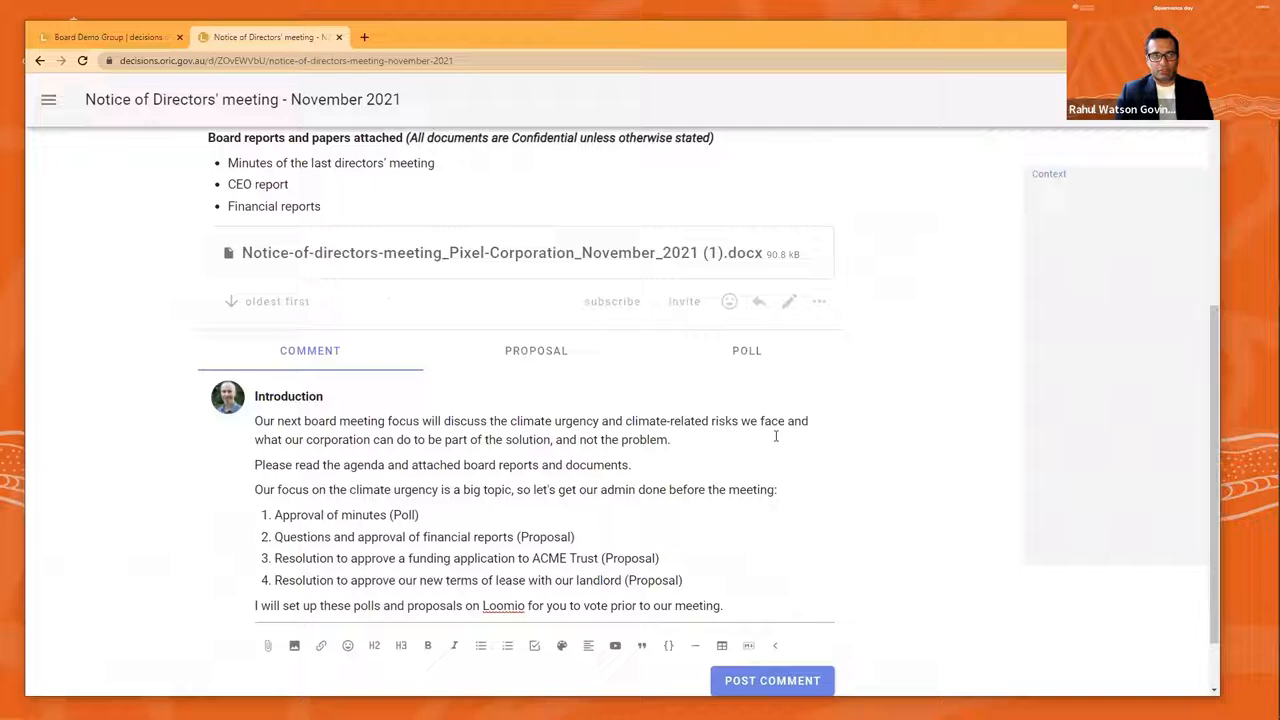
Post the Introduction comment listing the four admin items to the thread
scroll("down", 3)
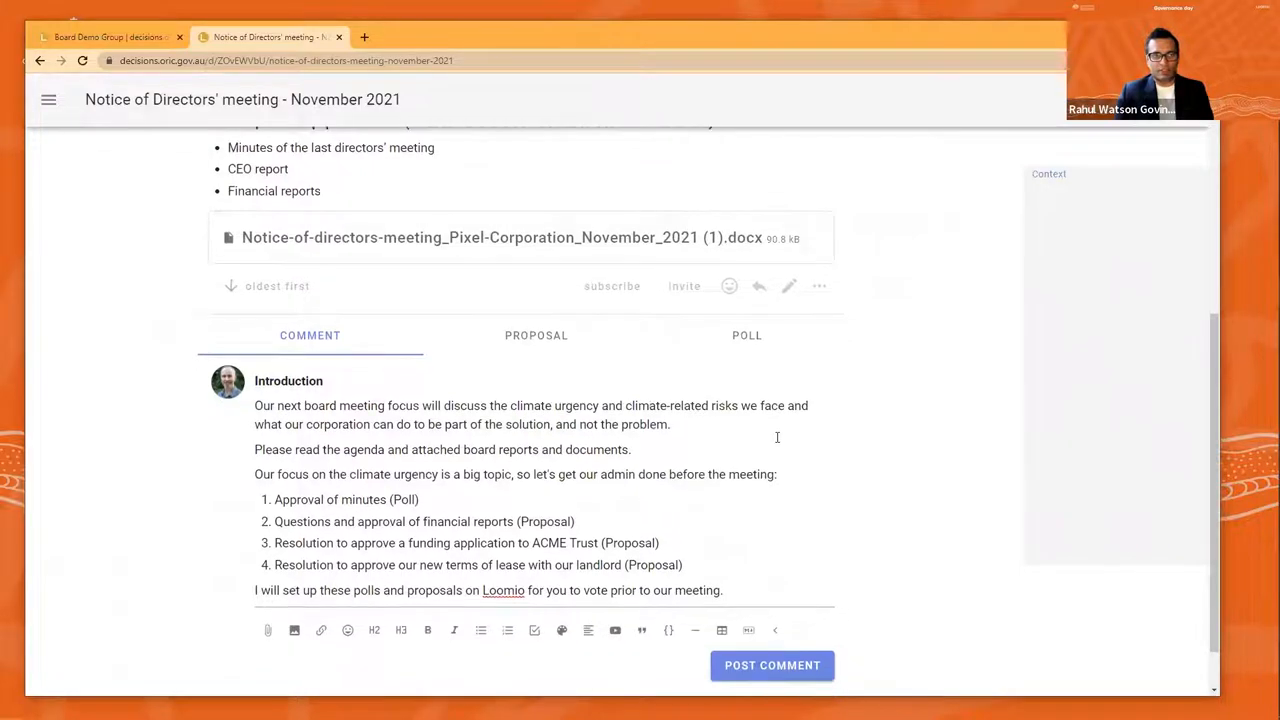
scroll("down", 3)
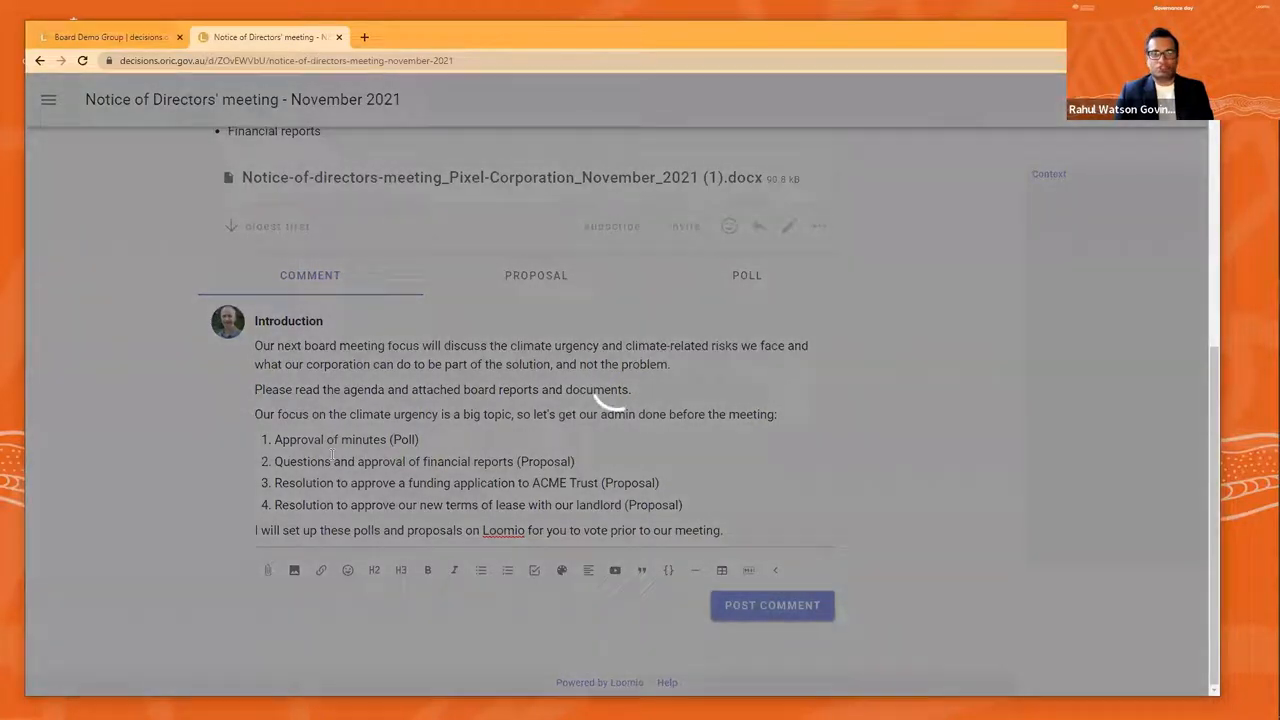
left_click(771, 604)
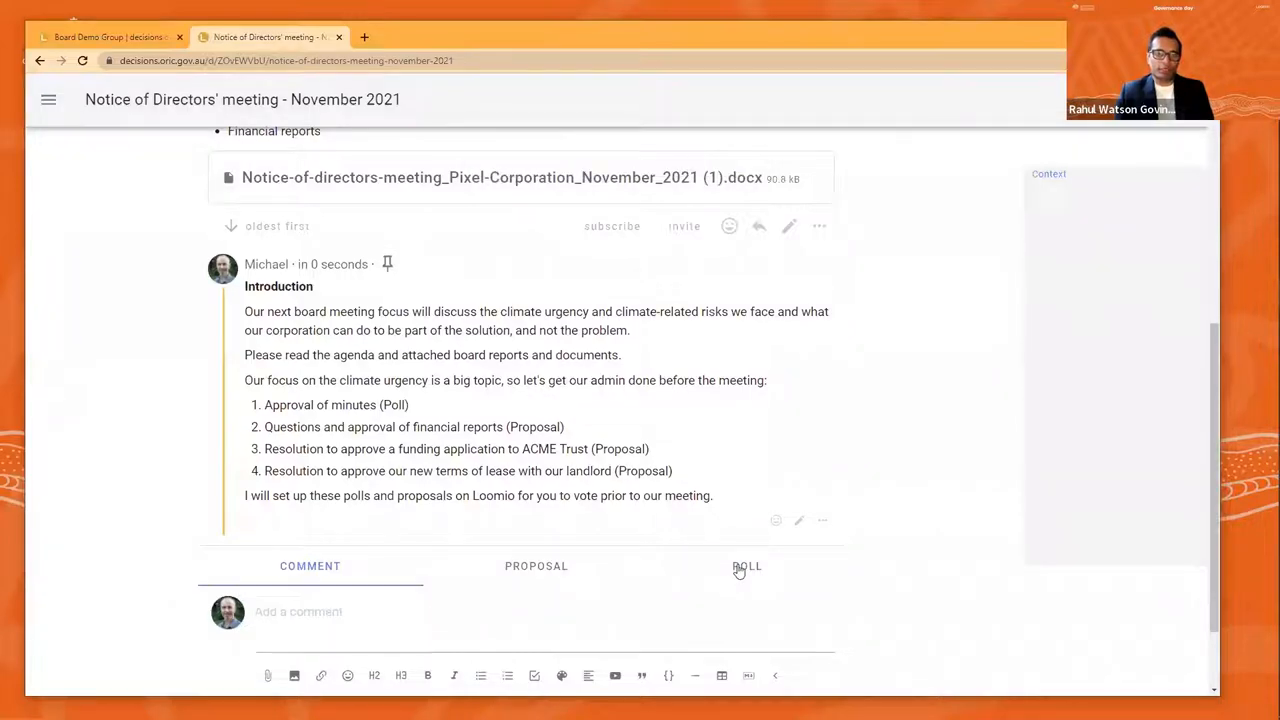
Show the poll type options that can be added beneath the thread
left_click(746, 566)
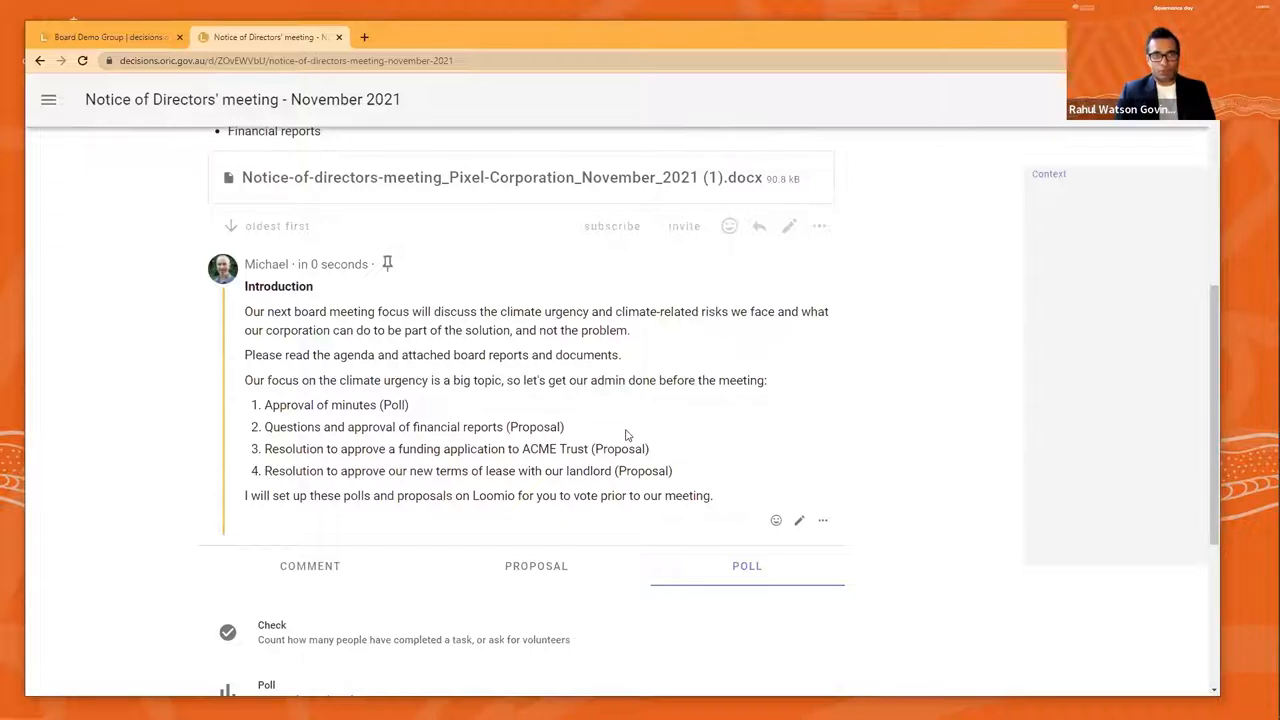
mouse_move(614, 441)
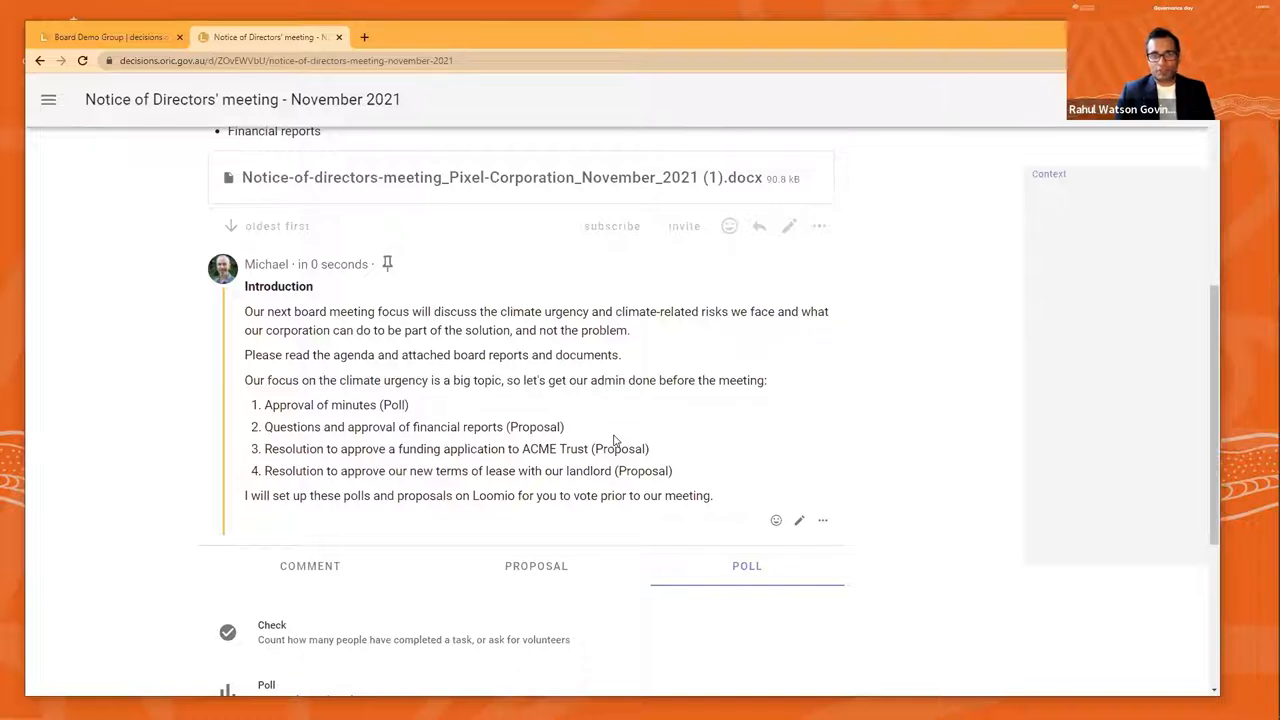
mouse_move(660, 427)
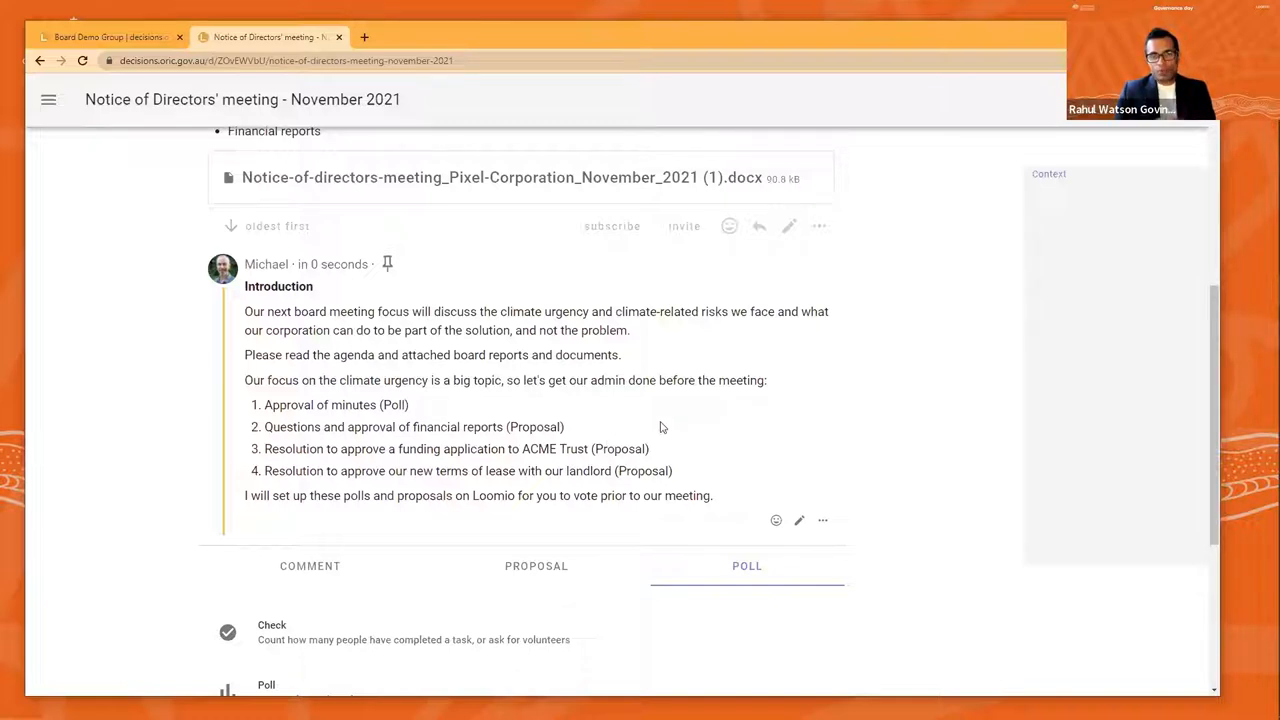
mouse_move(698, 450)
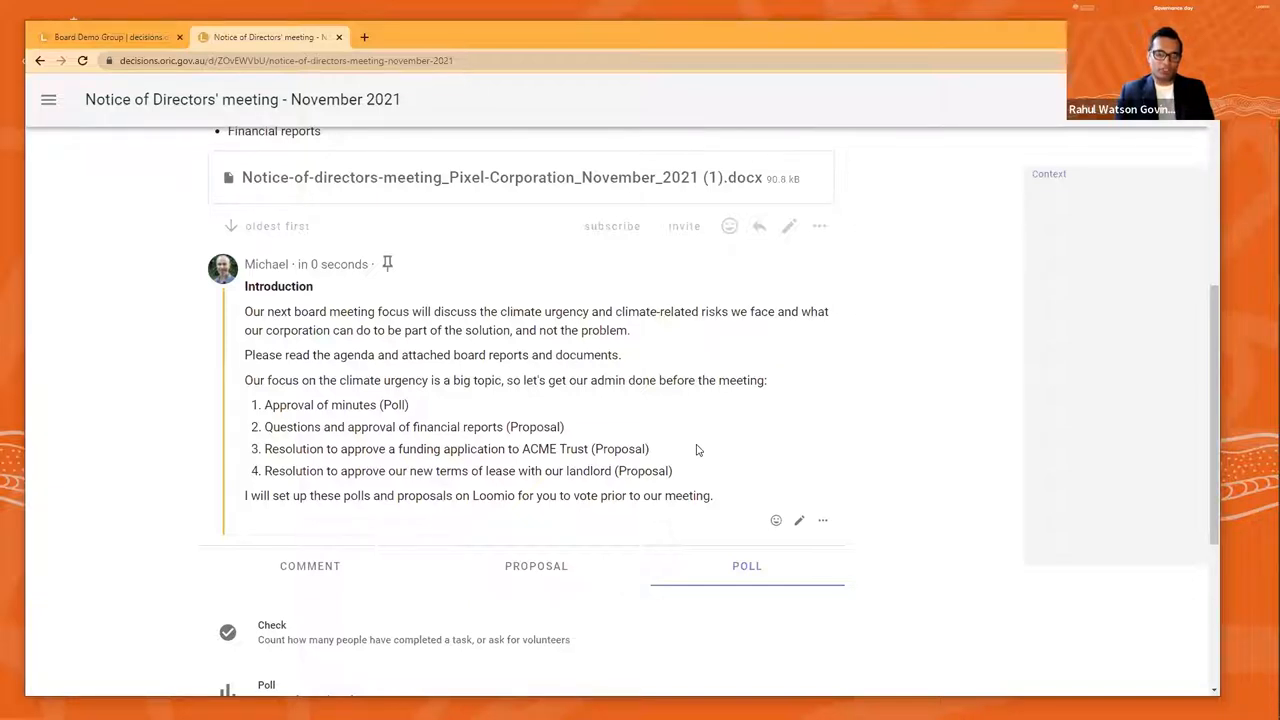
mouse_move(877, 448)
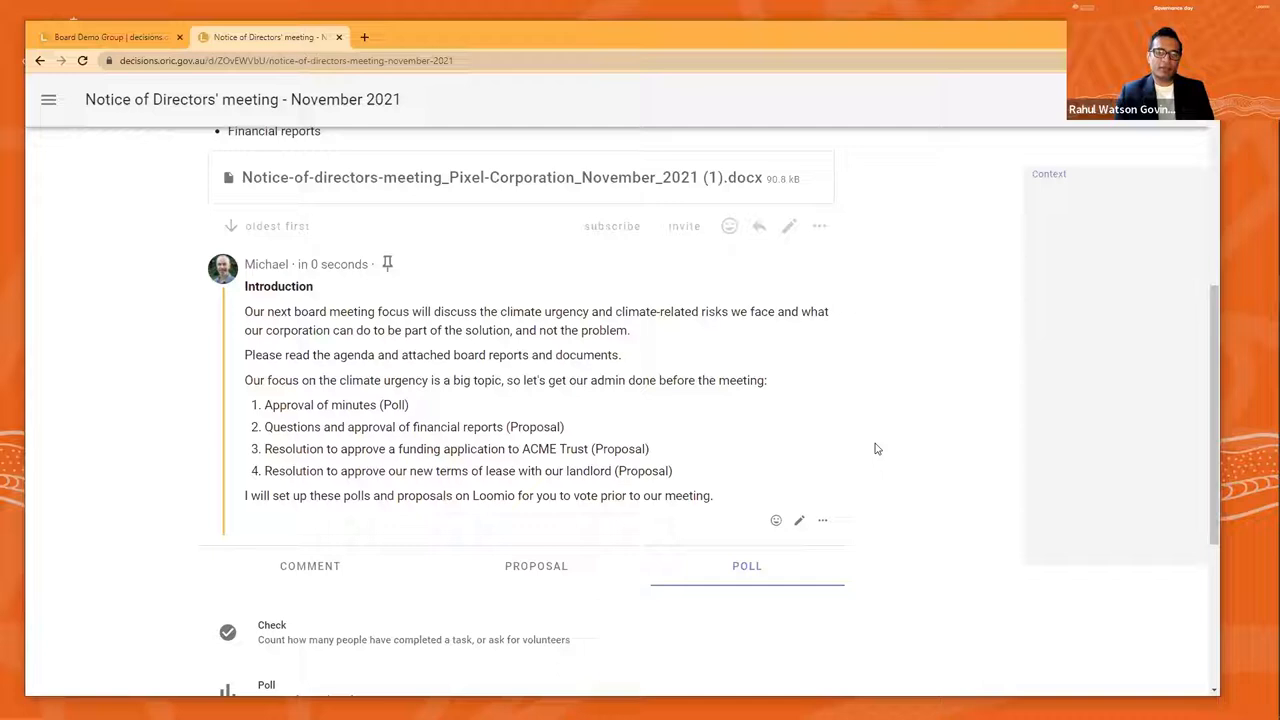
scroll("down", 3)
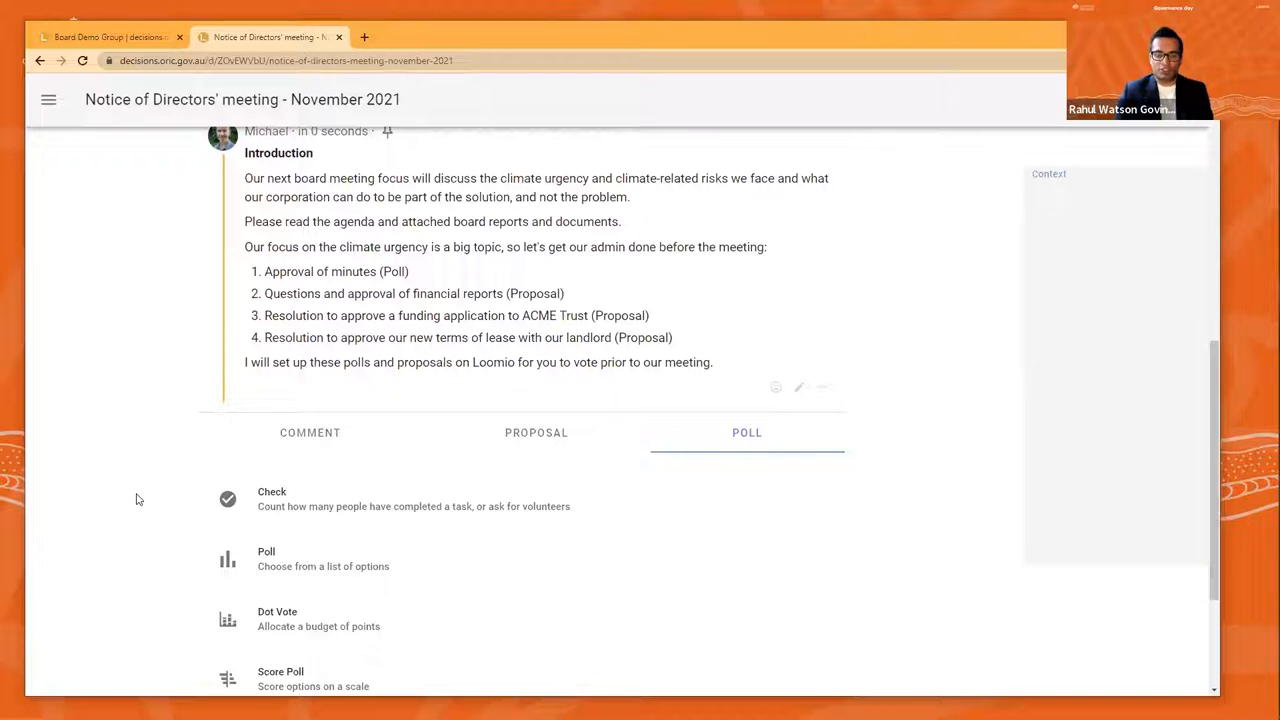
mouse_move(118, 516)
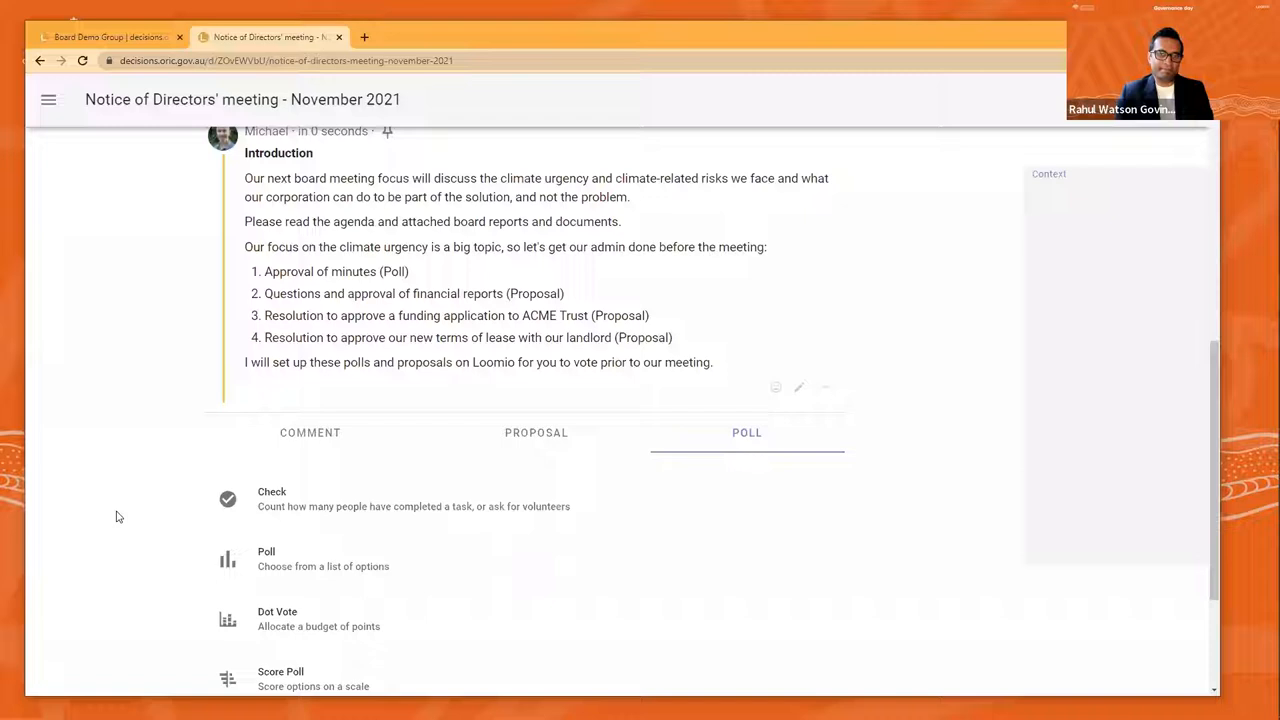
mouse_move(164, 548)
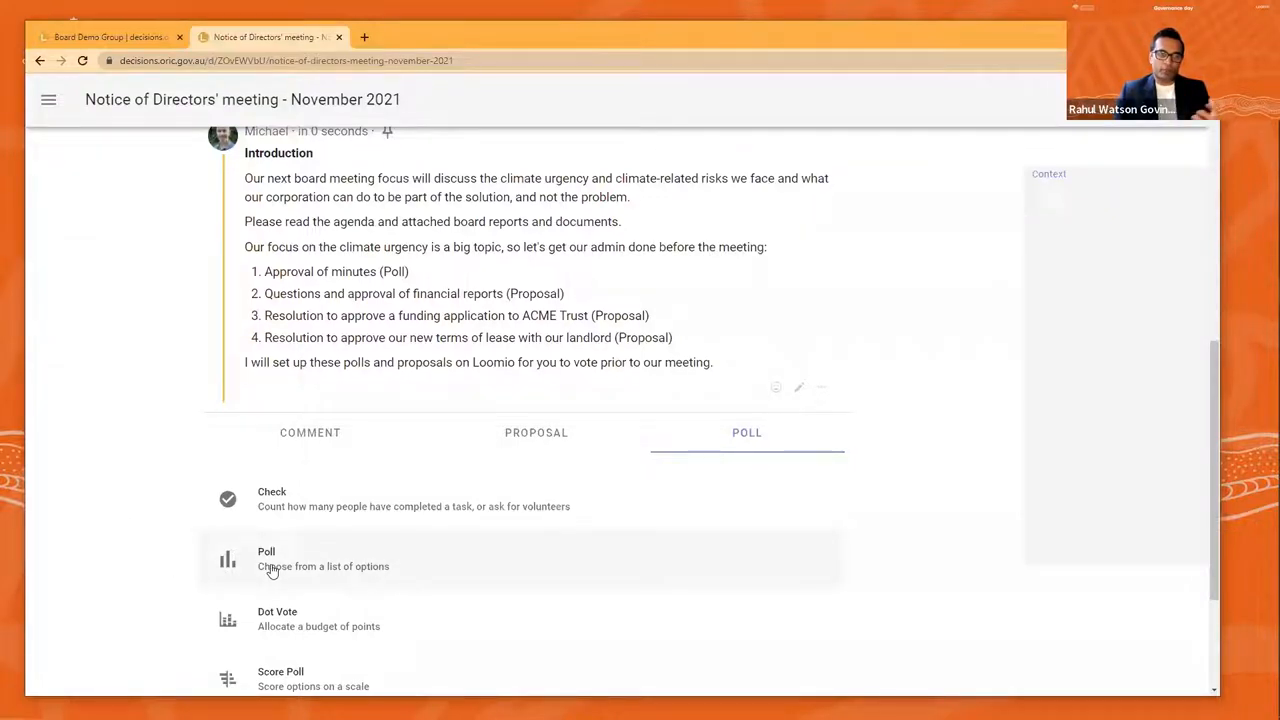
Start a Poll titled 'Approve minutes of previous meeting' tagged Minutes and Administration
left_click(266, 558)
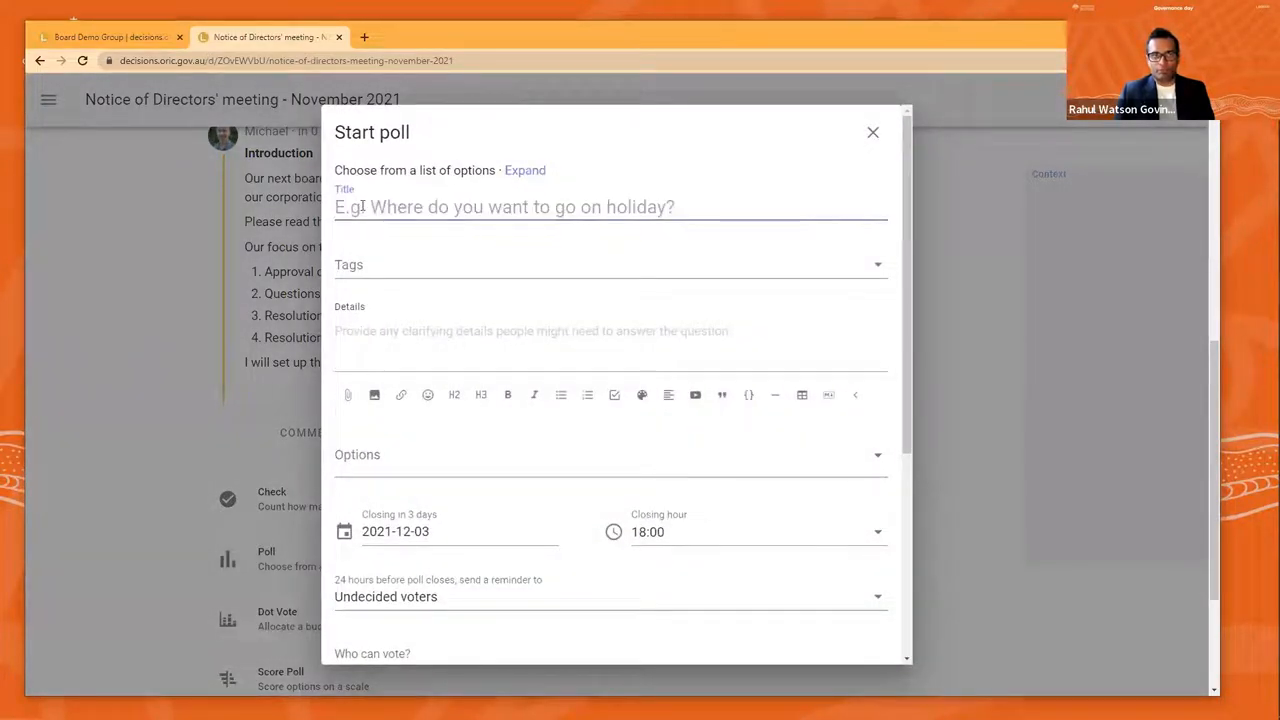
type("Approve minutes of previous meeting")
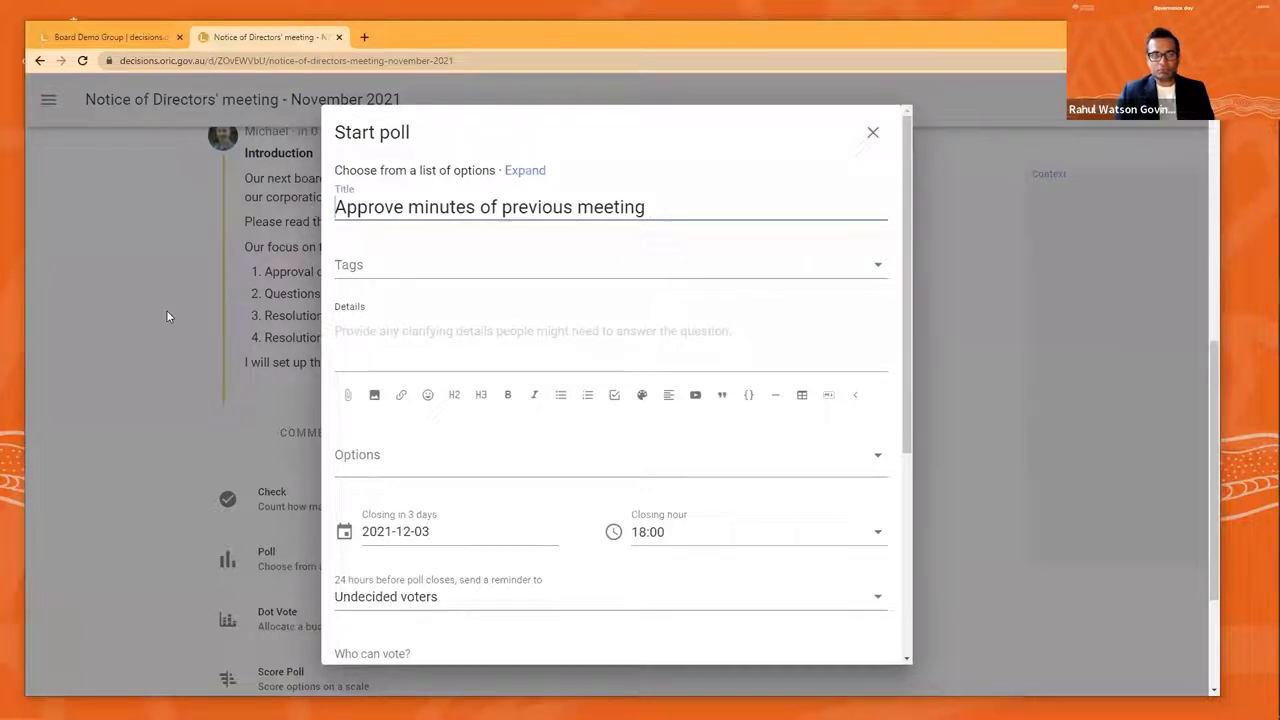
left_click(610, 270)
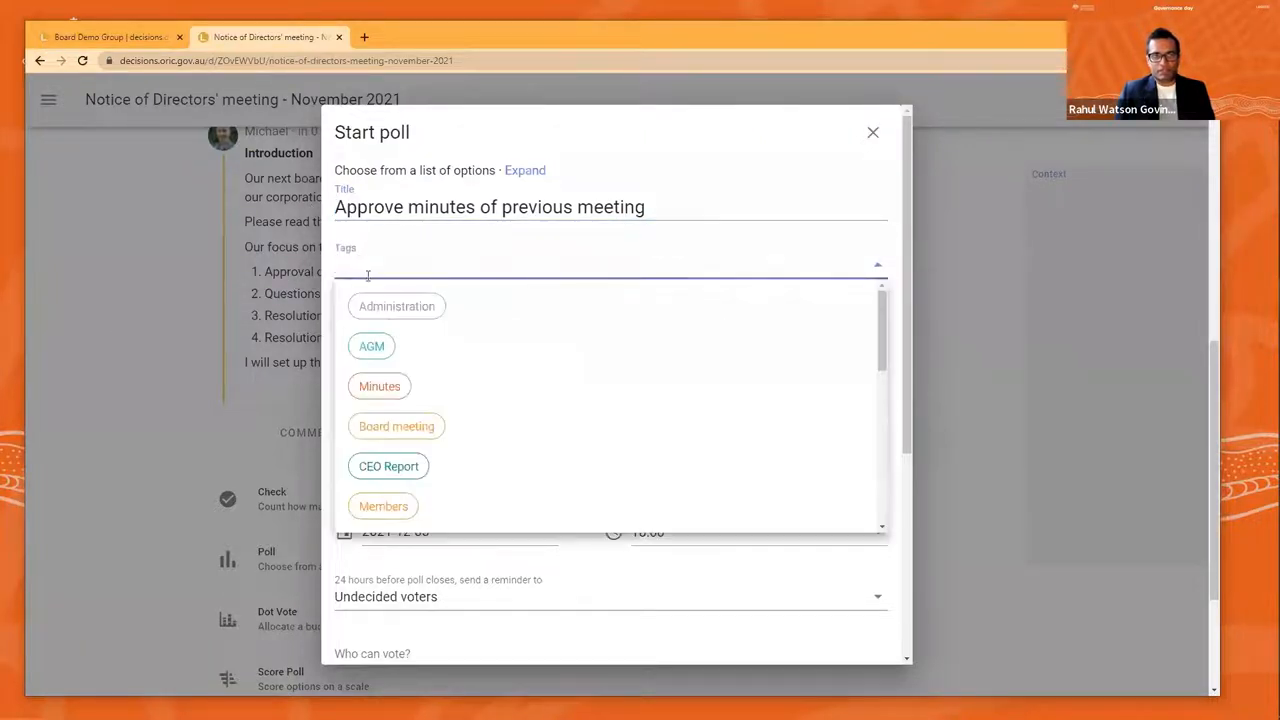
left_click(379, 386)
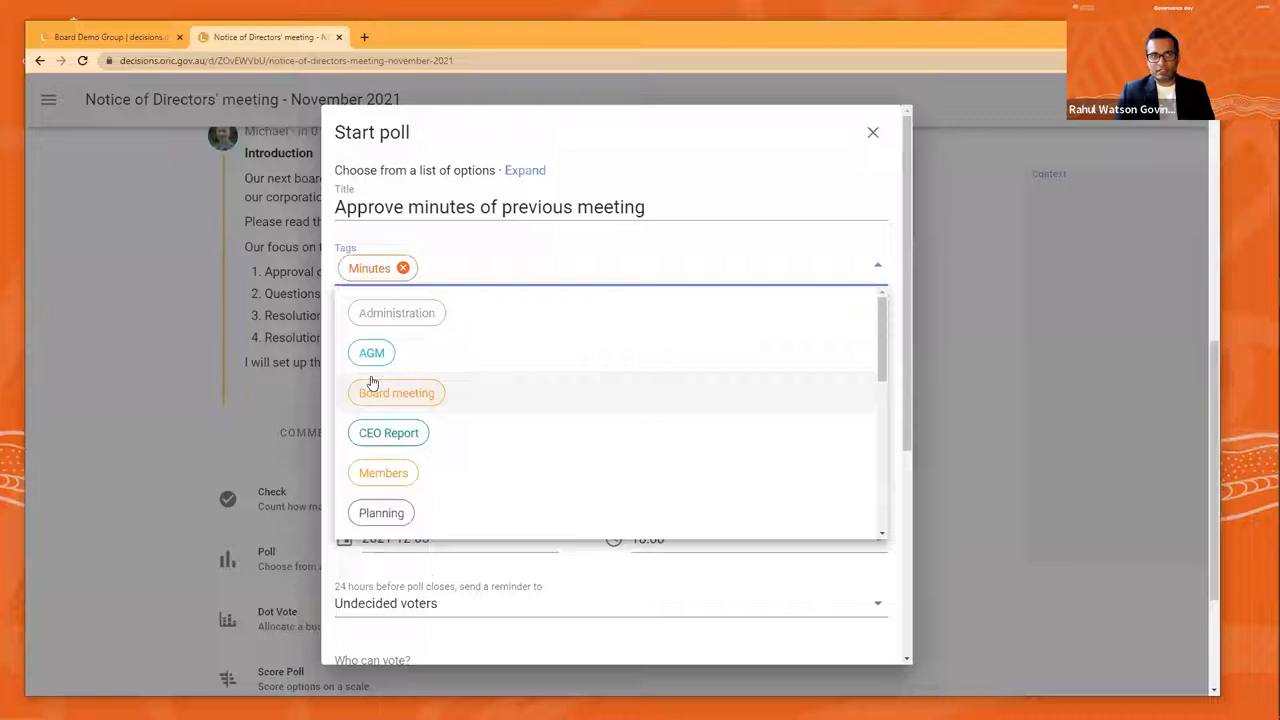
left_click(396, 312)
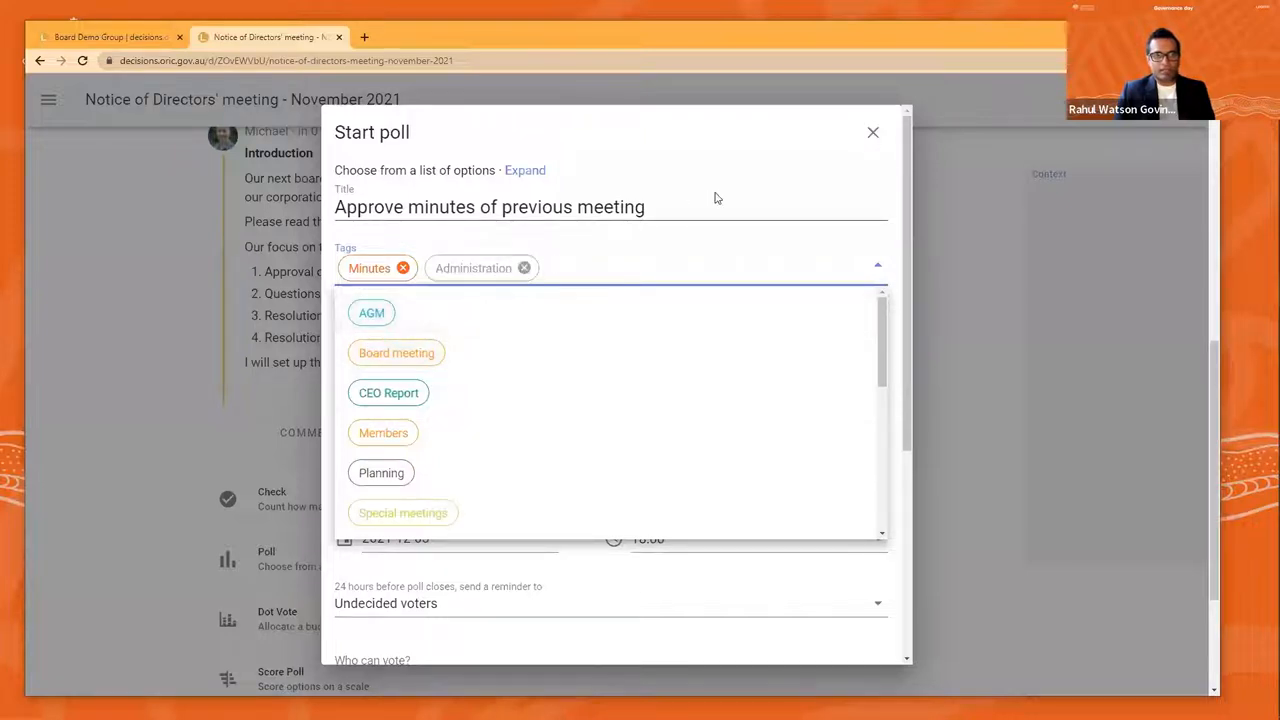
left_click(877, 264)
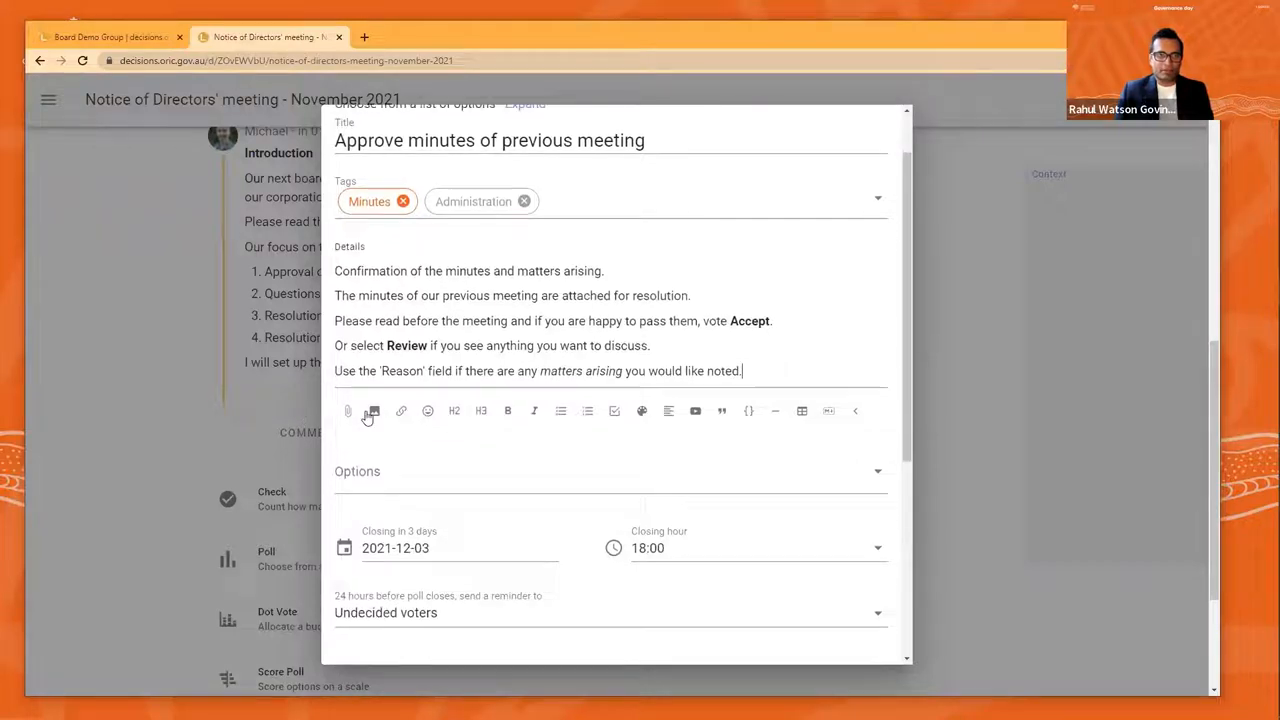
Attach Board-Meeting-Minutes.pdf to the poll details and set its closing date to 2021-12-10
left_click(347, 411)
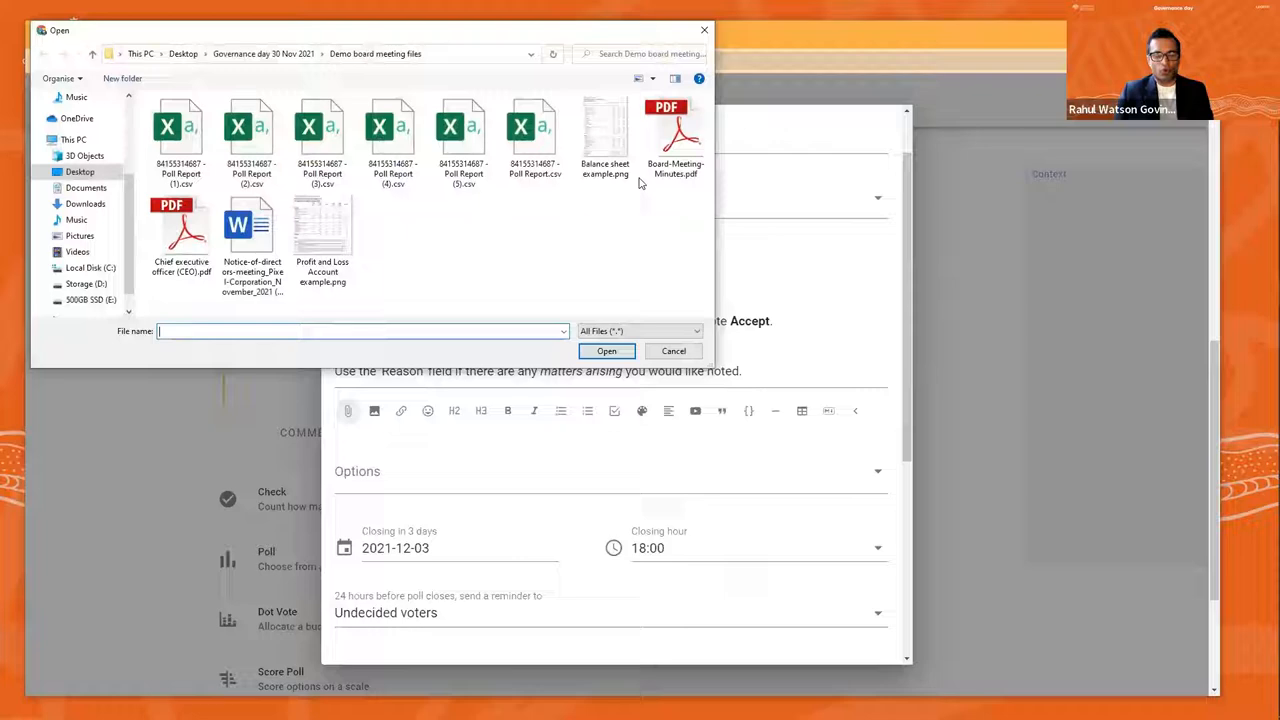
left_click(675, 135)
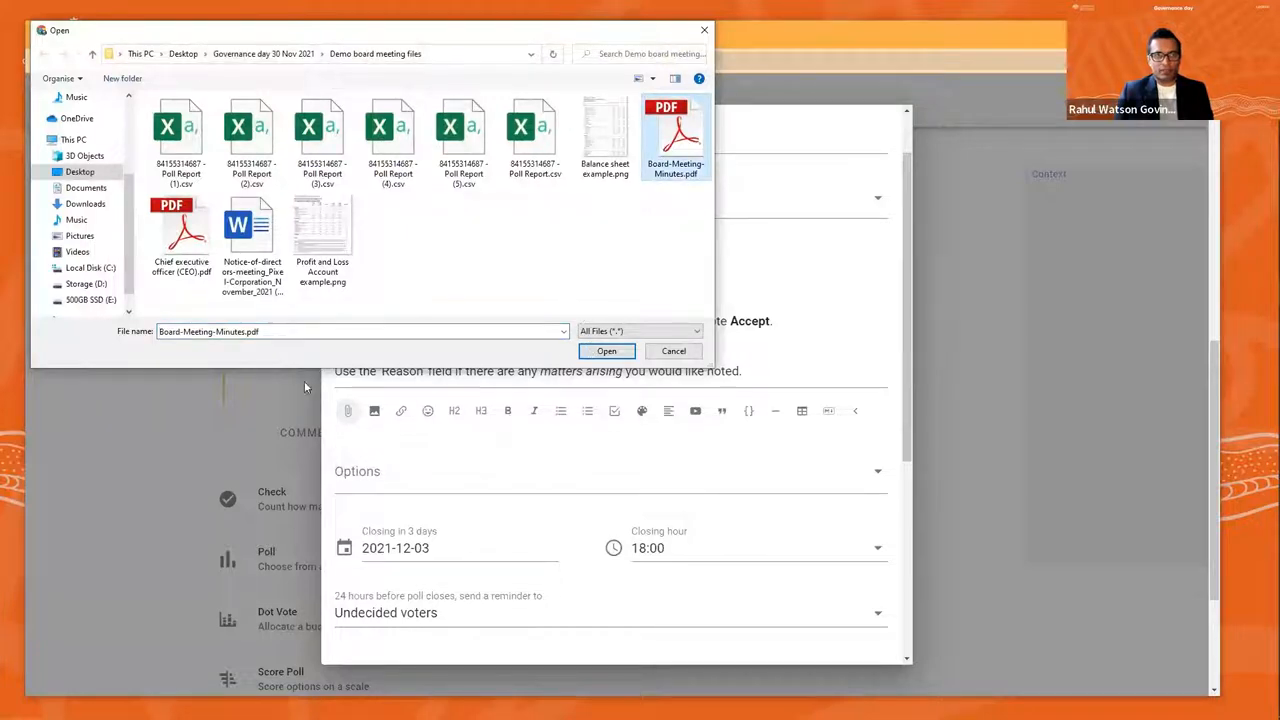
left_click(606, 350)
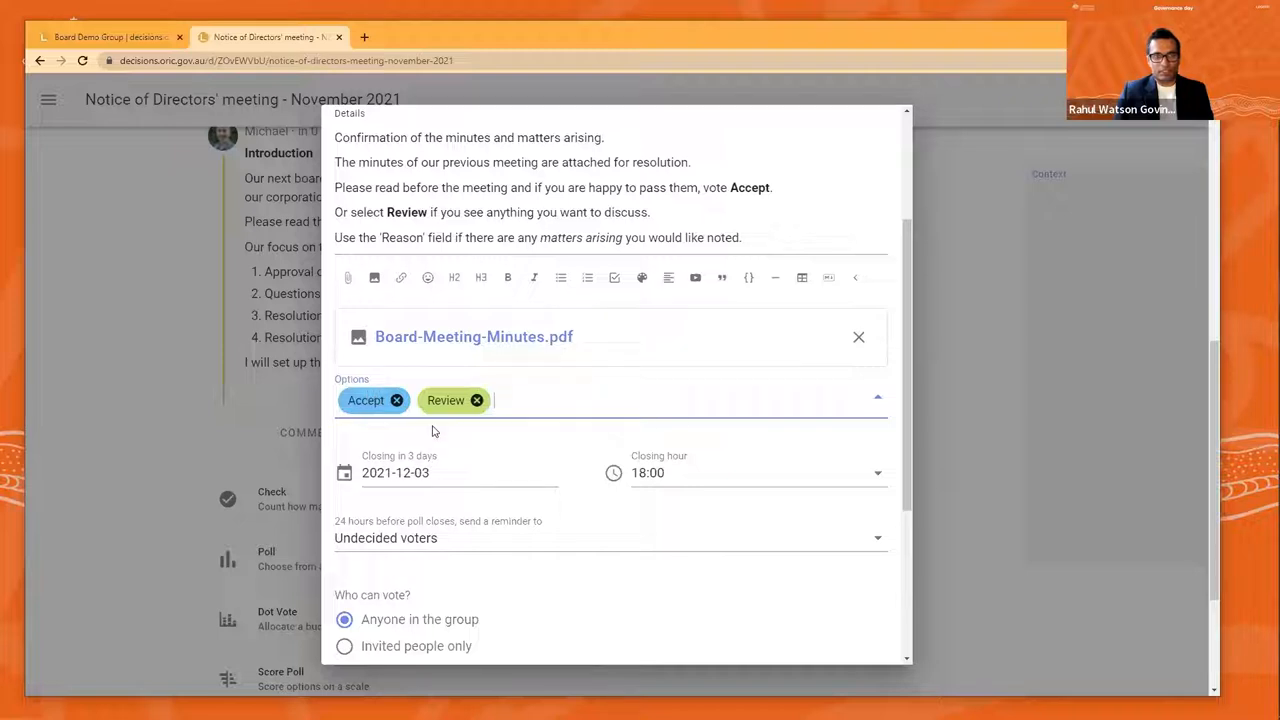
left_click(395, 472)
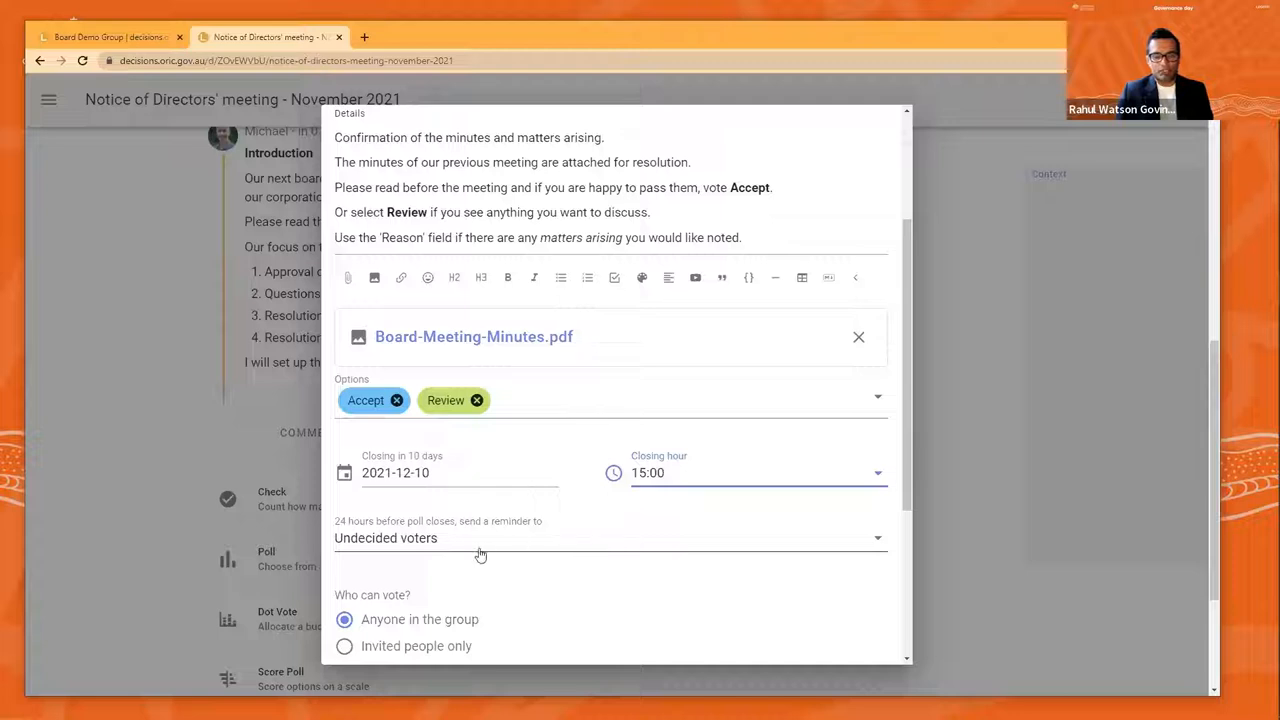
mouse_move(461, 551)
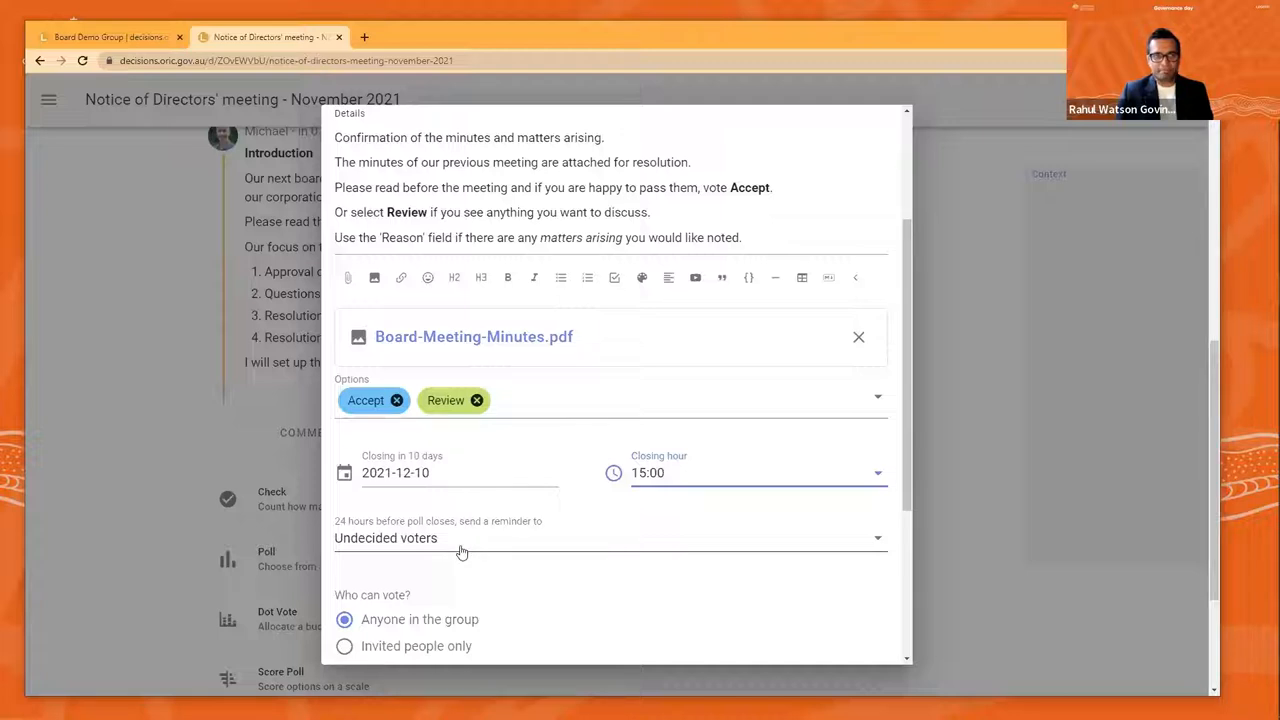
mouse_move(511, 539)
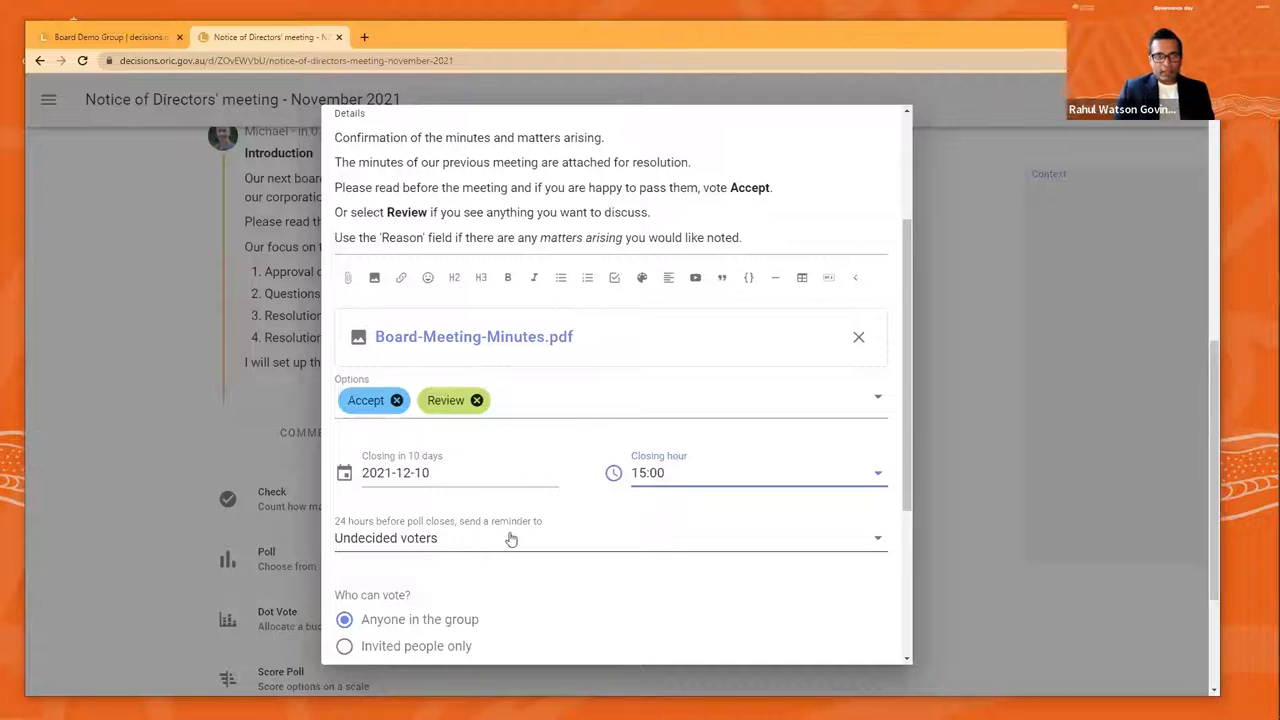
scroll("down", 3)
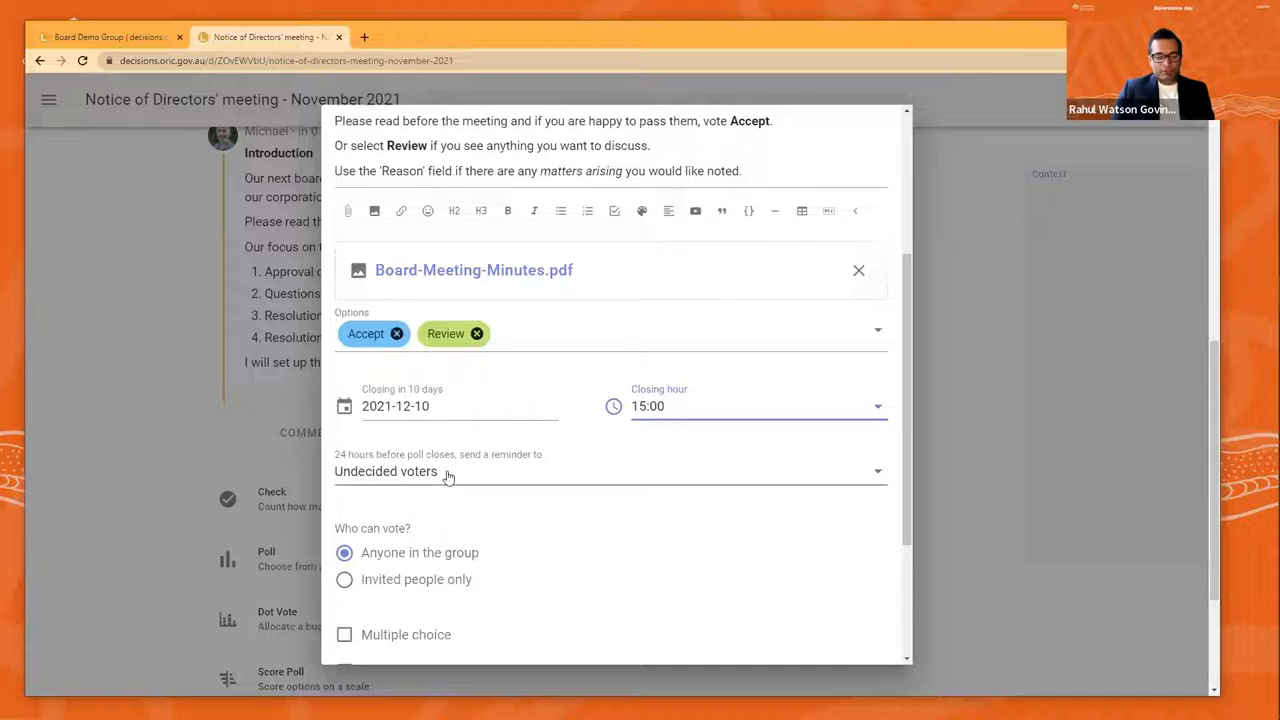
scroll("down", 3)
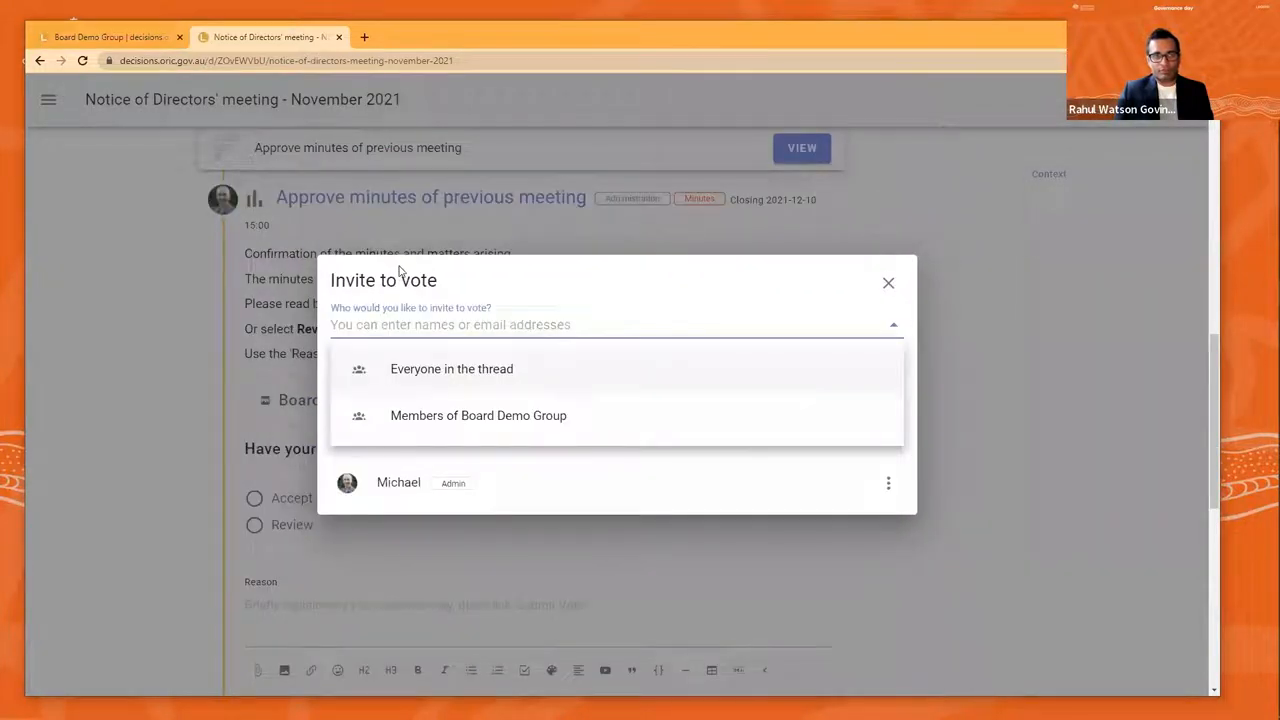
Invite Members of Board Demo Group to vote, minus one person, and close the invite dialog
left_click(451, 368)
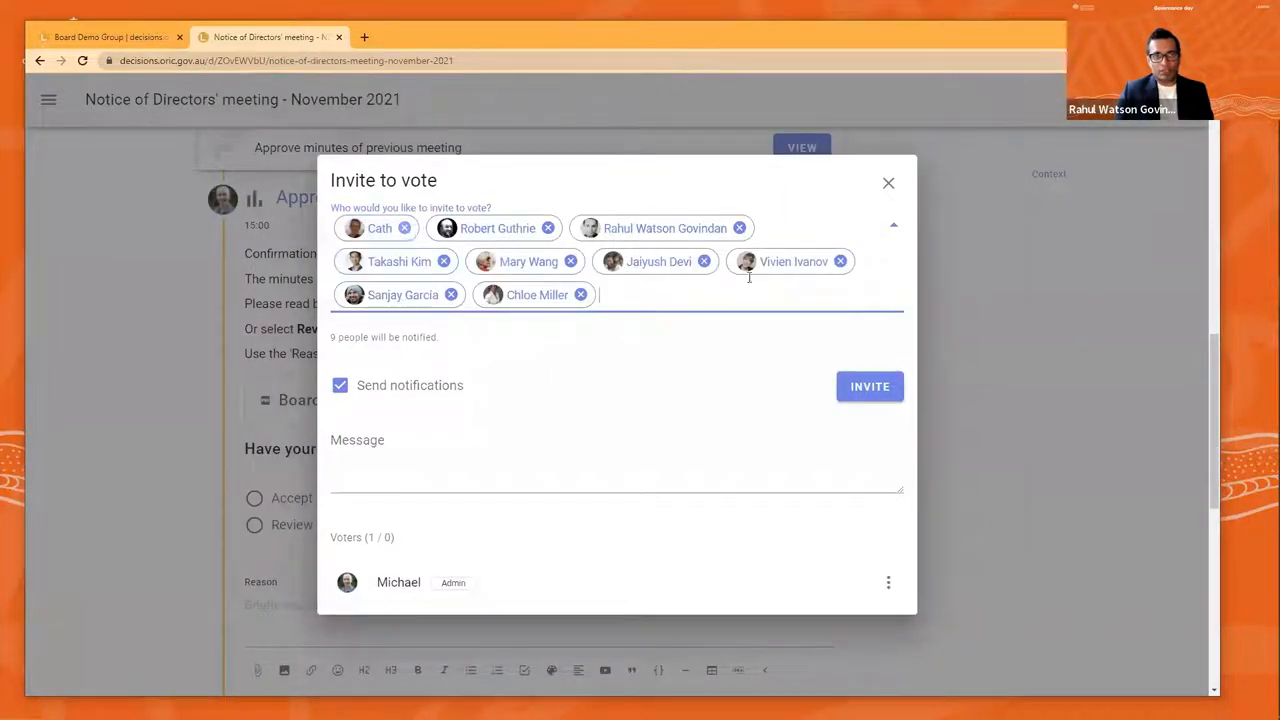
left_click(547, 228)
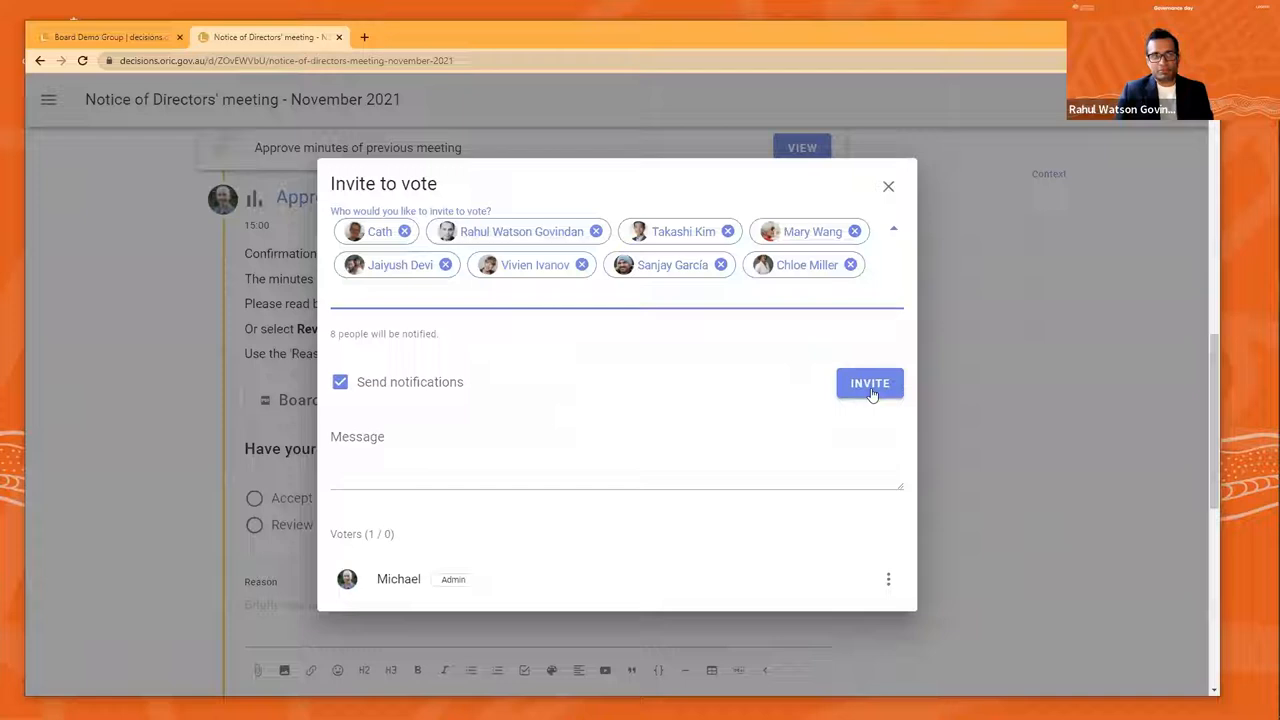
left_click(869, 383)
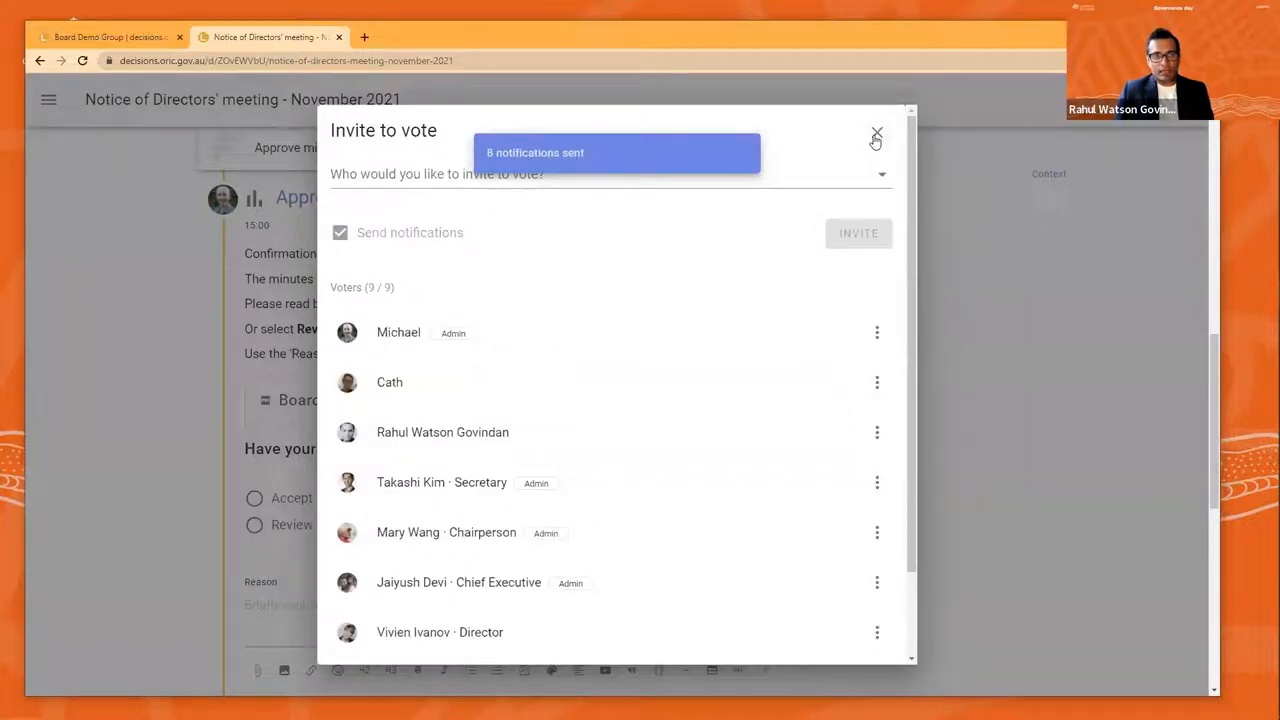
left_click(876, 133)
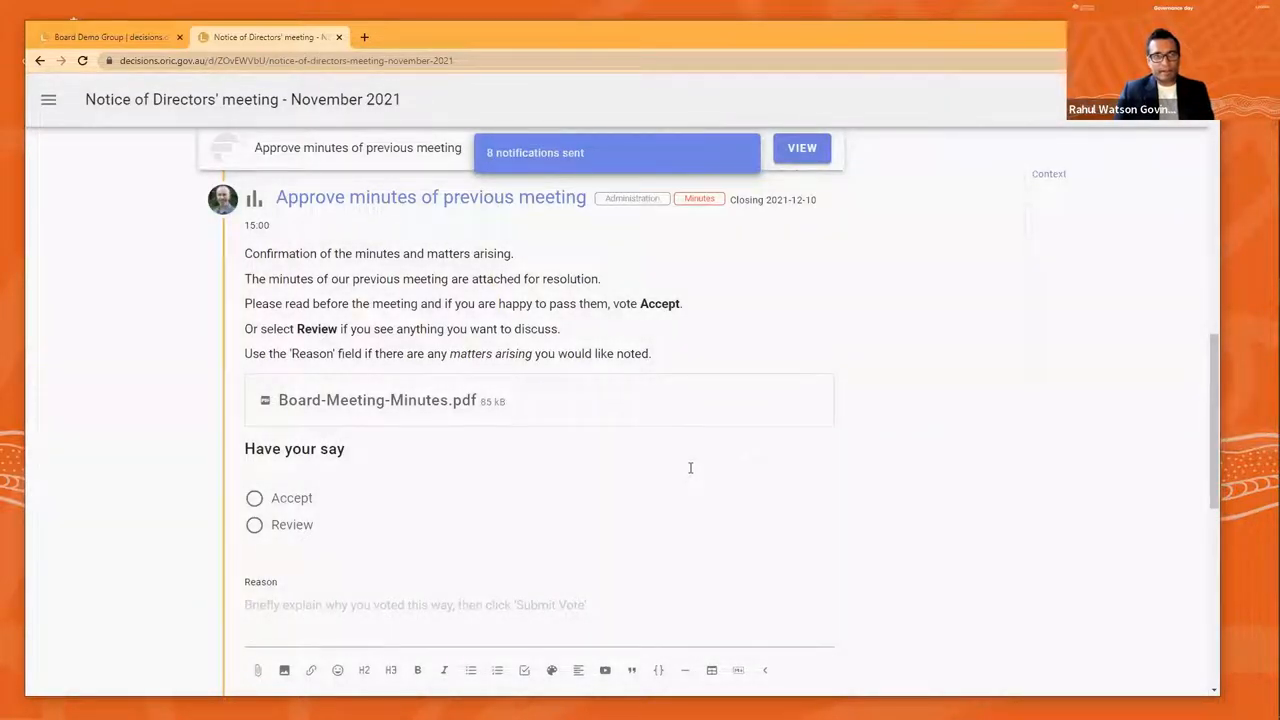
Cast and submit an Accept vote on the minutes poll
scroll("down", 3)
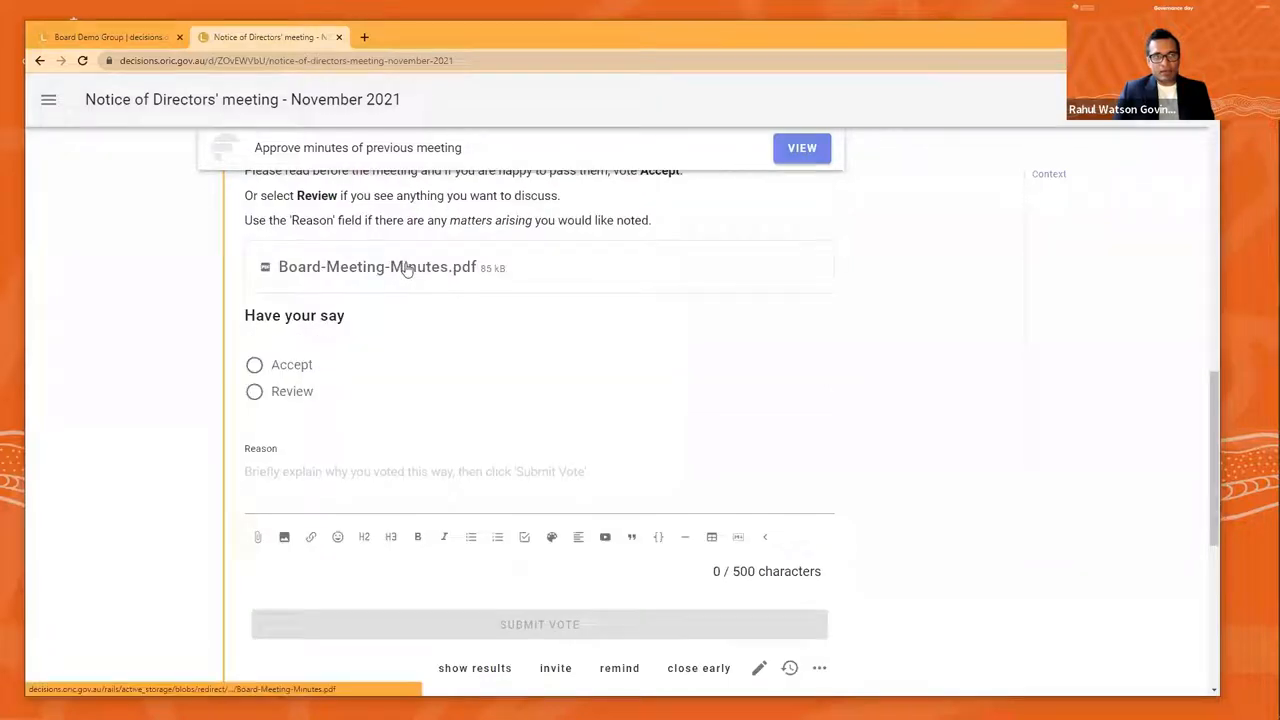
left_click(254, 364)
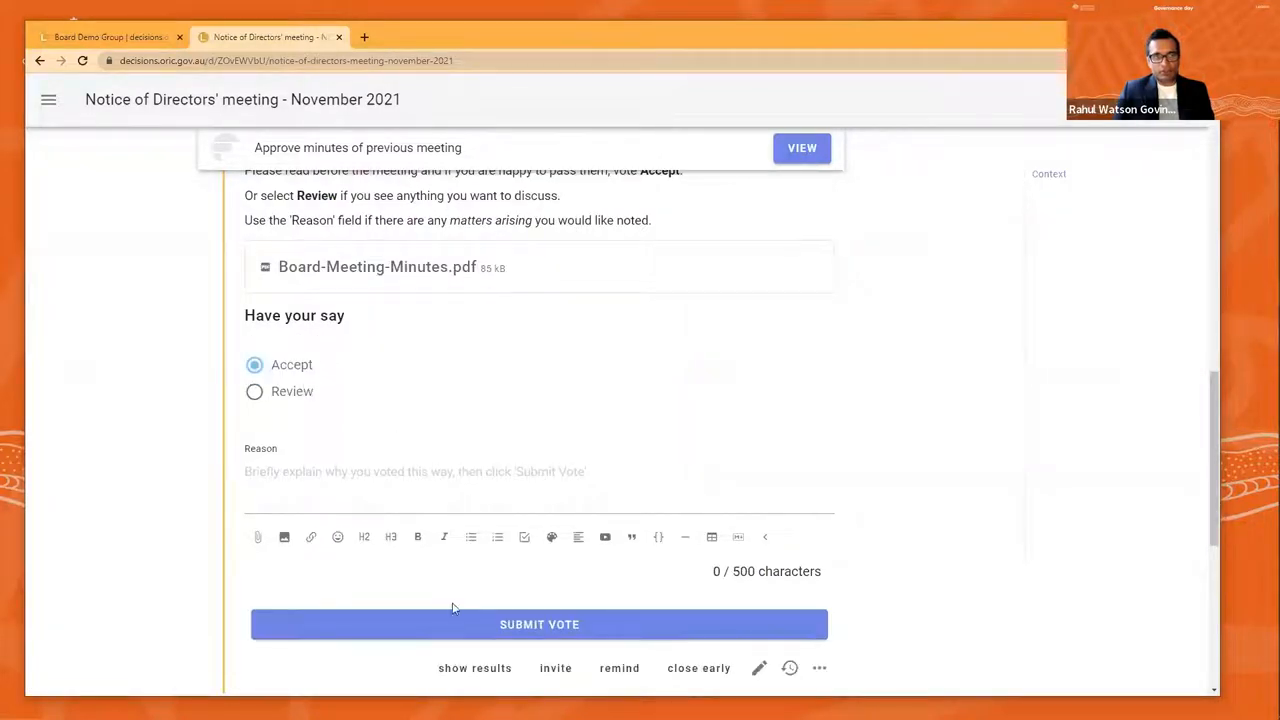
left_click(539, 624)
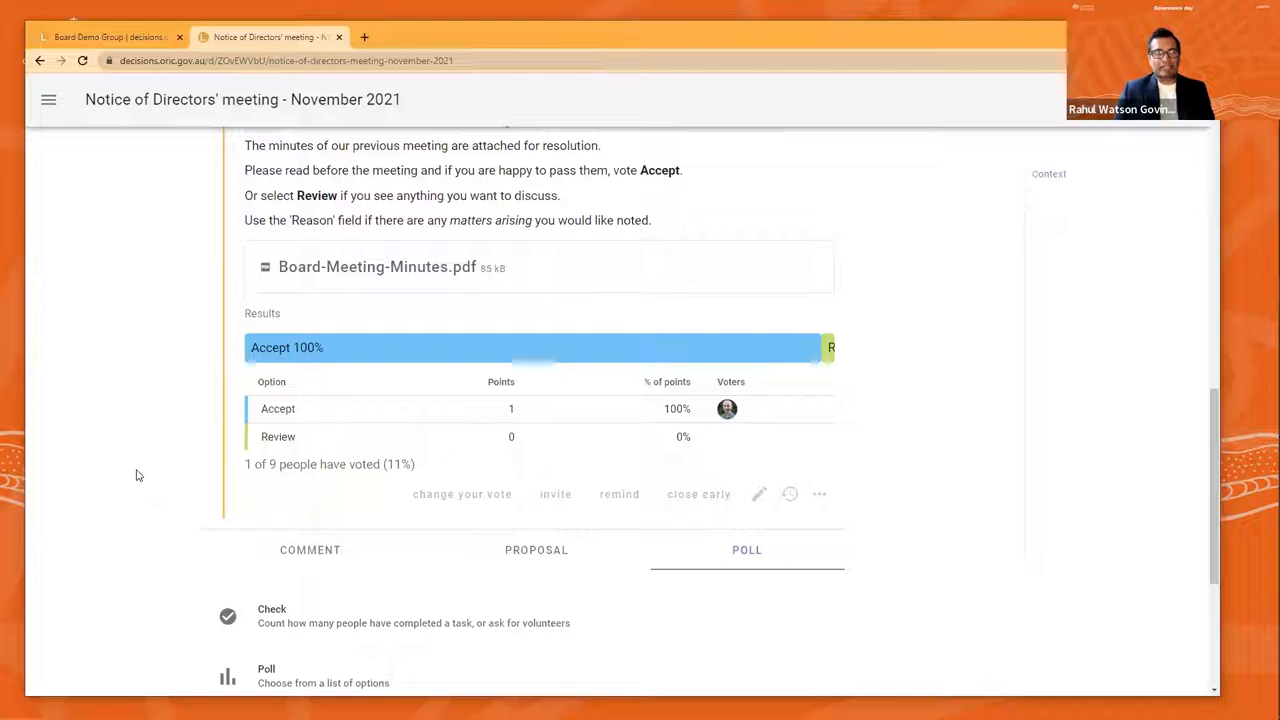
mouse_move(127, 404)
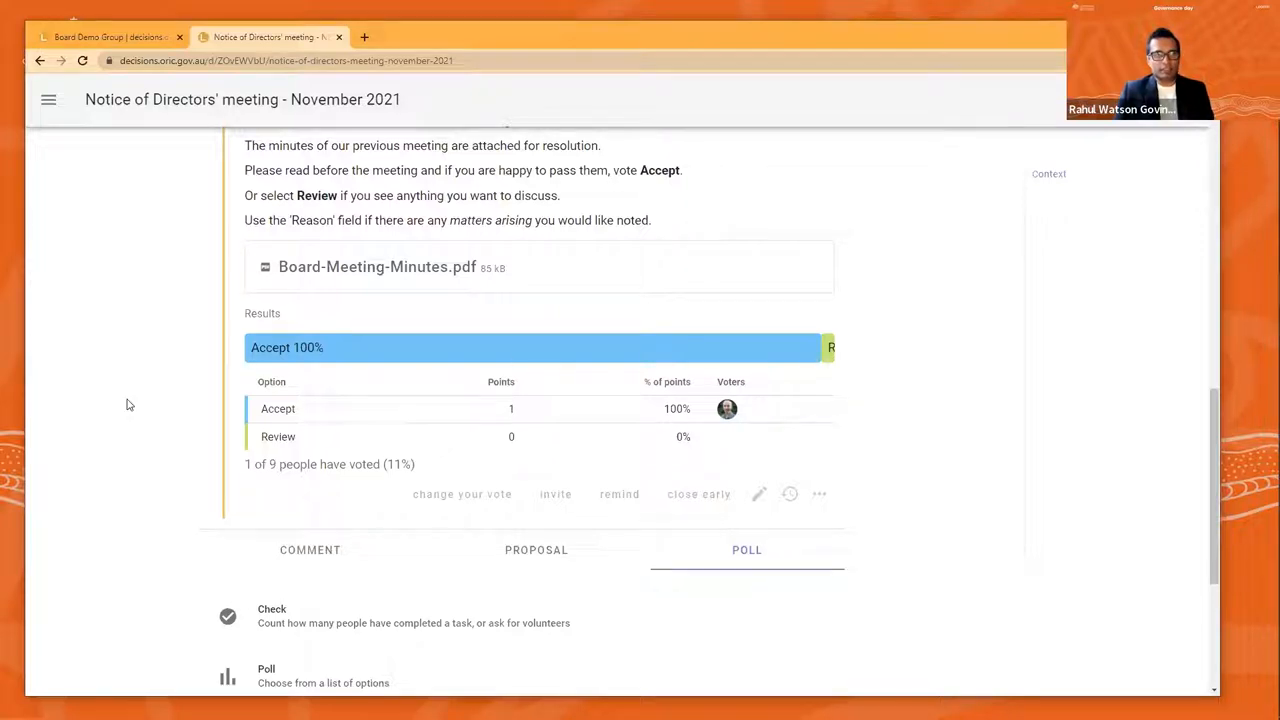
mouse_move(763, 103)
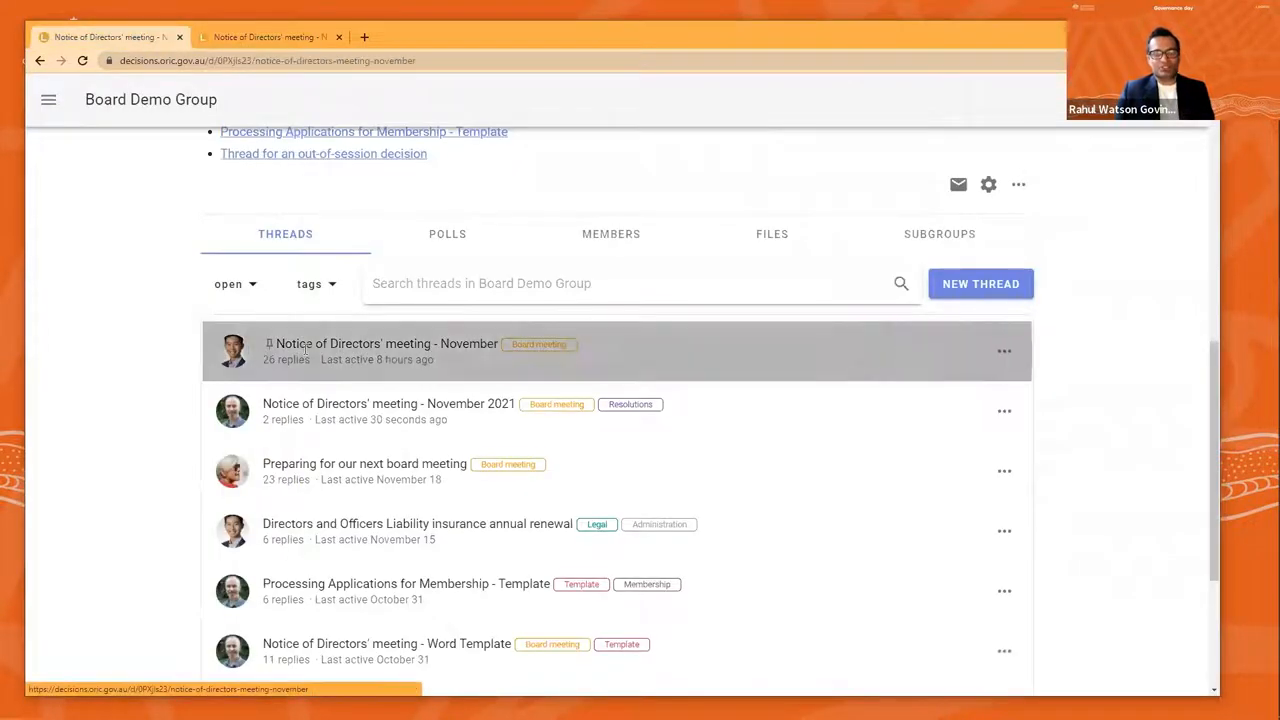
Open the pinned Notice of Directors' meeting - November thread and read down past the balance sheet attachment
left_click(387, 343)
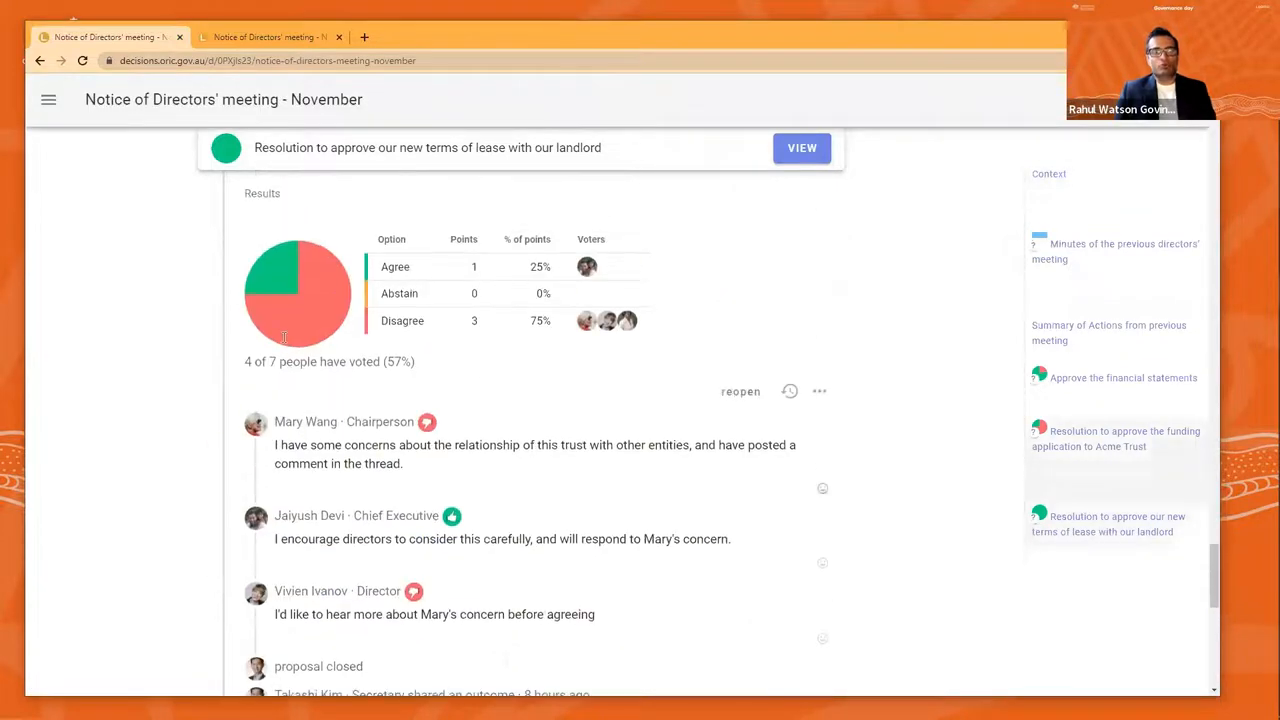
scroll("down", 3)
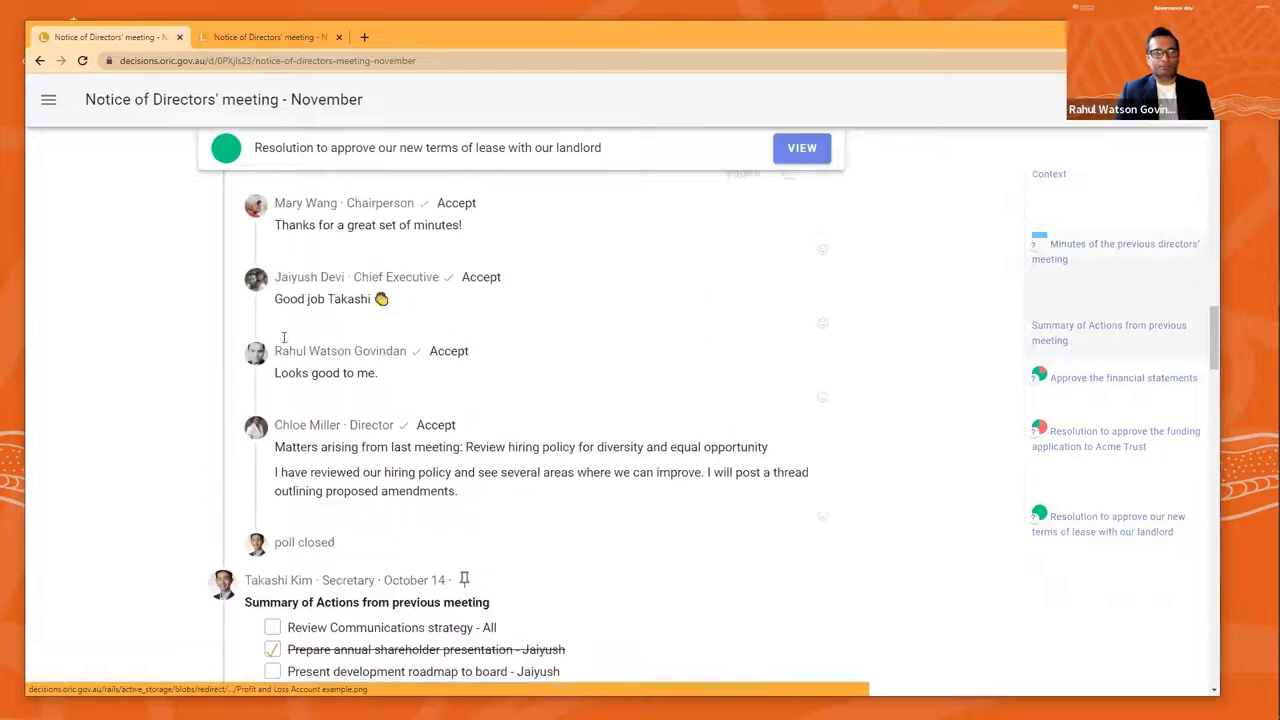
scroll("up", 3)
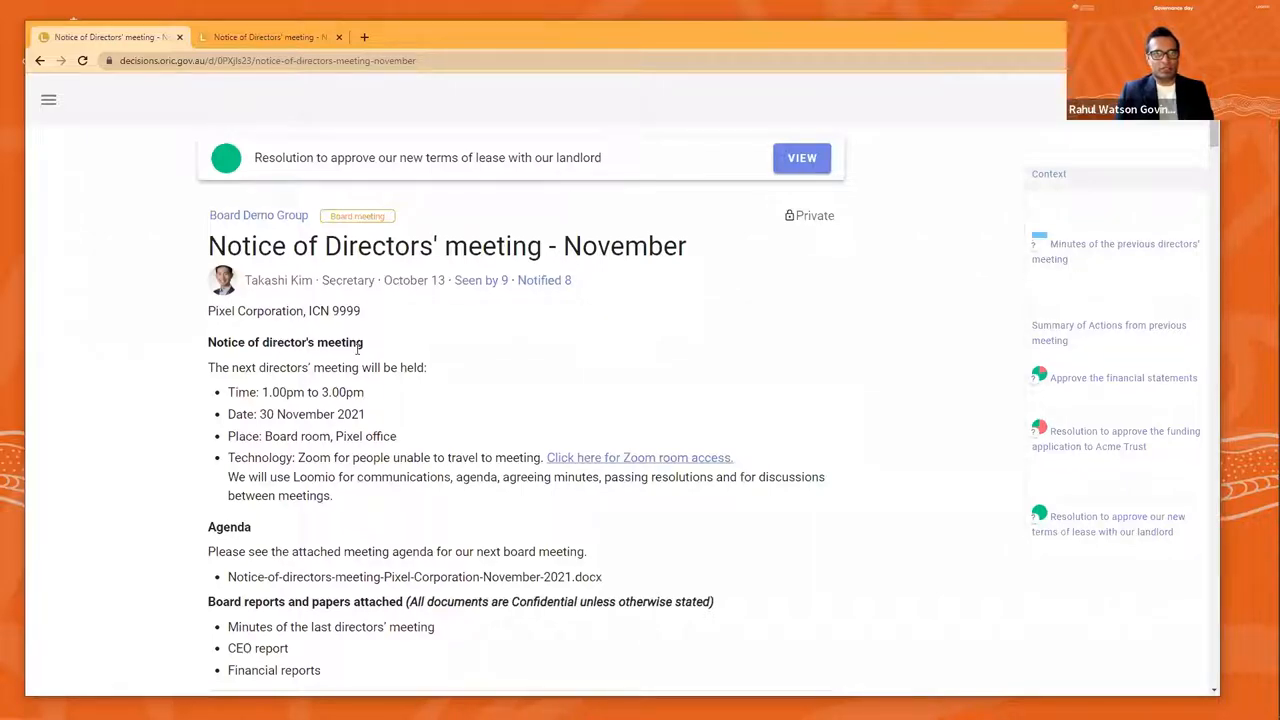
scroll("down", 3)
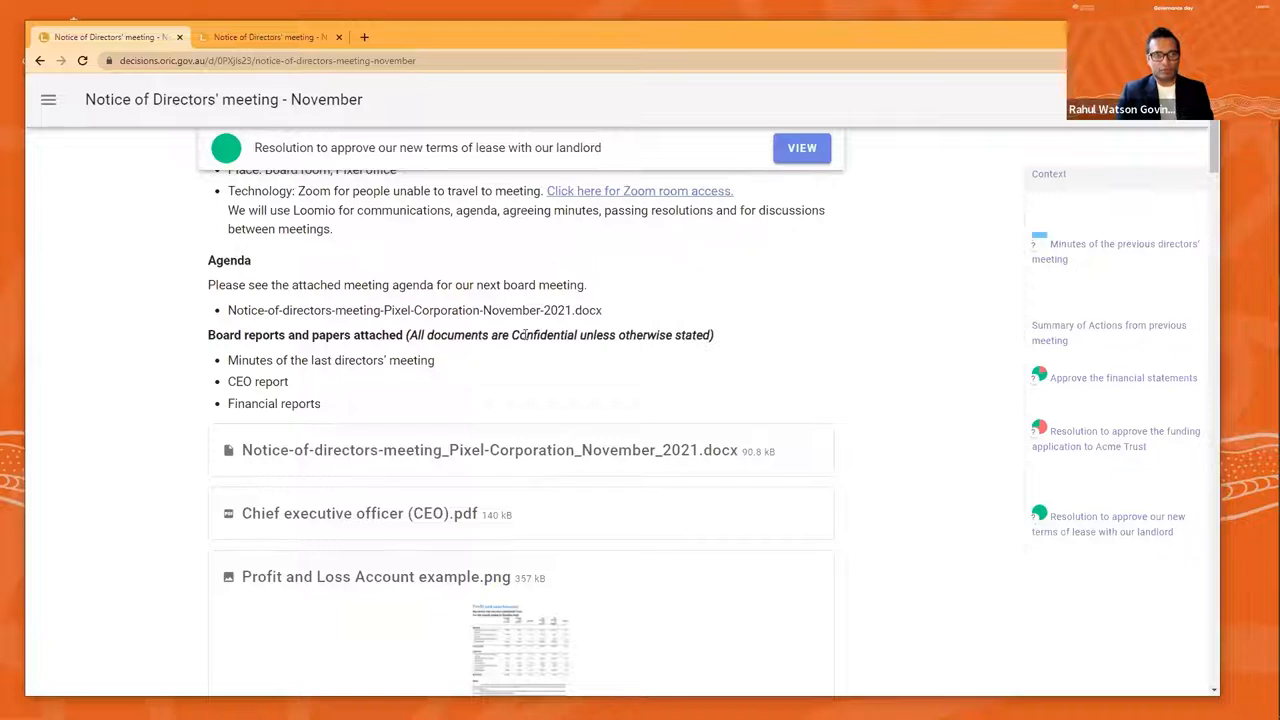
scroll("down", 3)
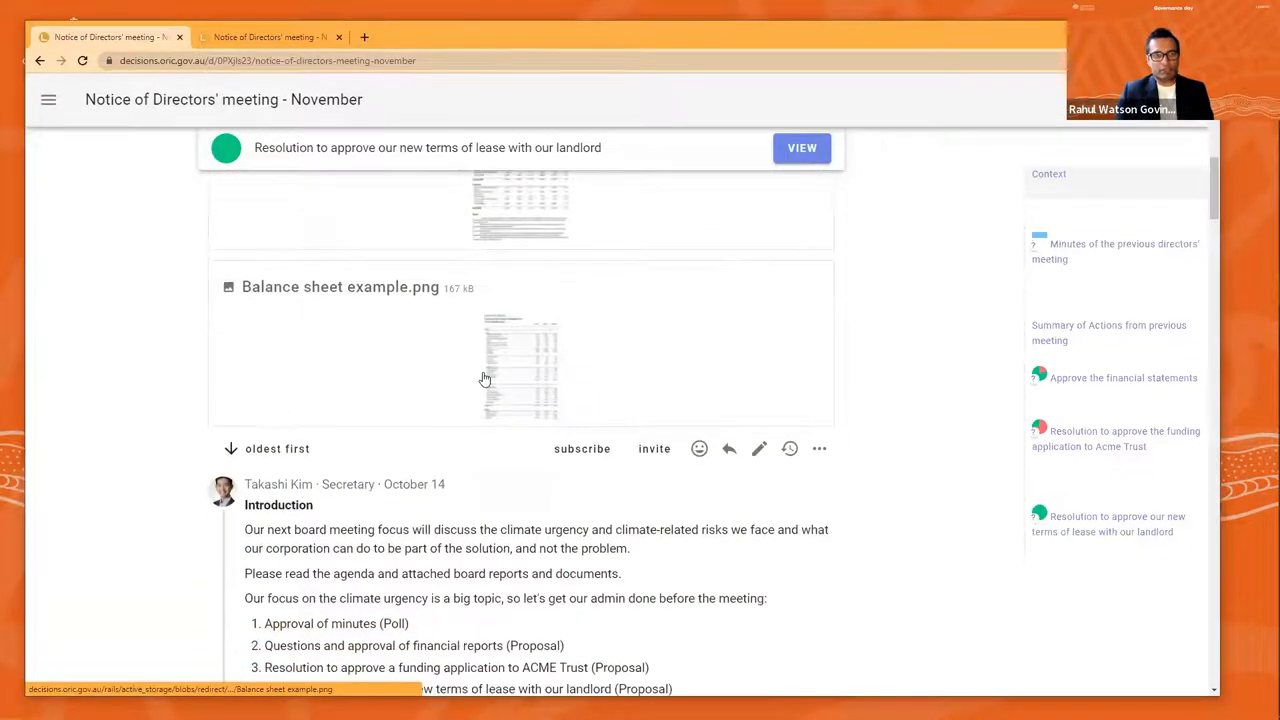
scroll("down", 3)
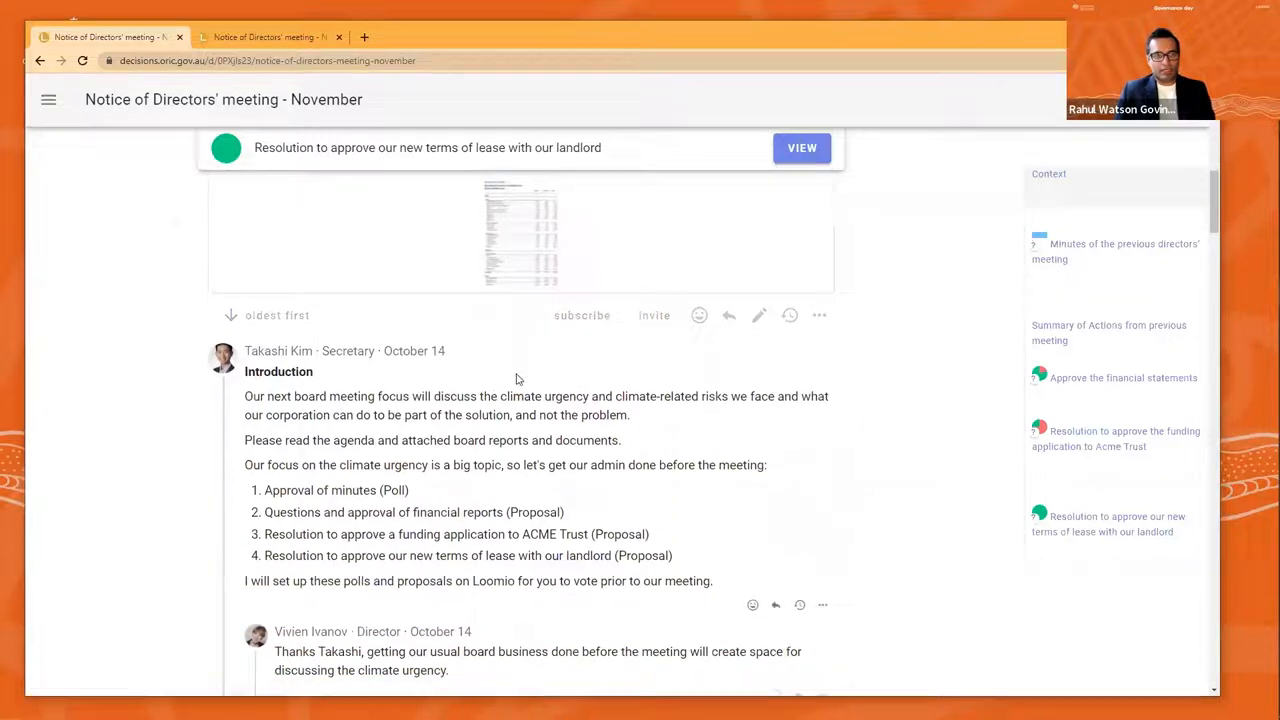
Read the directors' replies and give a thumbs-up to the Chief Executive's loan repayment reply
scroll("down", 3)
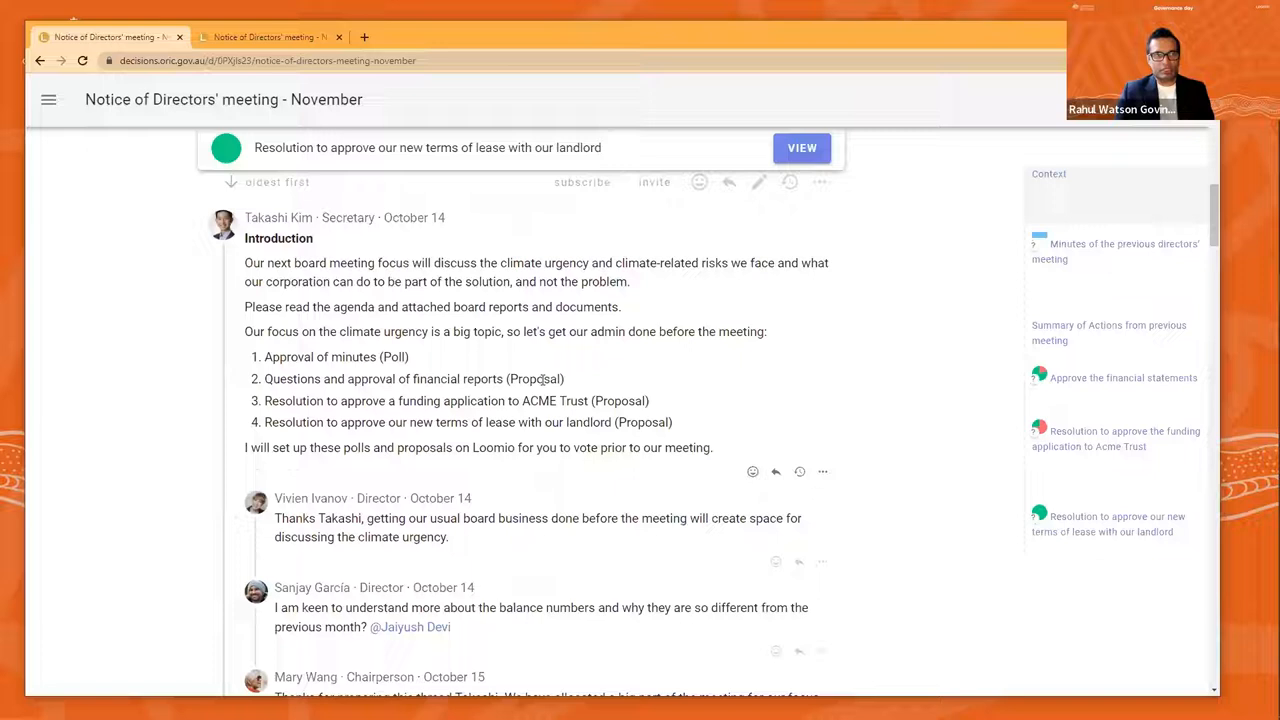
mouse_move(715, 378)
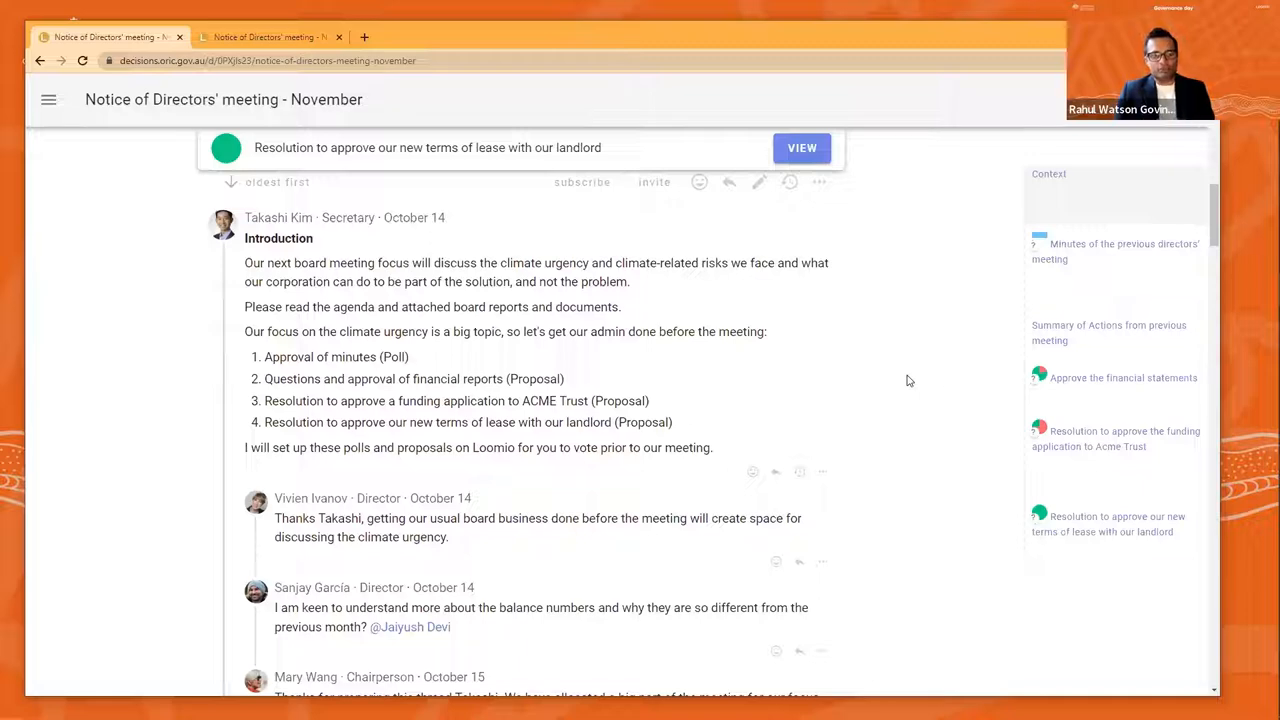
scroll("down", 3)
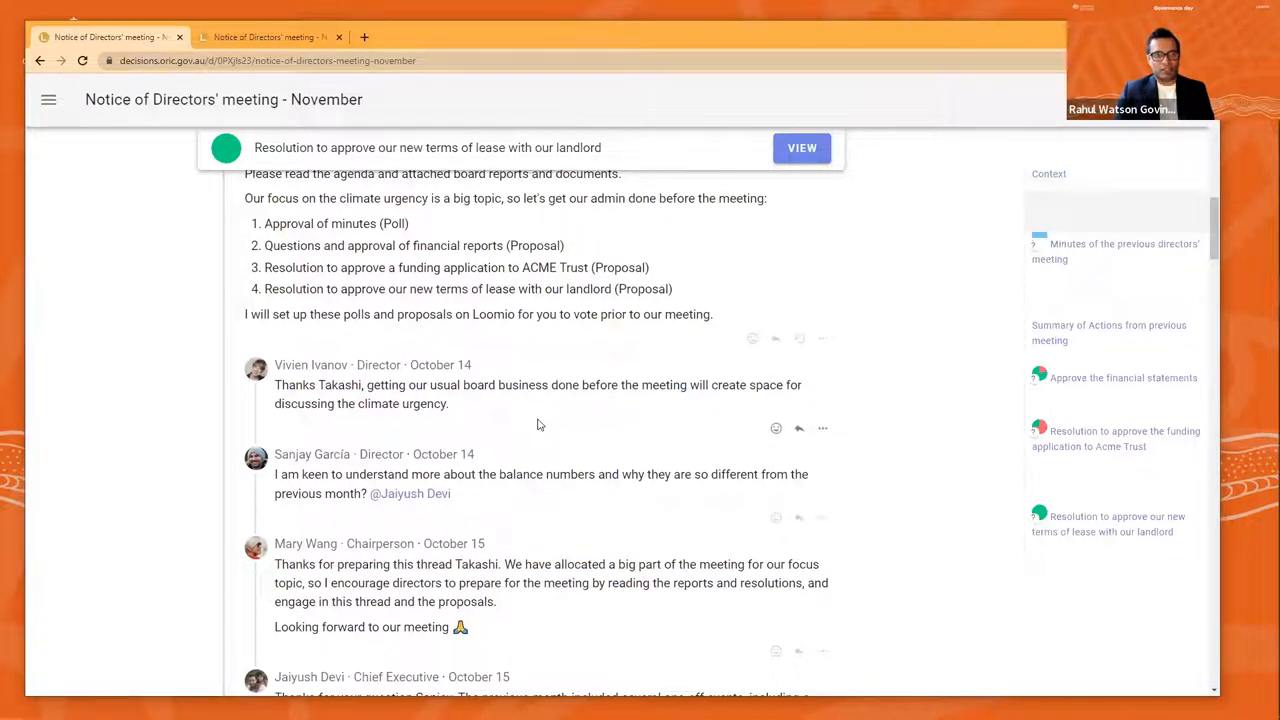
mouse_move(486, 418)
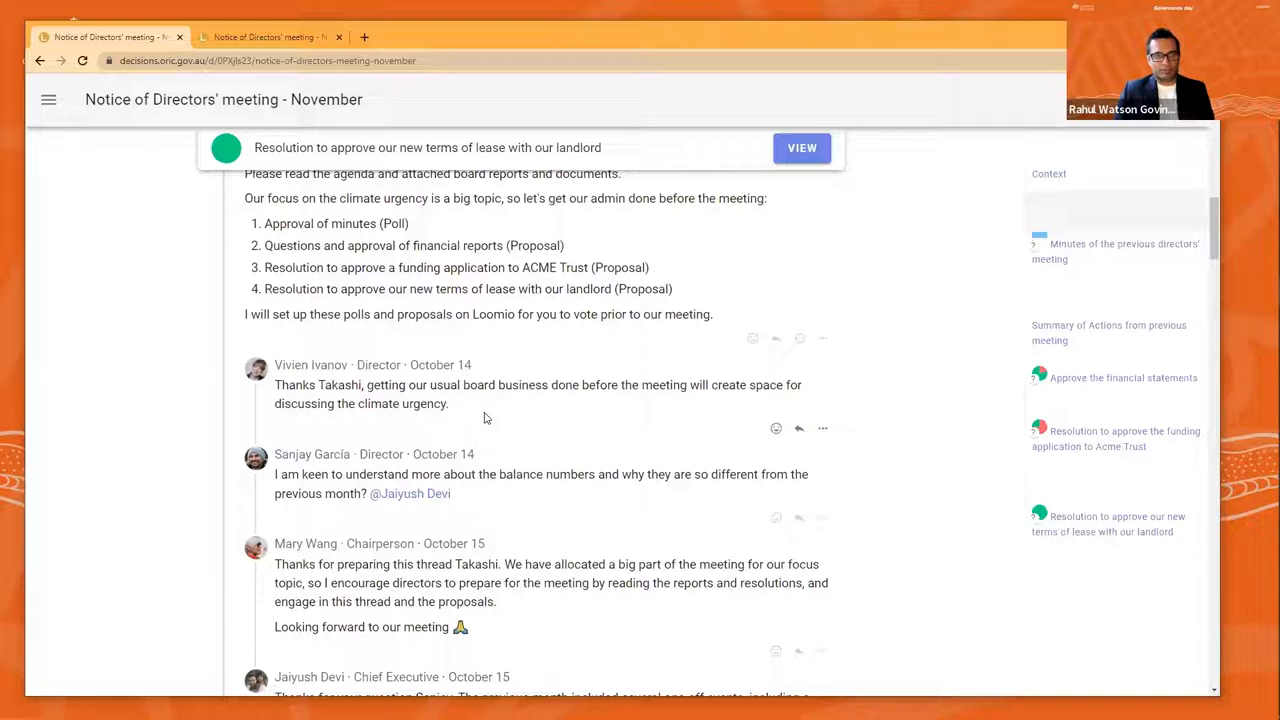
scroll("down", 3)
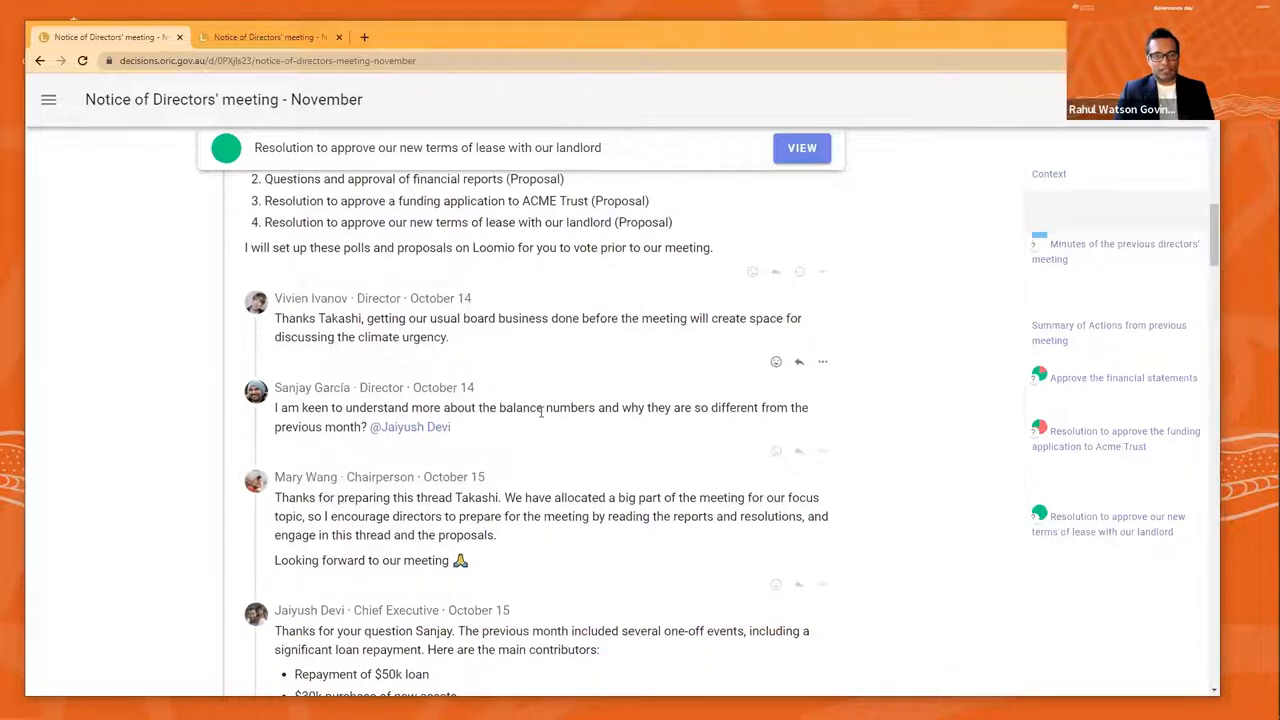
mouse_move(519, 440)
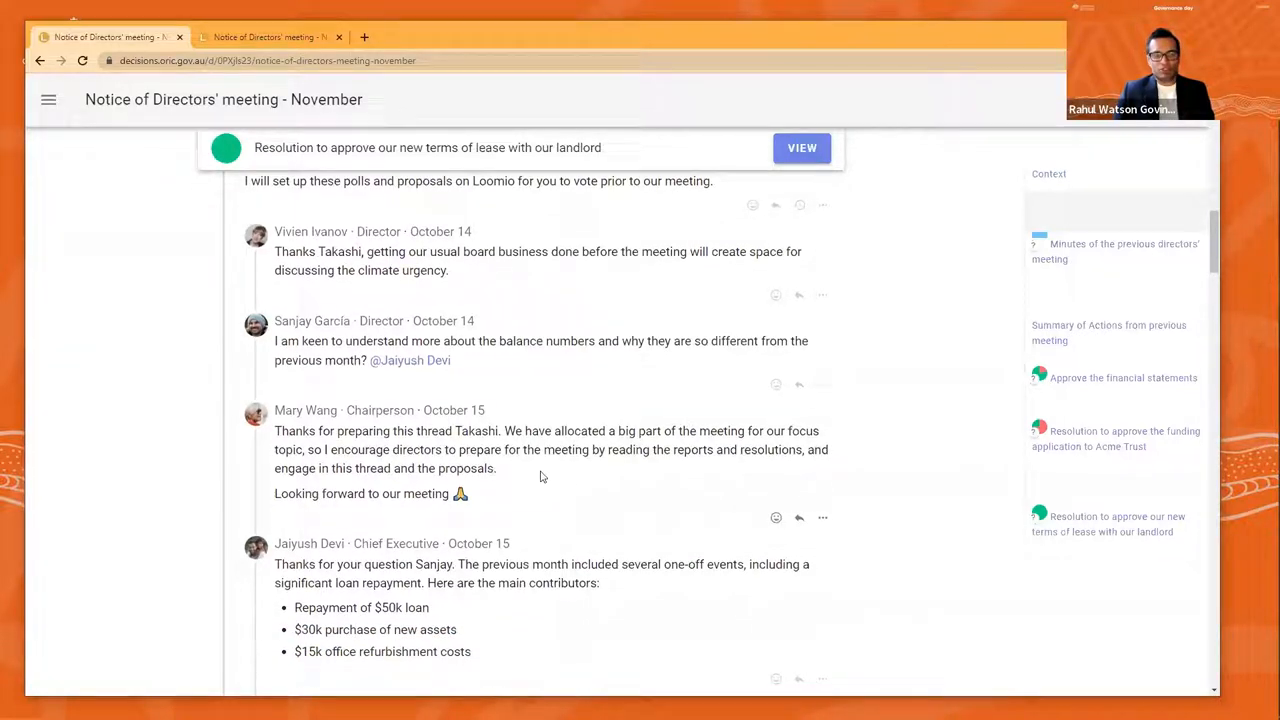
mouse_move(565, 478)
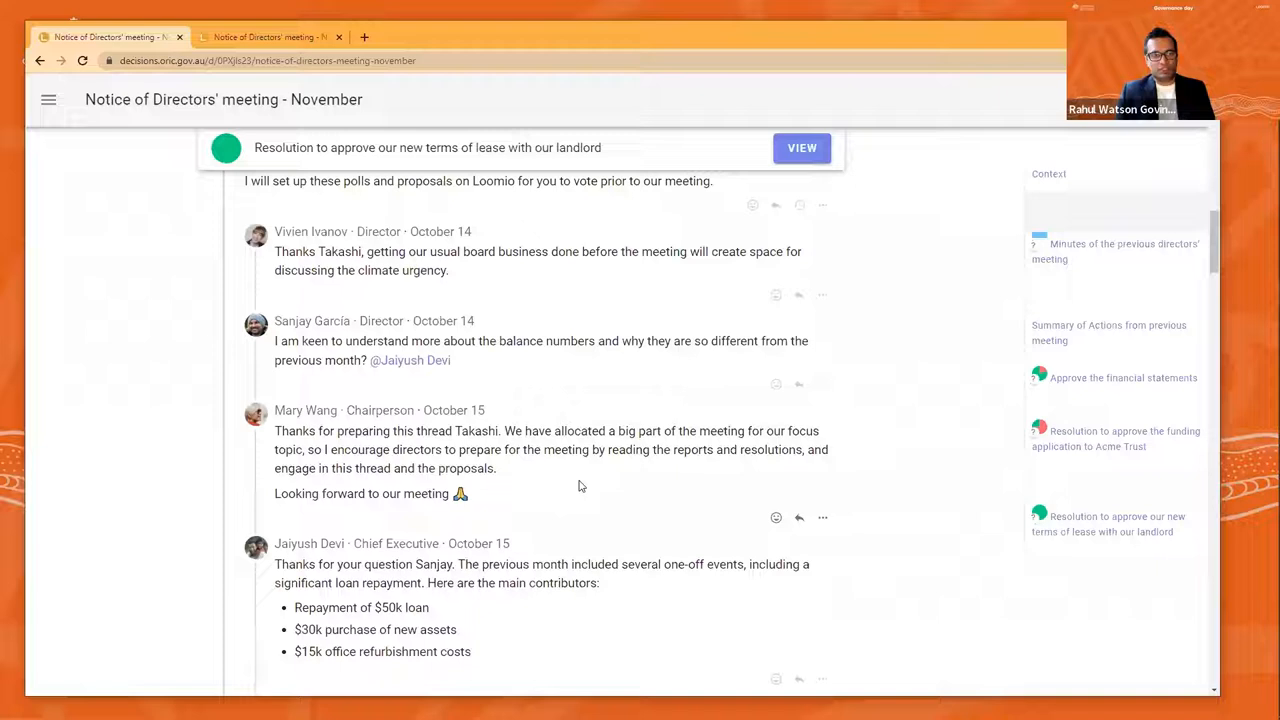
mouse_move(672, 513)
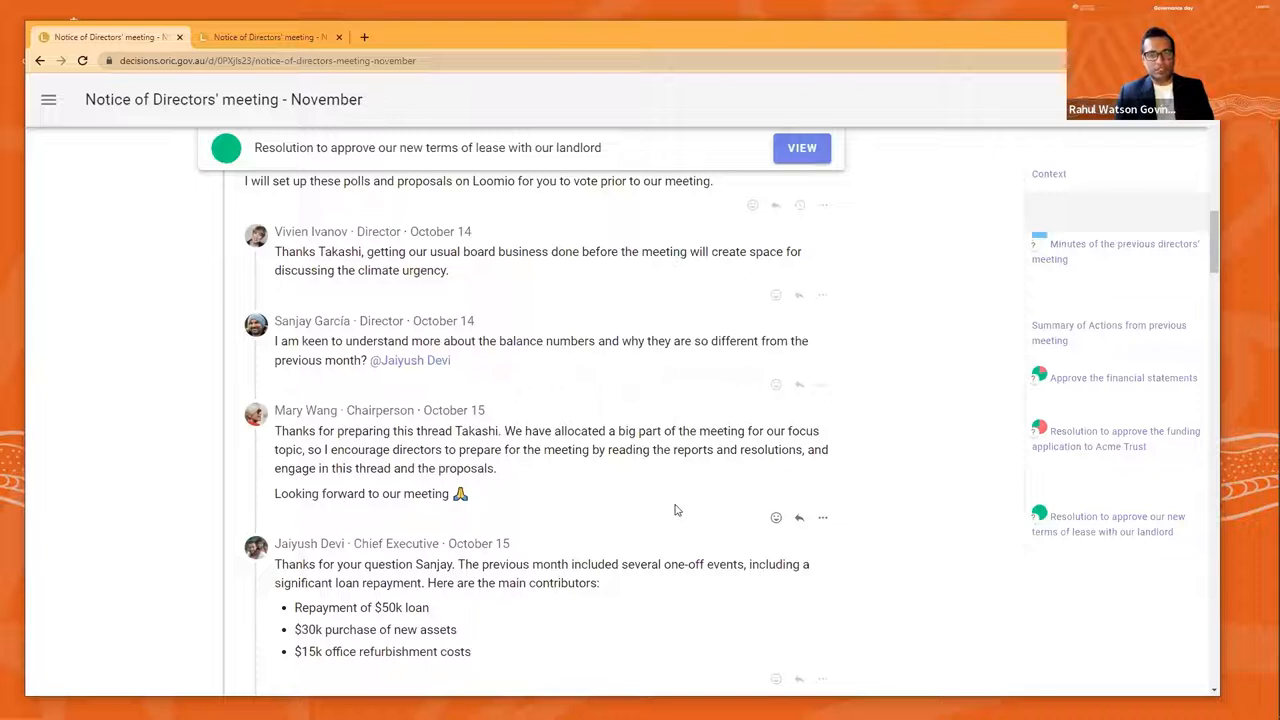
mouse_move(884, 518)
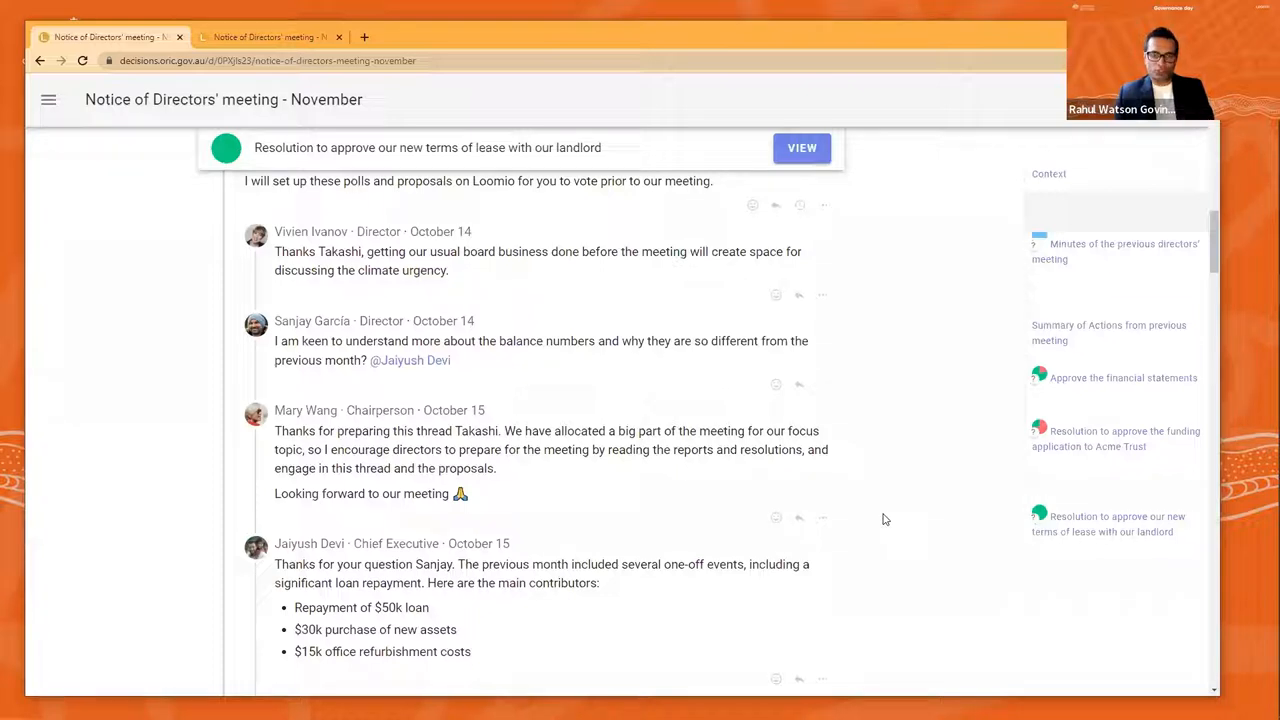
scroll("down", 3)
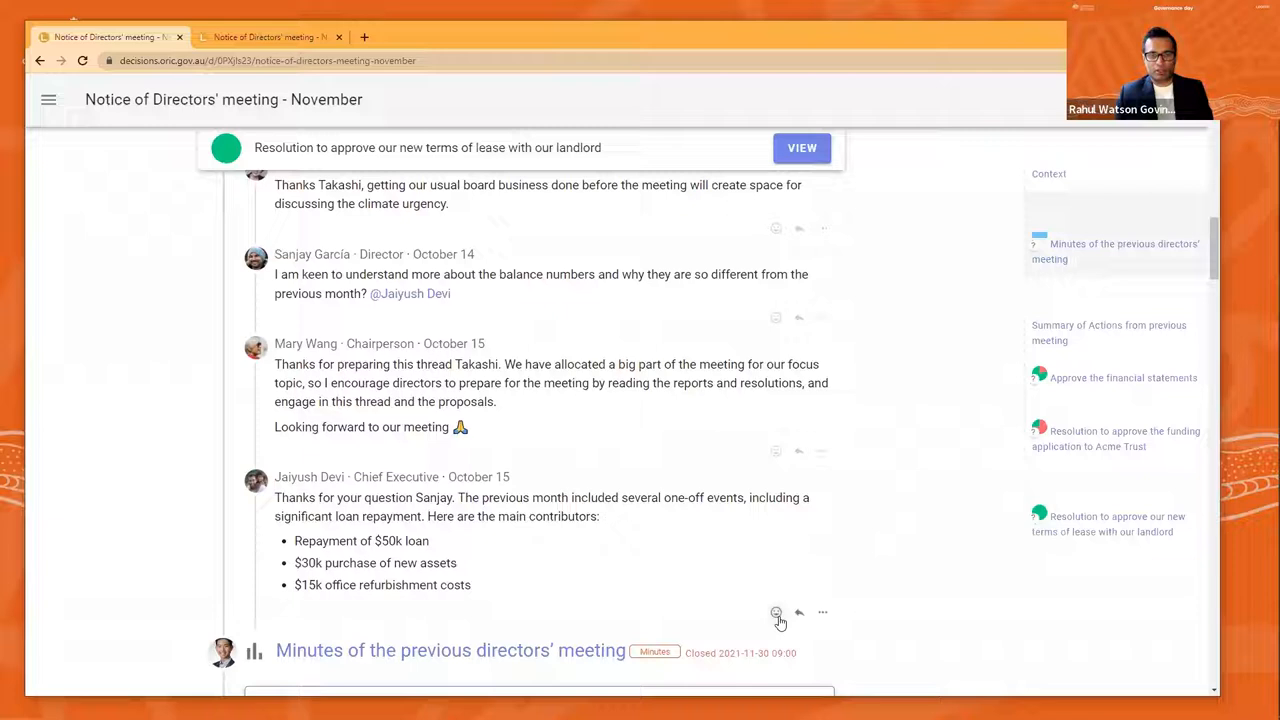
left_click(776, 613)
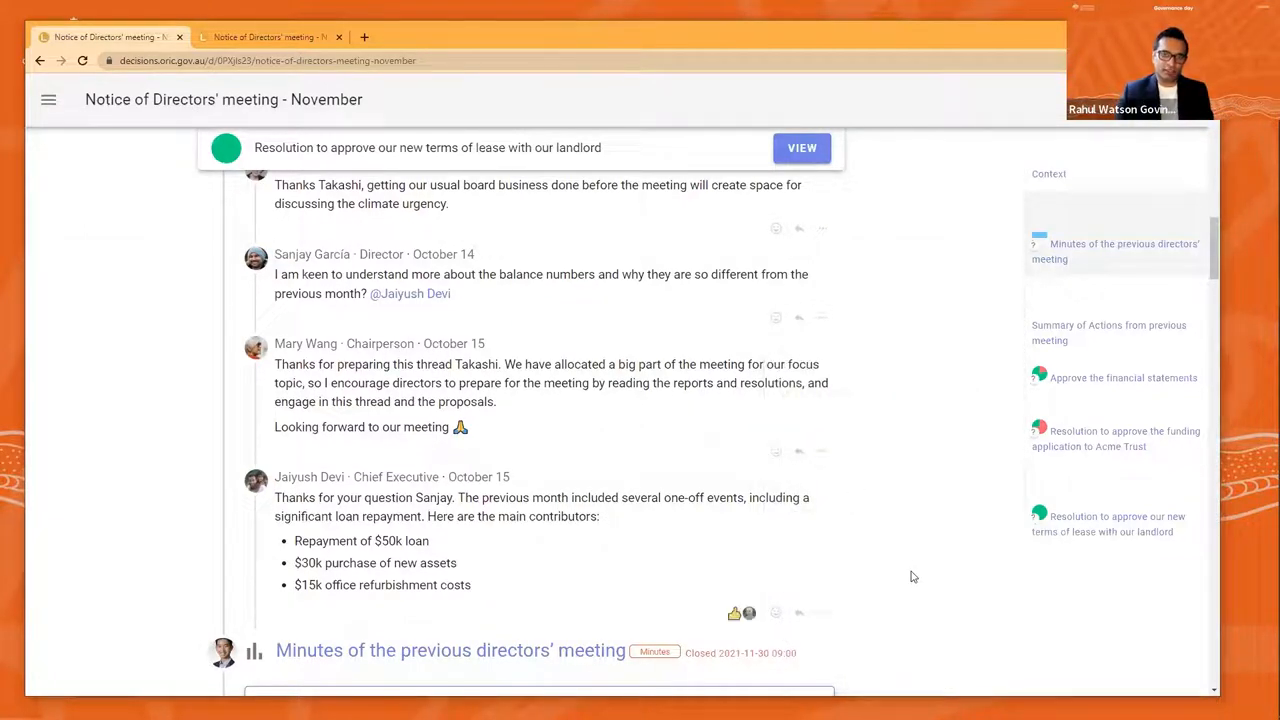
mouse_move(912, 562)
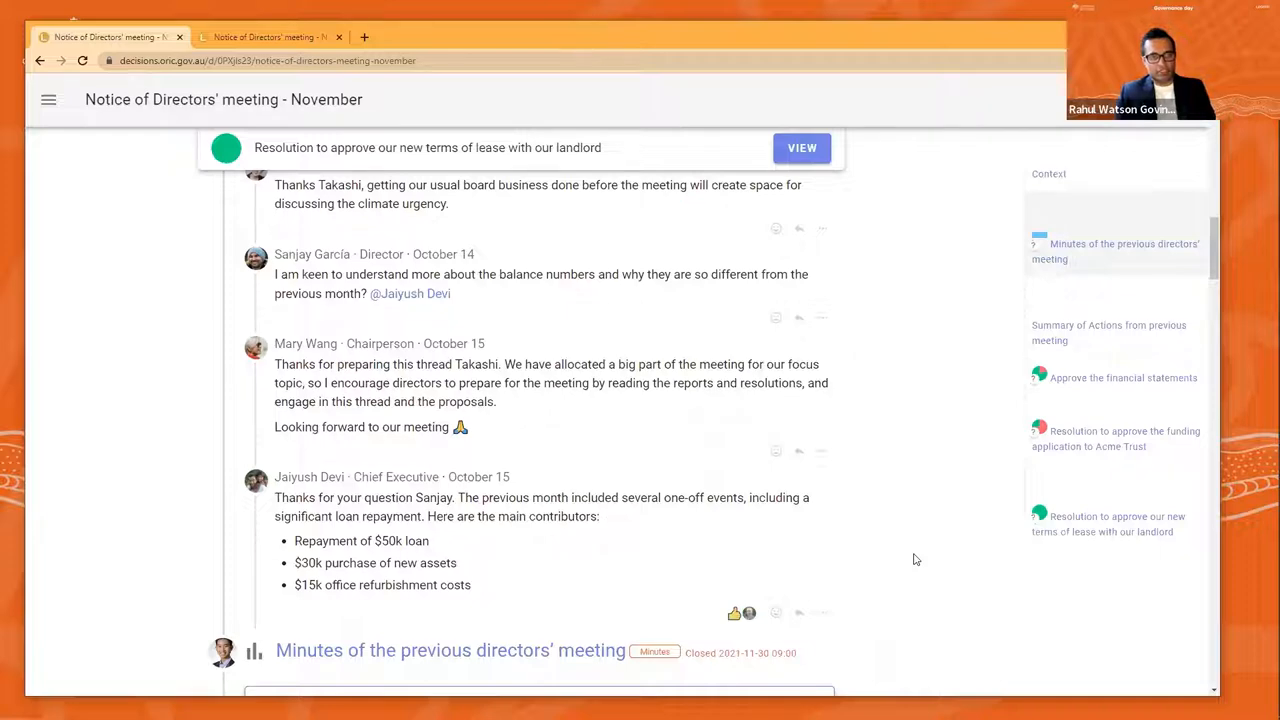
scroll("down", 3)
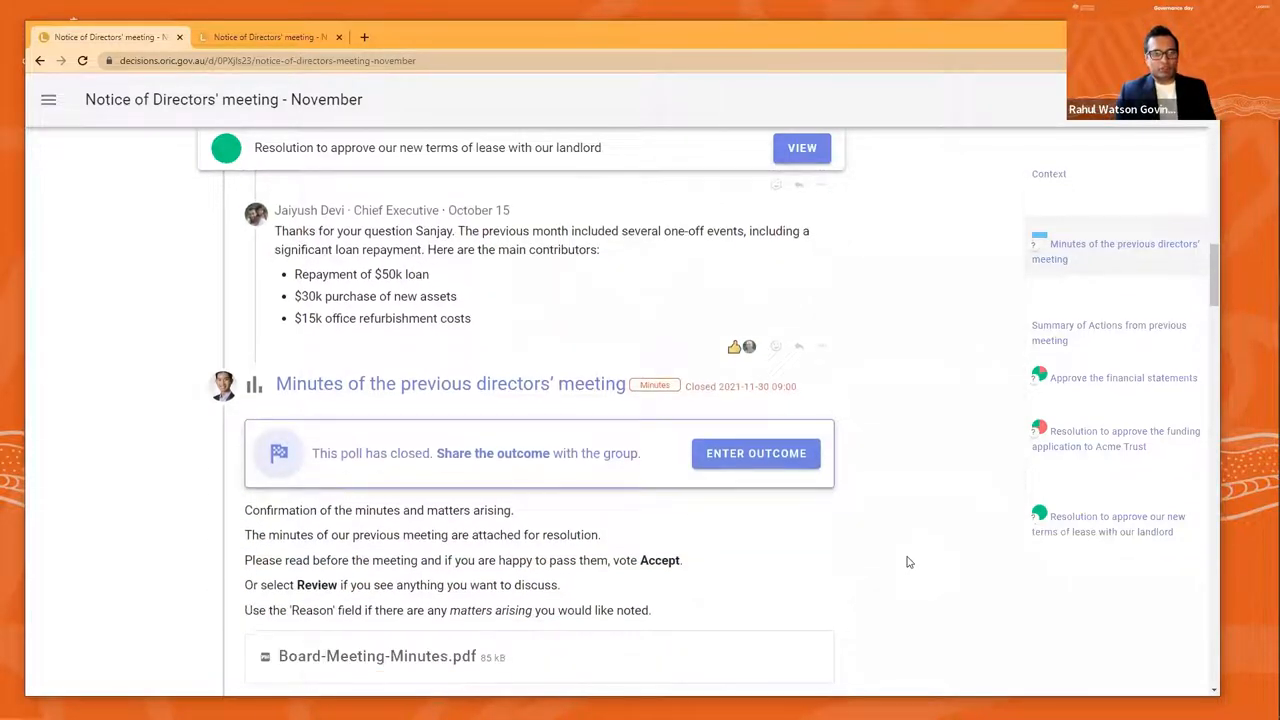
Scroll through the closed minutes poll's 100% Accept results, voter comments and Summary of Actions checklist
scroll("down", 3)
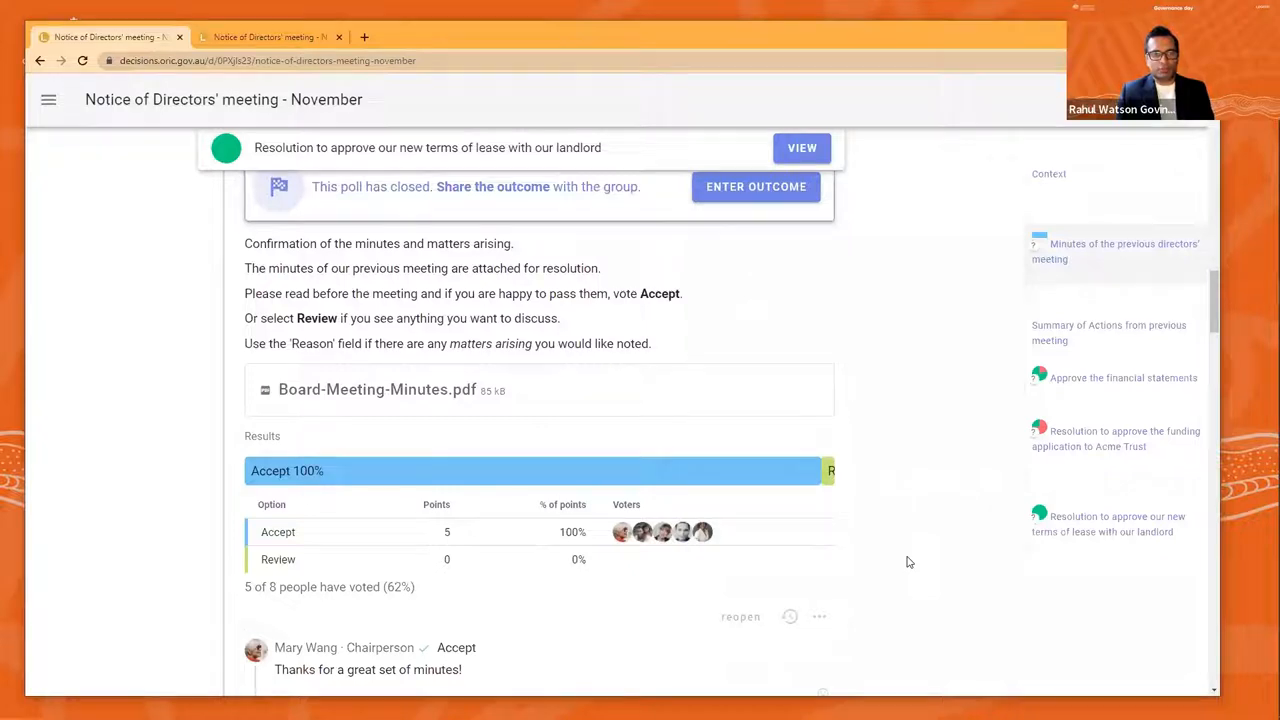
scroll("down", 3)
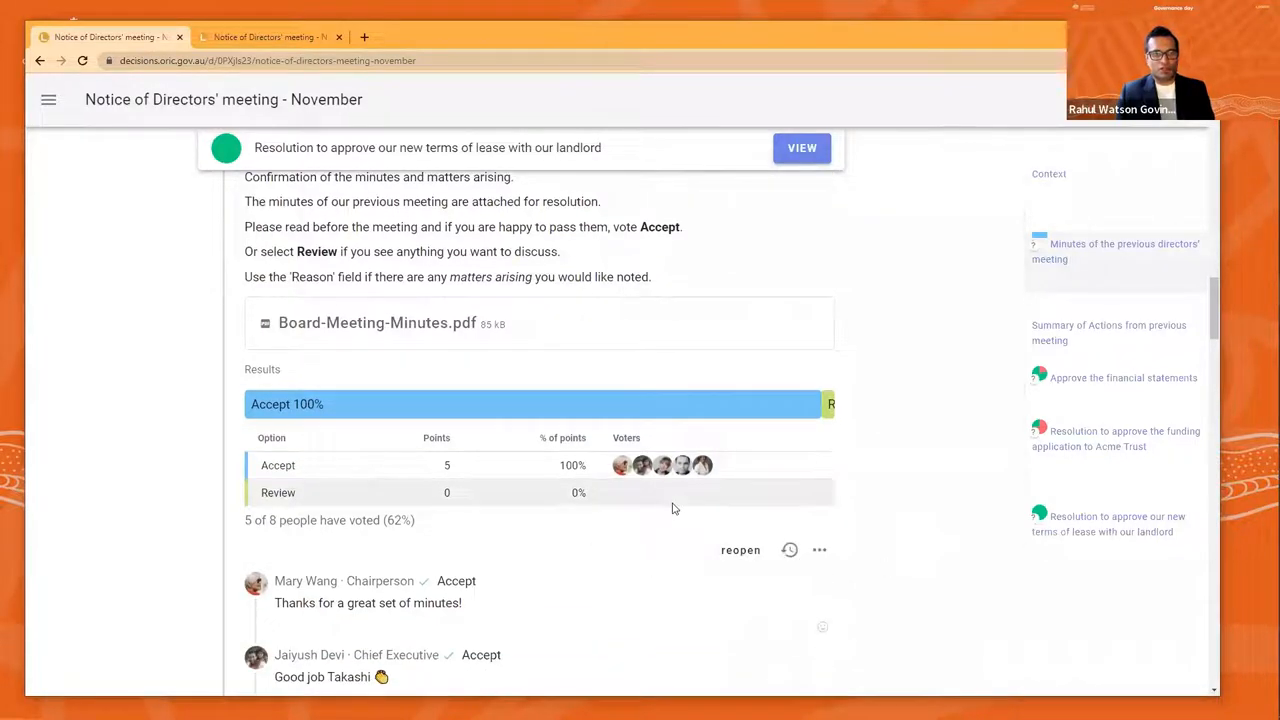
mouse_move(702, 465)
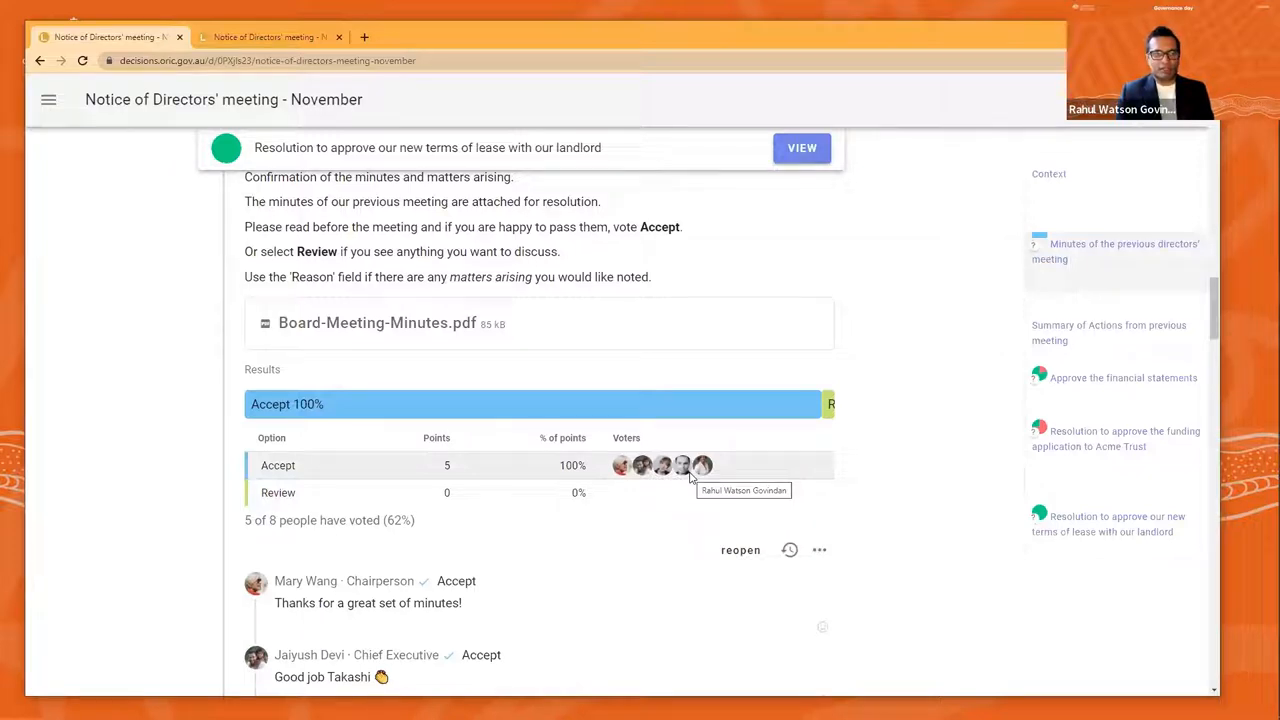
mouse_move(929, 520)
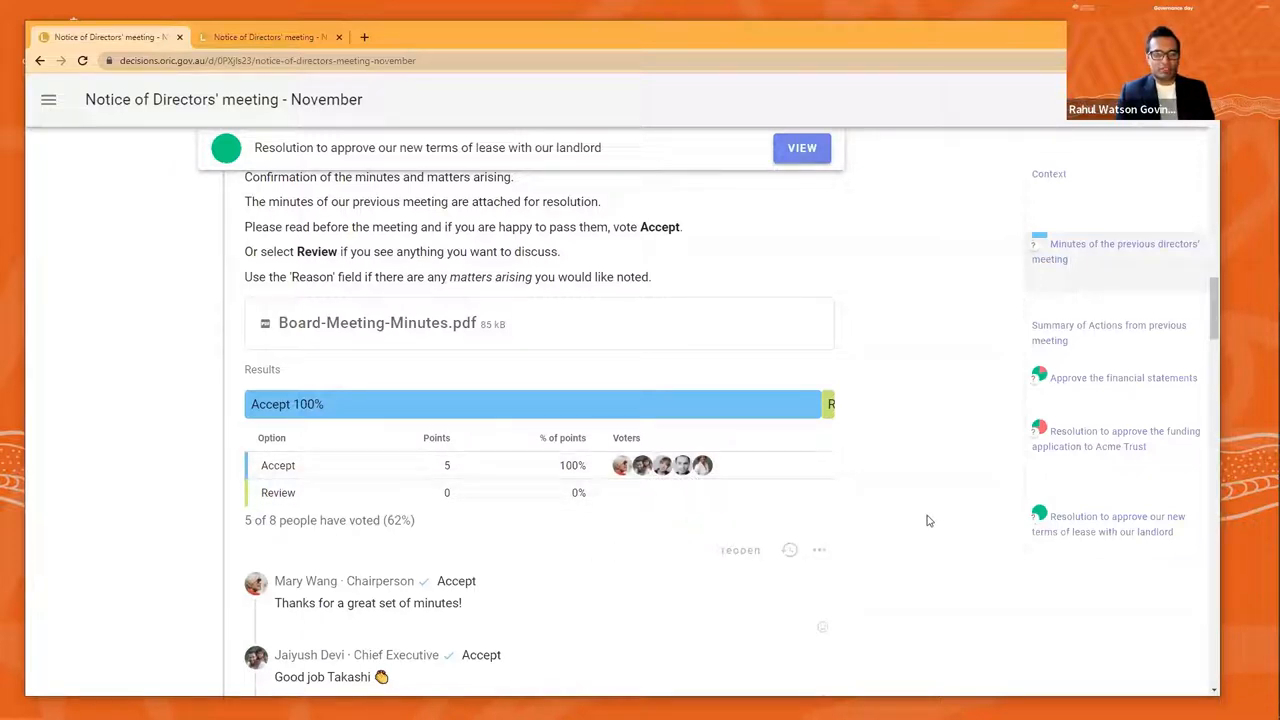
scroll("down", 3)
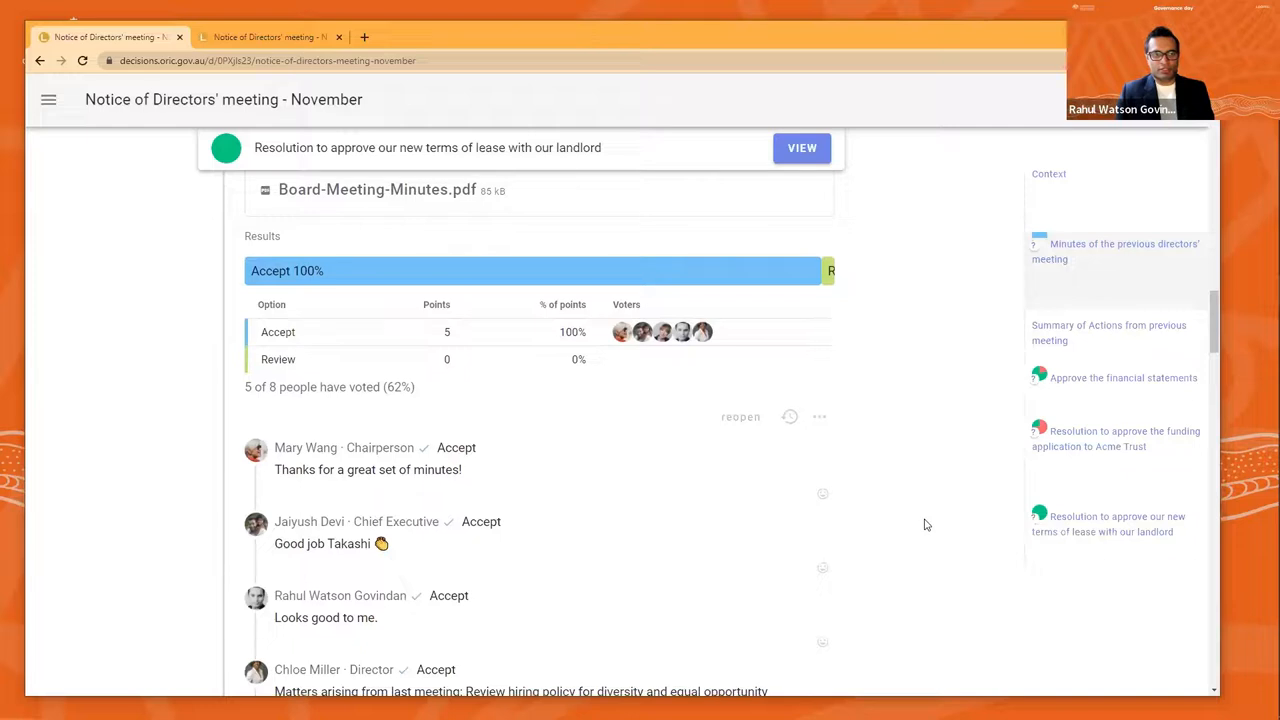
scroll("down", 3)
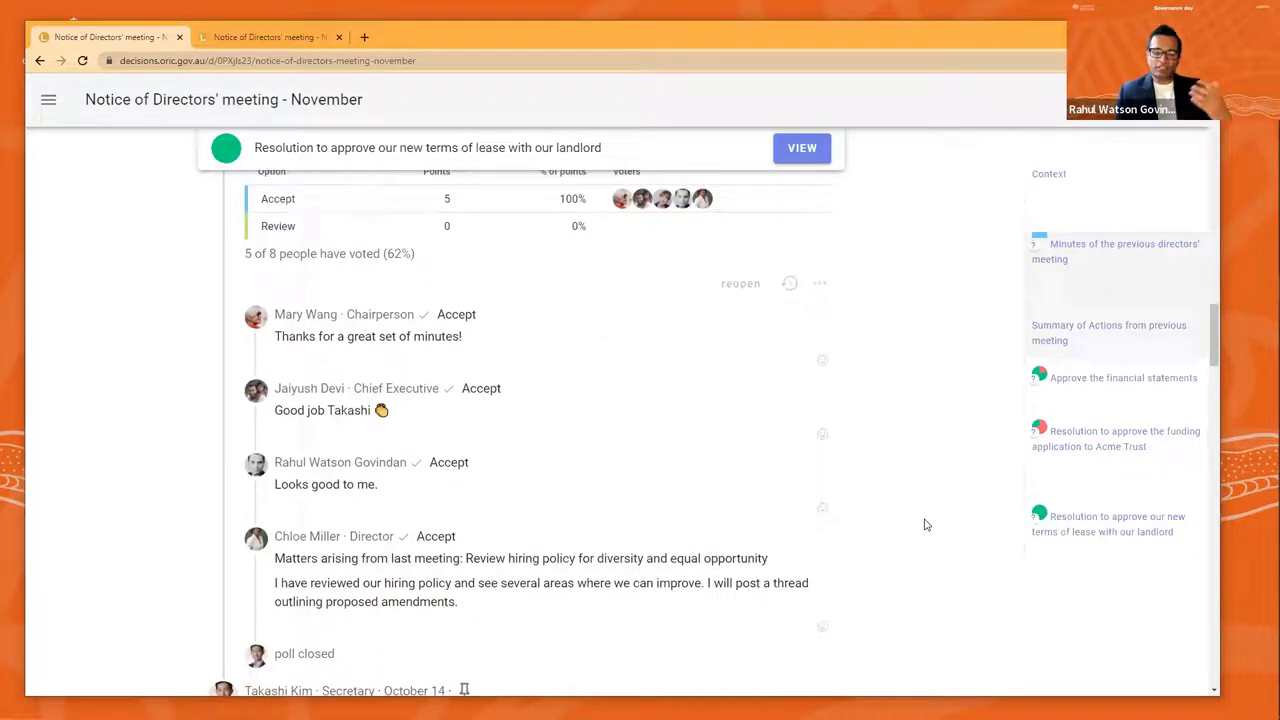
scroll("down", 3)
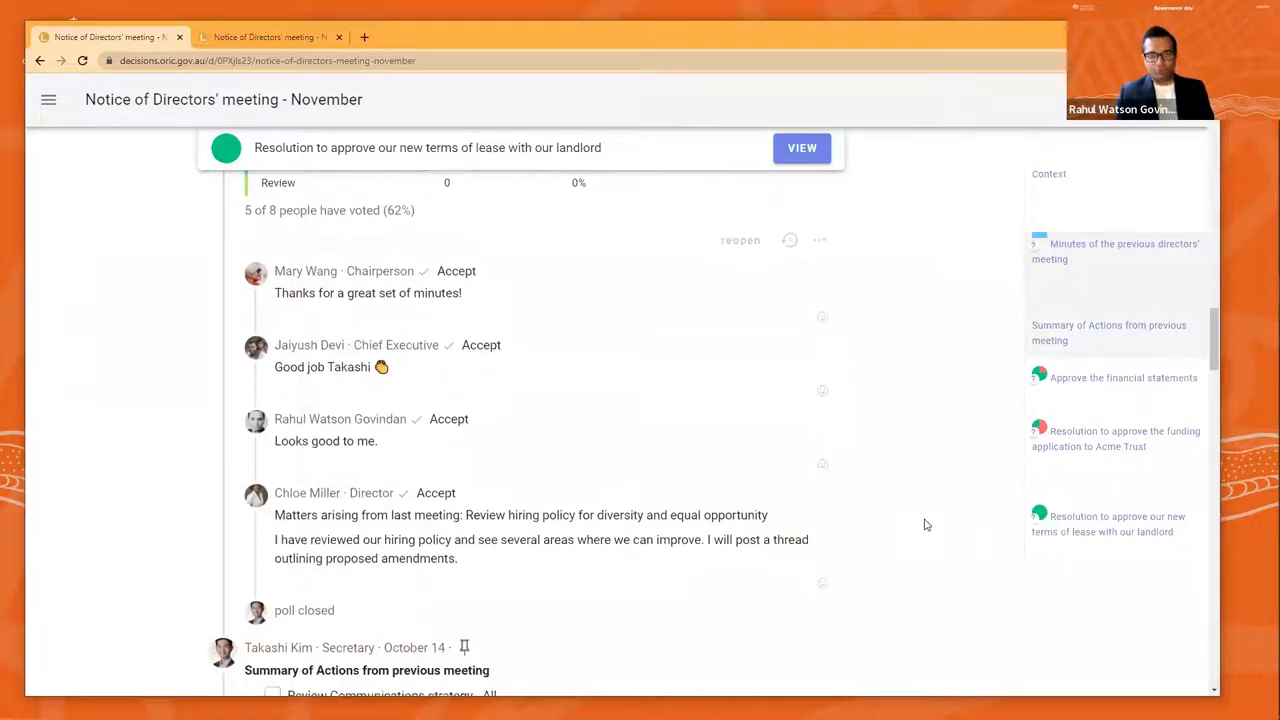
scroll("down", 3)
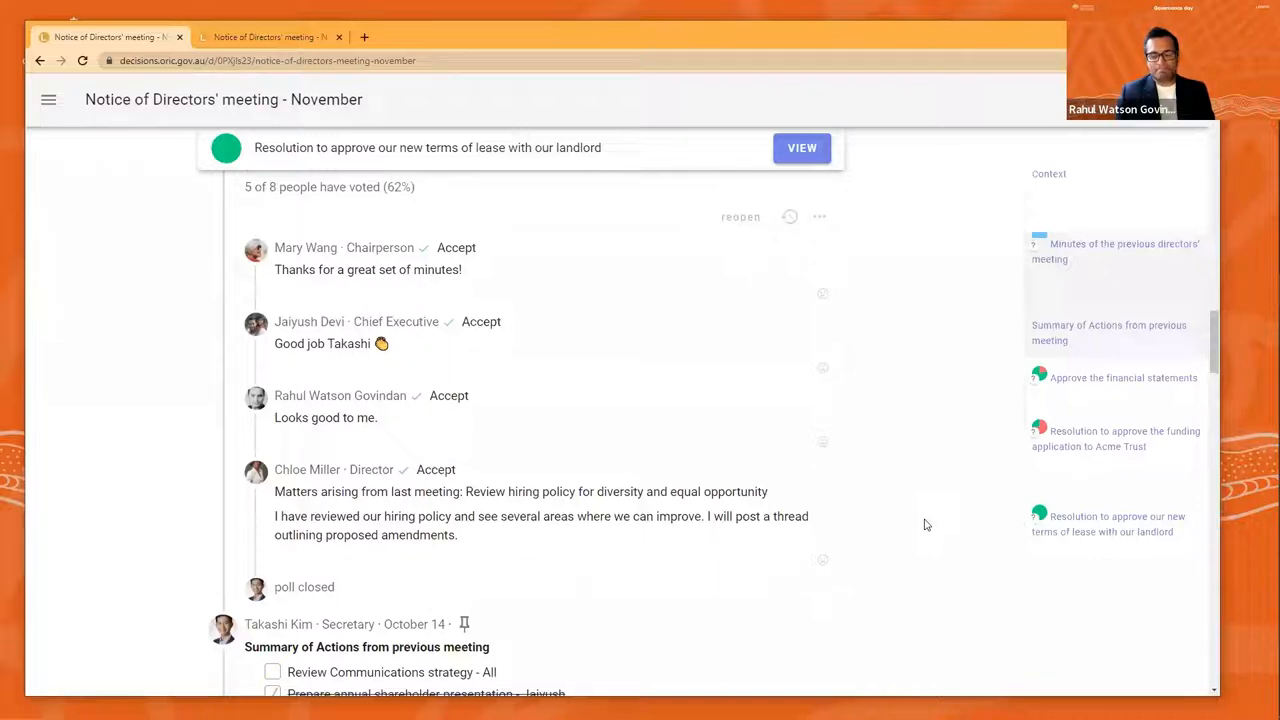
scroll("down", 3)
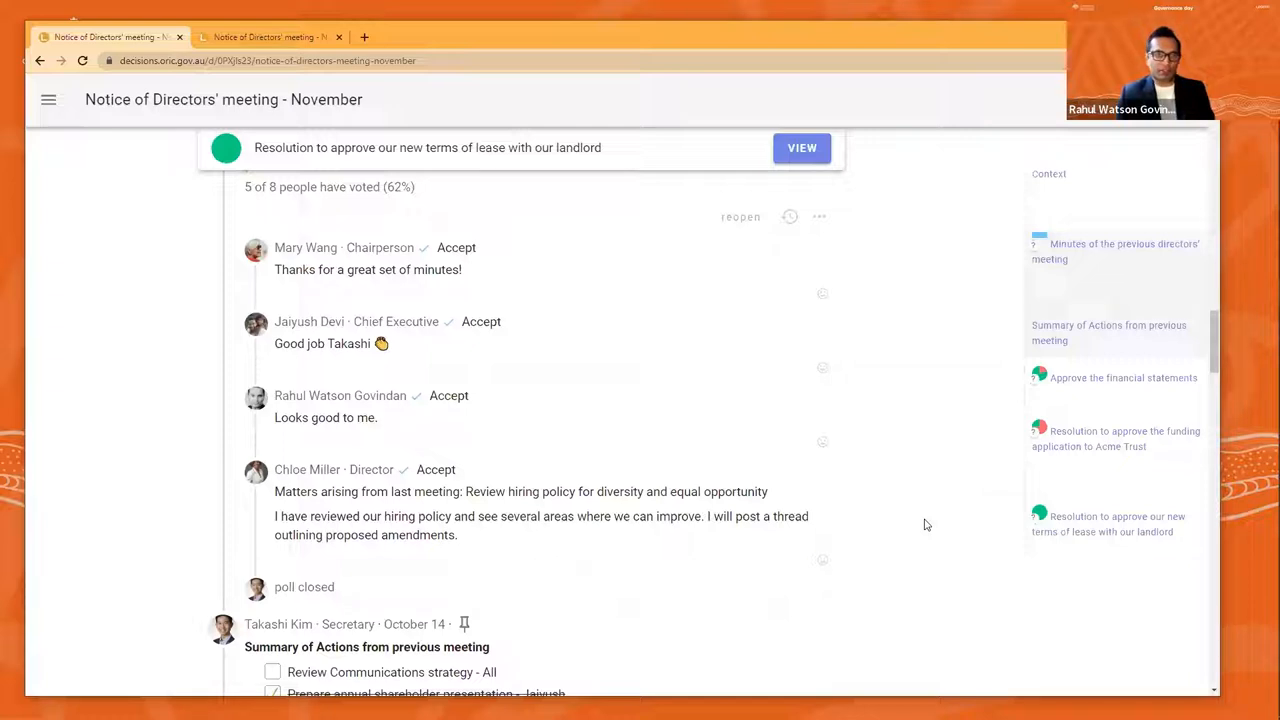
scroll("down", 3)
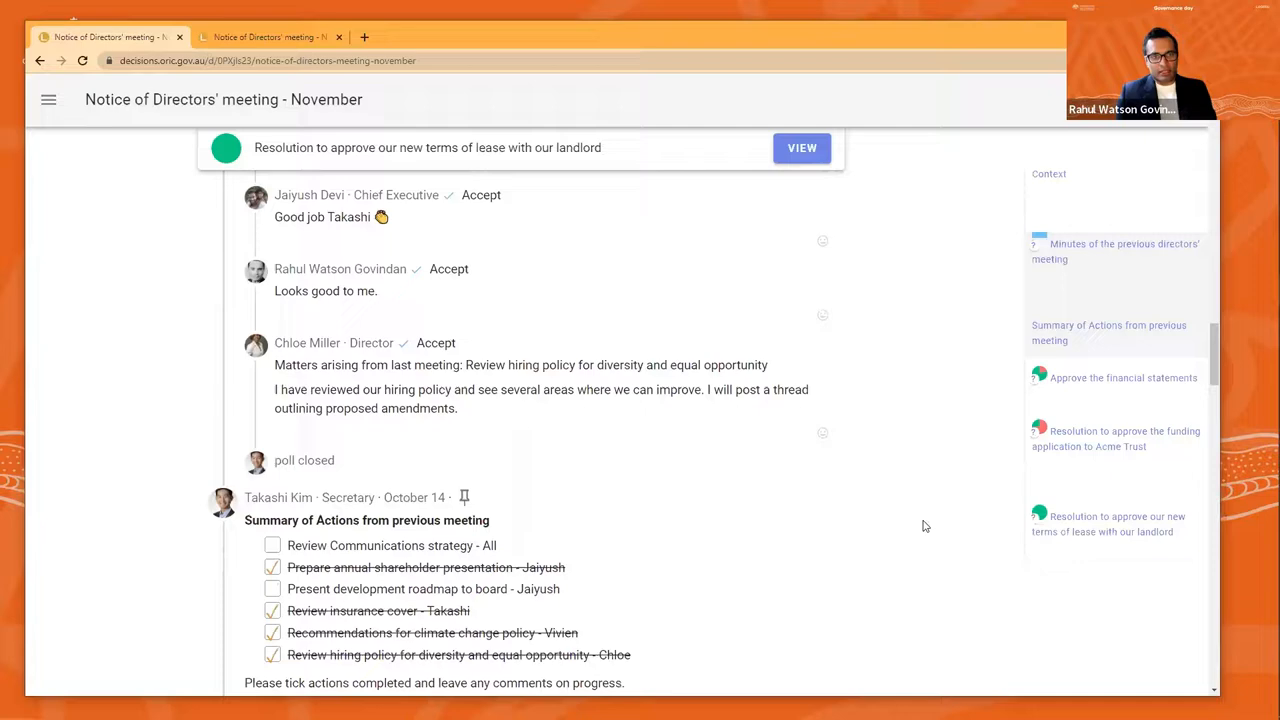
Scroll past the Summary of Actions checklist and Jaiyush's reply to the closed financial statements proposal
scroll("down", 3)
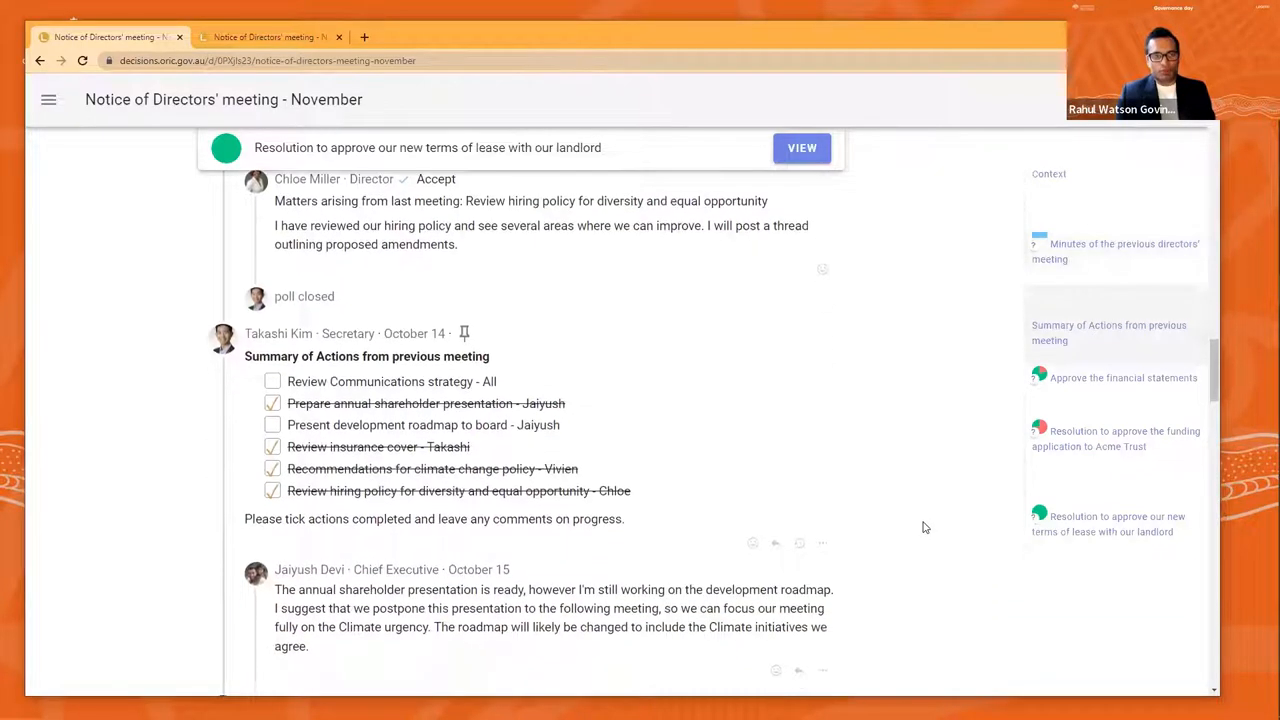
scroll("down", 3)
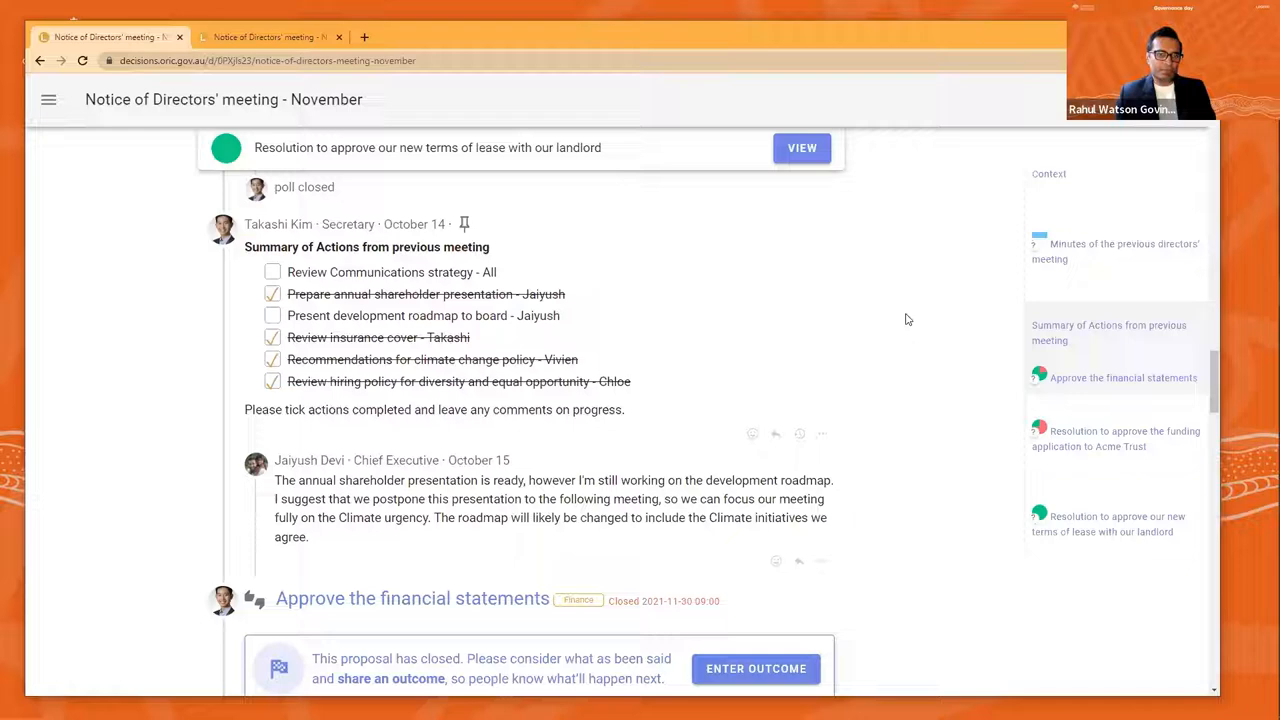
scroll("down", 3)
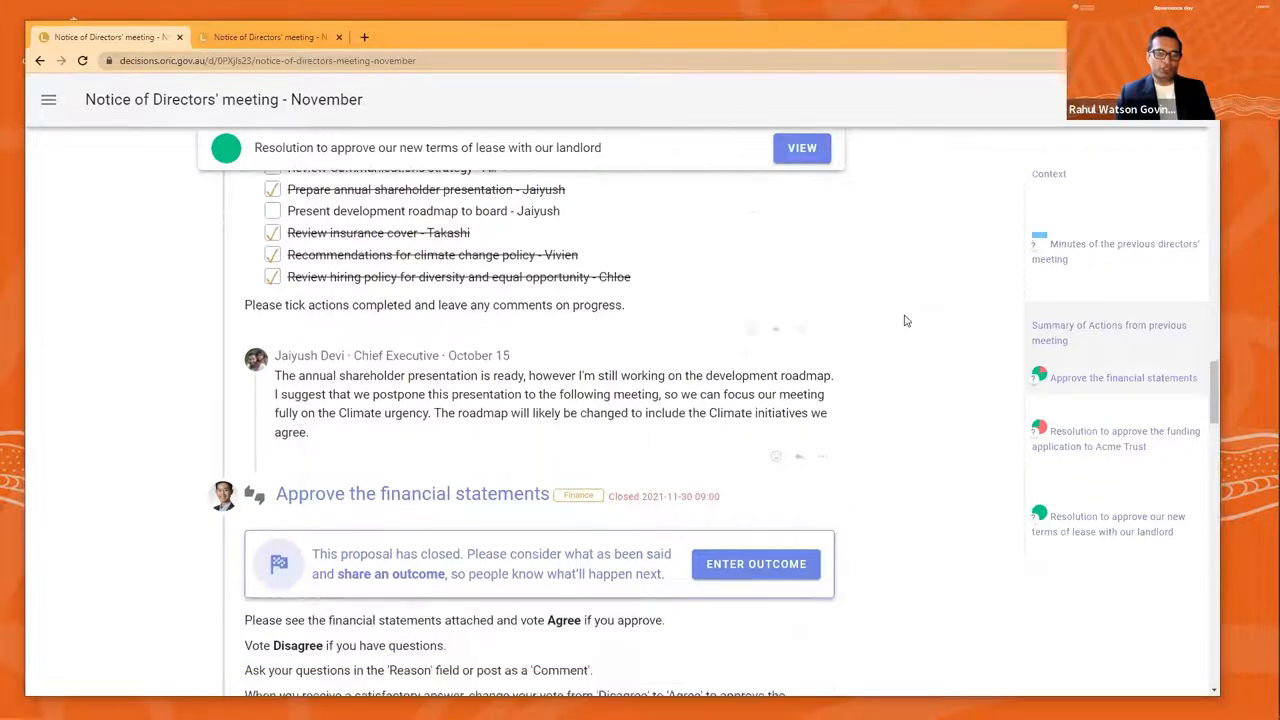
scroll("down", 3)
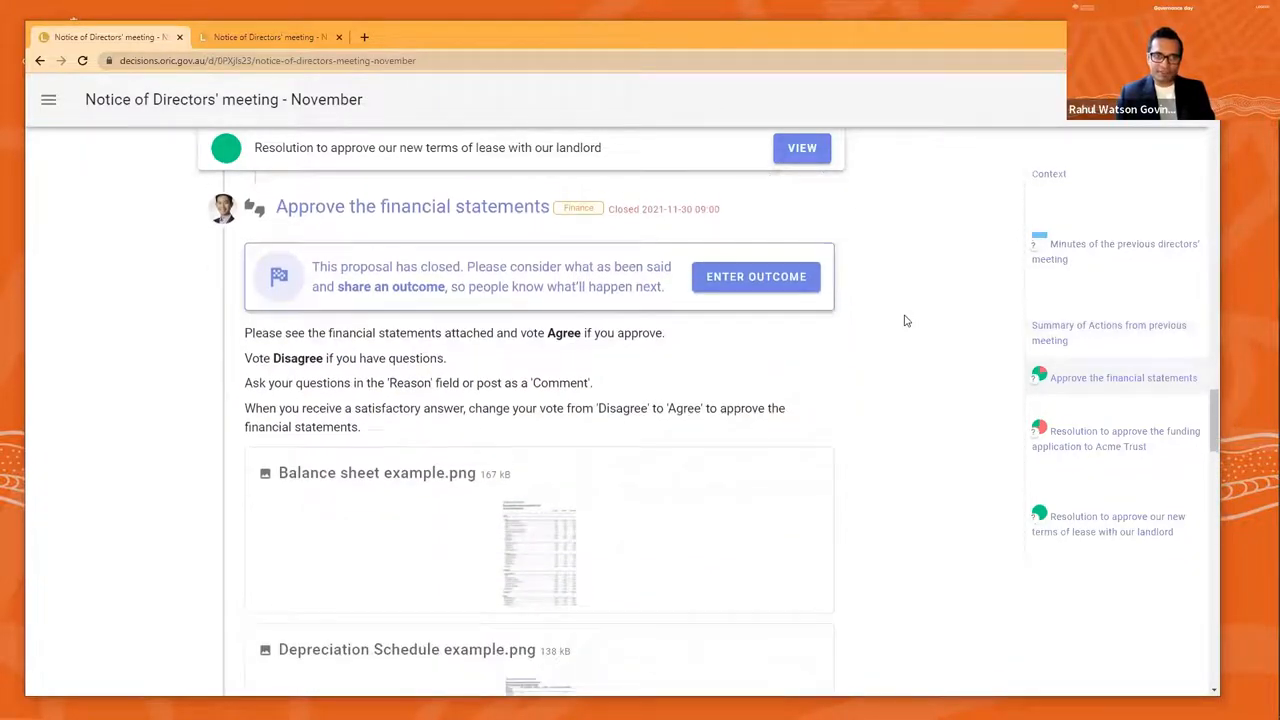
scroll("down", 3)
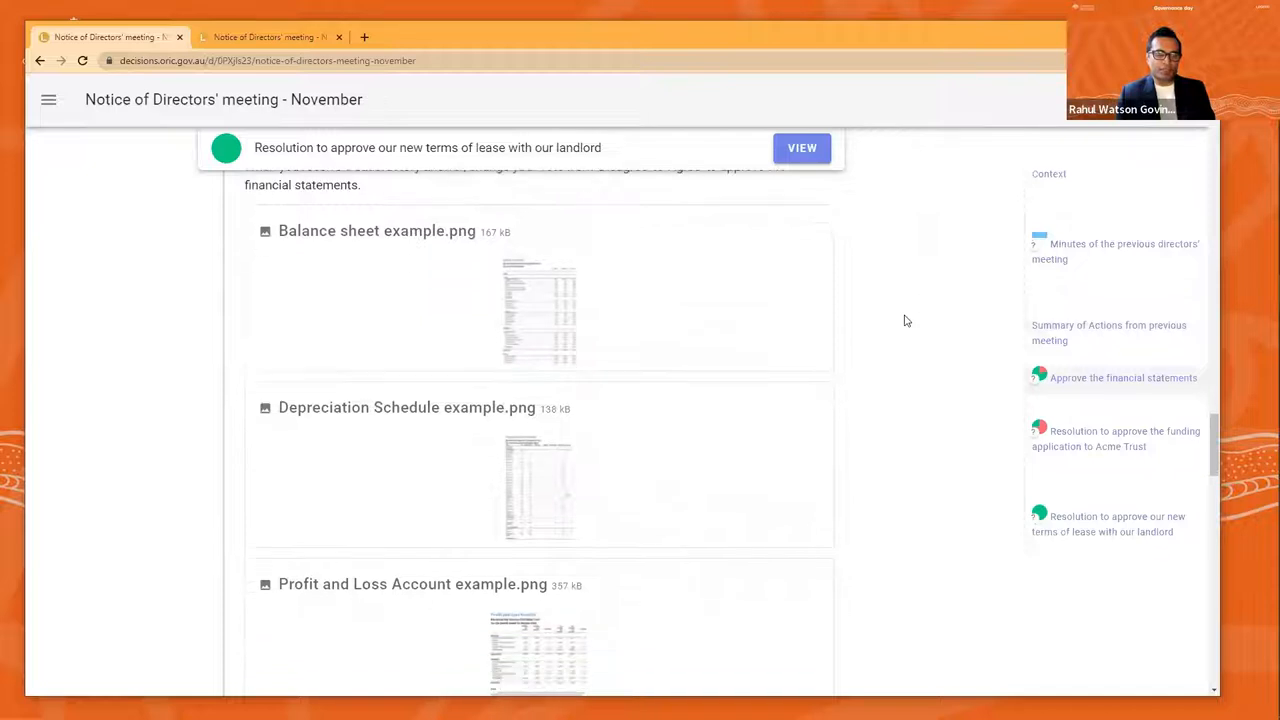
scroll("down", 3)
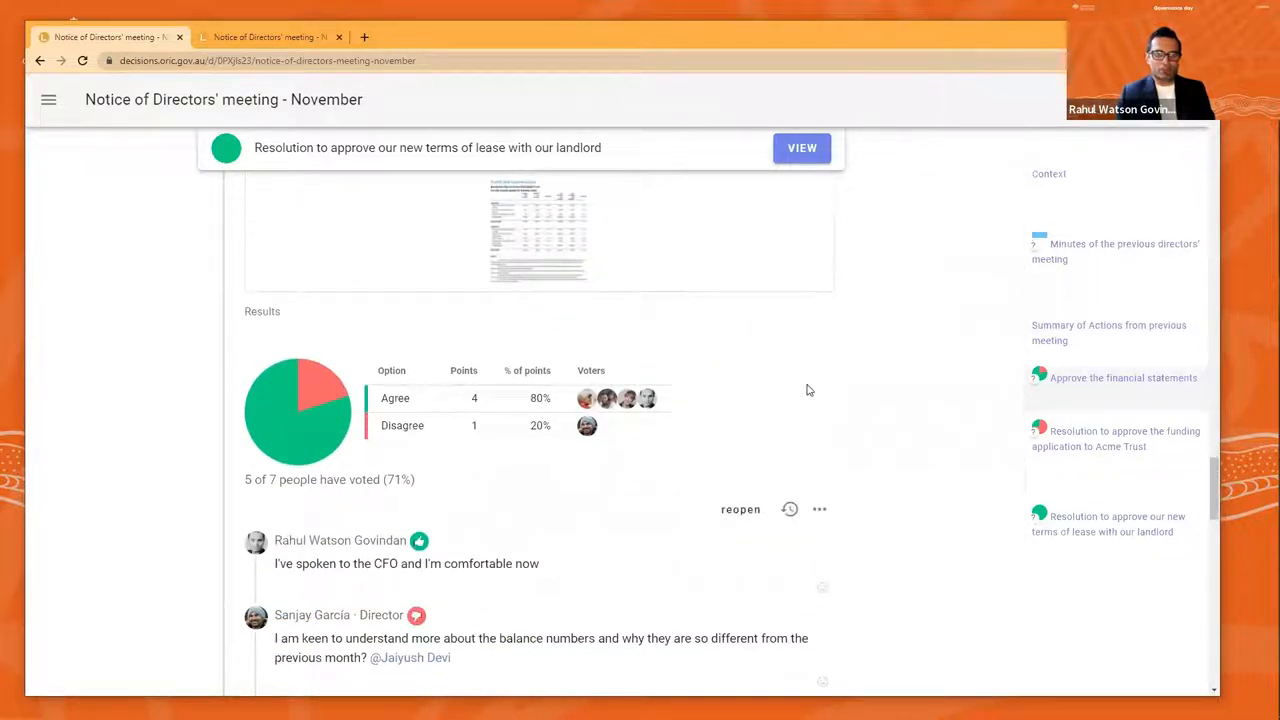
scroll("down", 3)
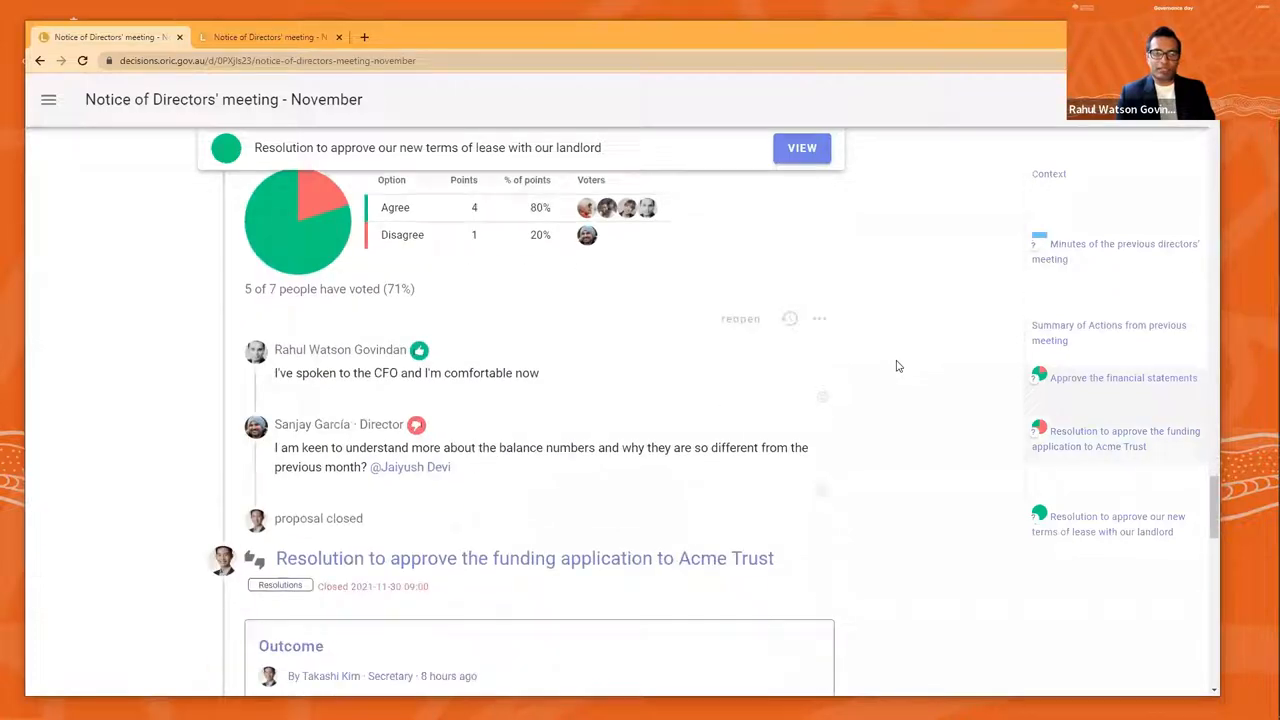
scroll("down", 3)
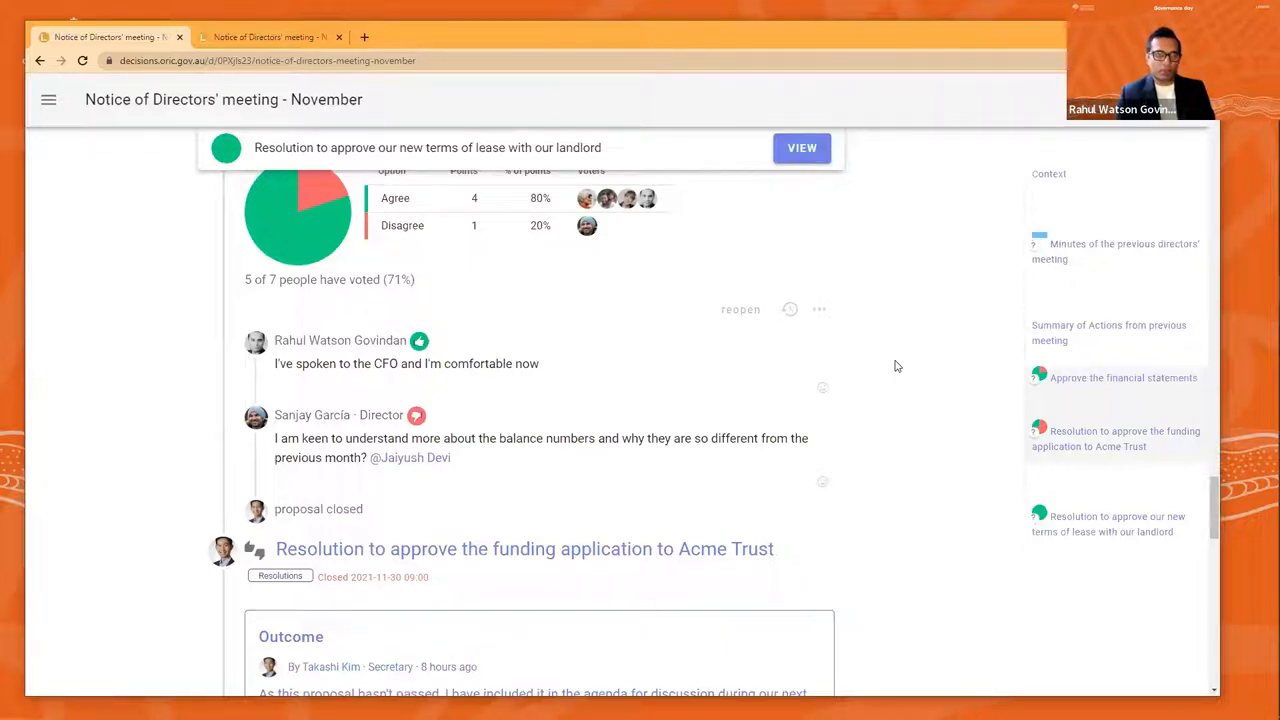
scroll("down", 3)
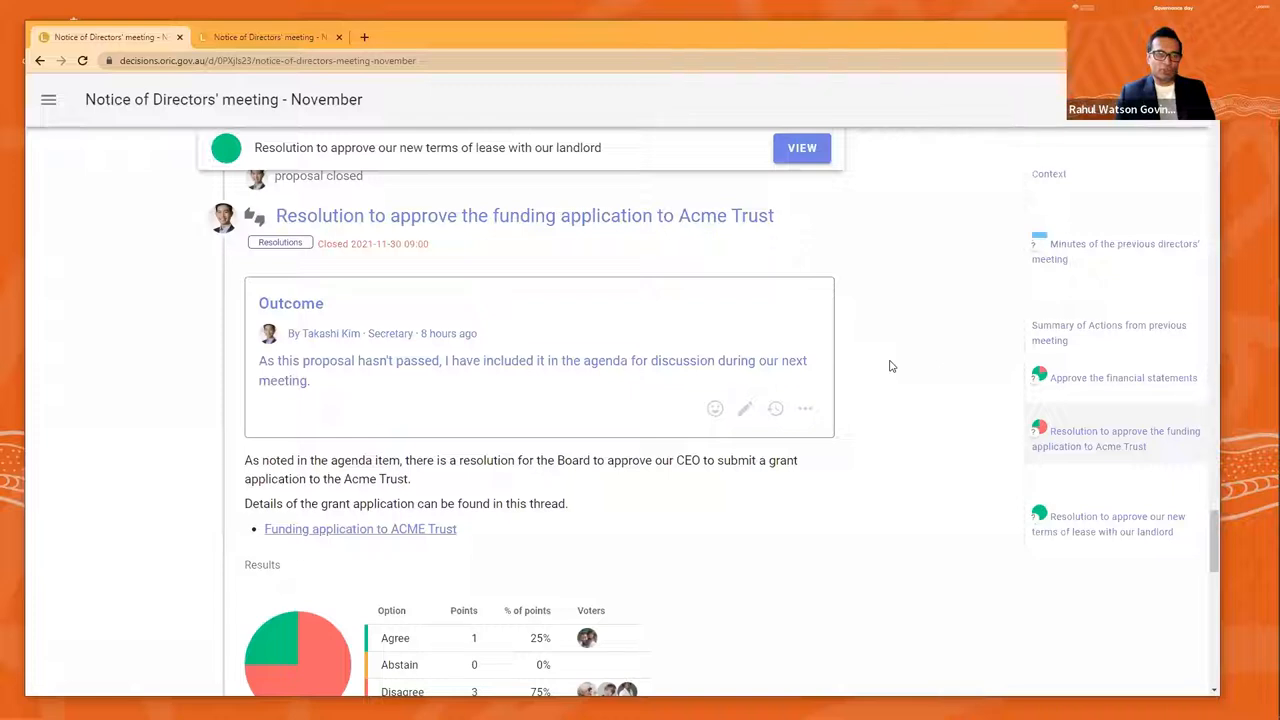
Scroll through the Acme Trust funding resolution results: 25% Agree, 75% Disagree, 4 of 7 voted
scroll("down", 3)
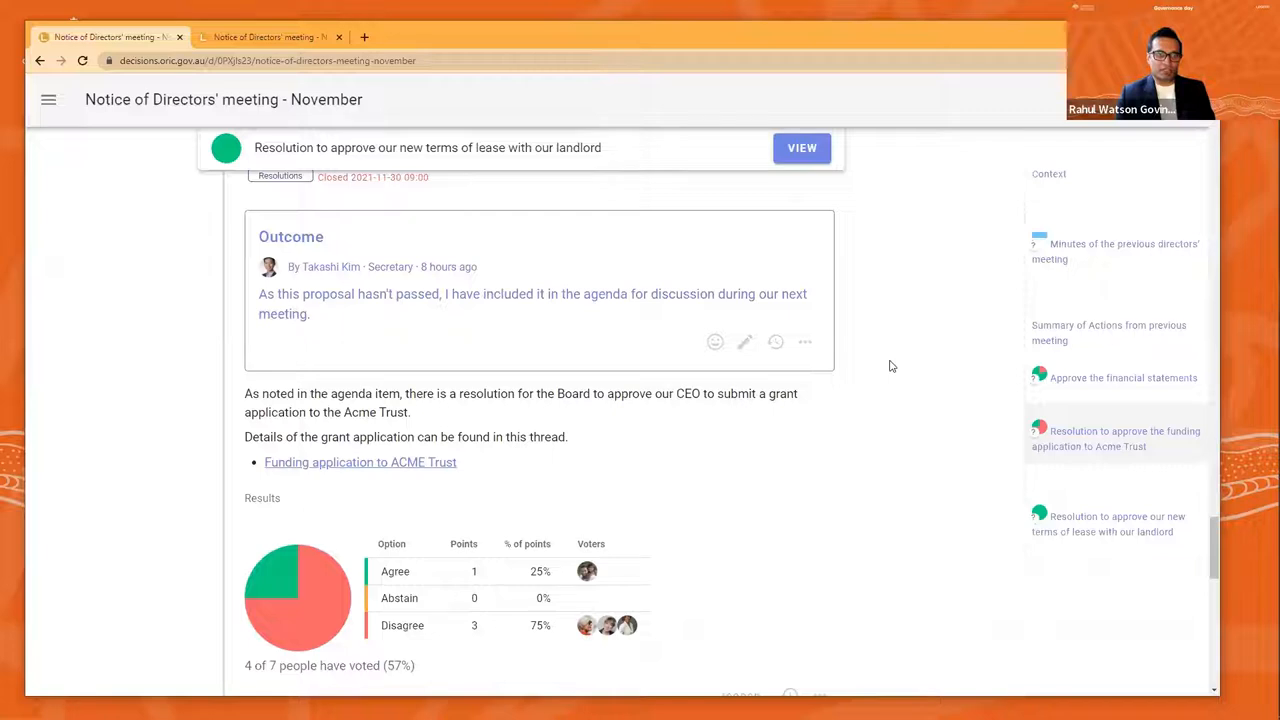
scroll("down", 3)
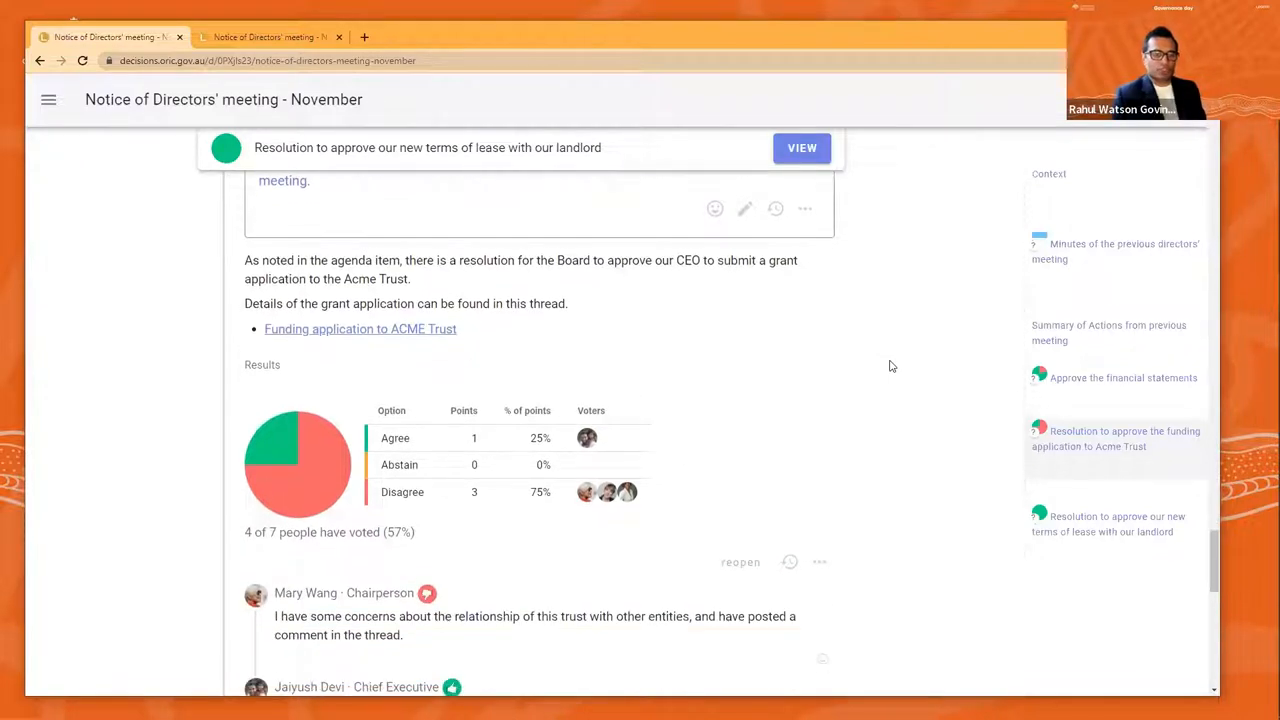
scroll("down", 3)
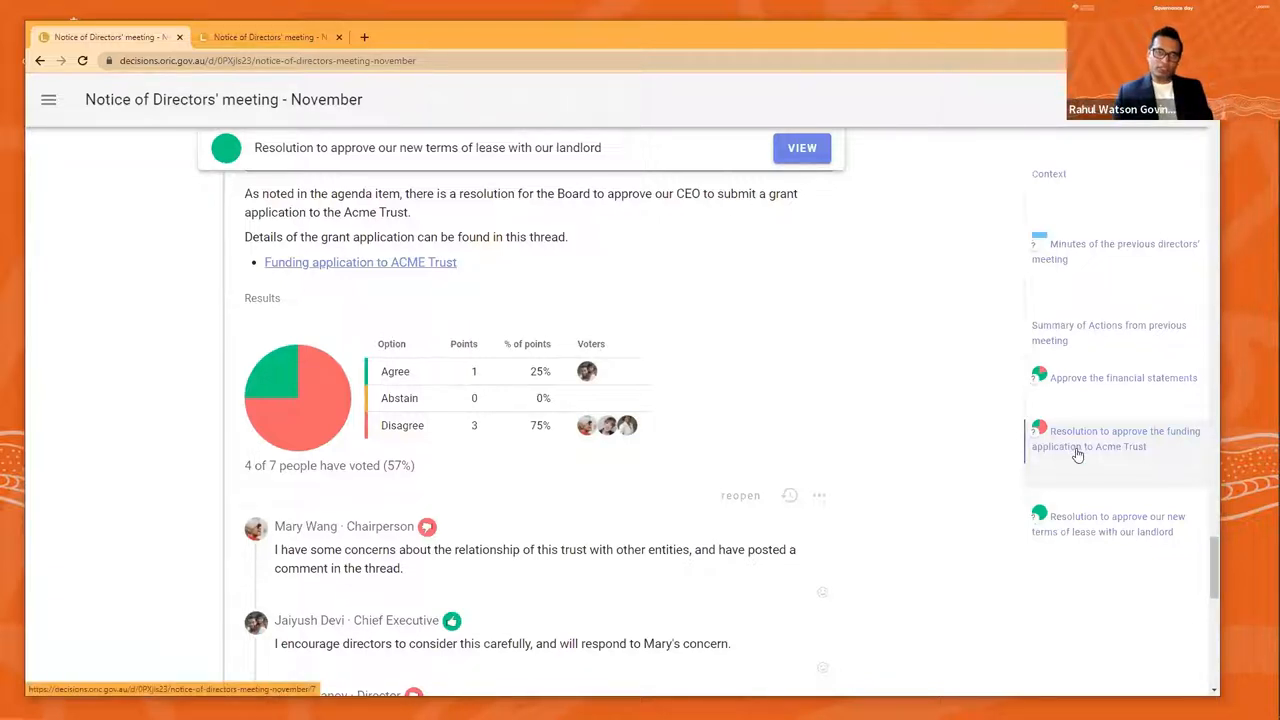
mouse_move(83, 137)
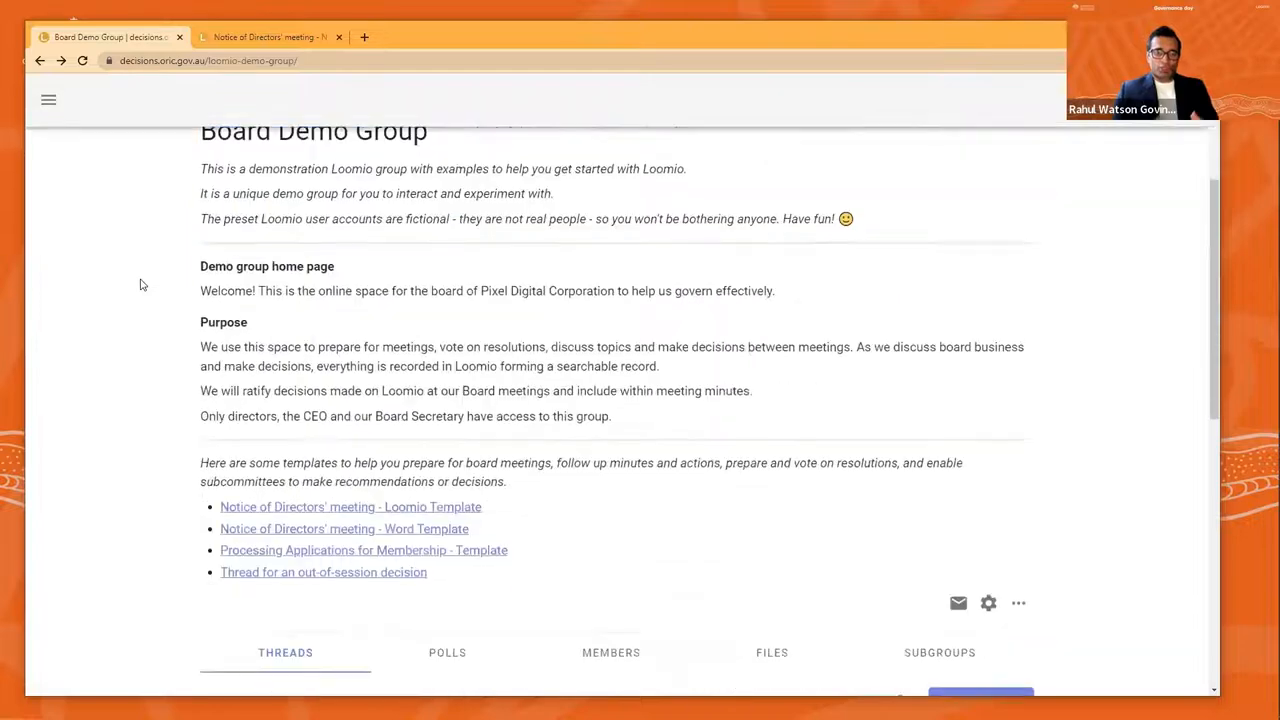
scroll("down", 3)
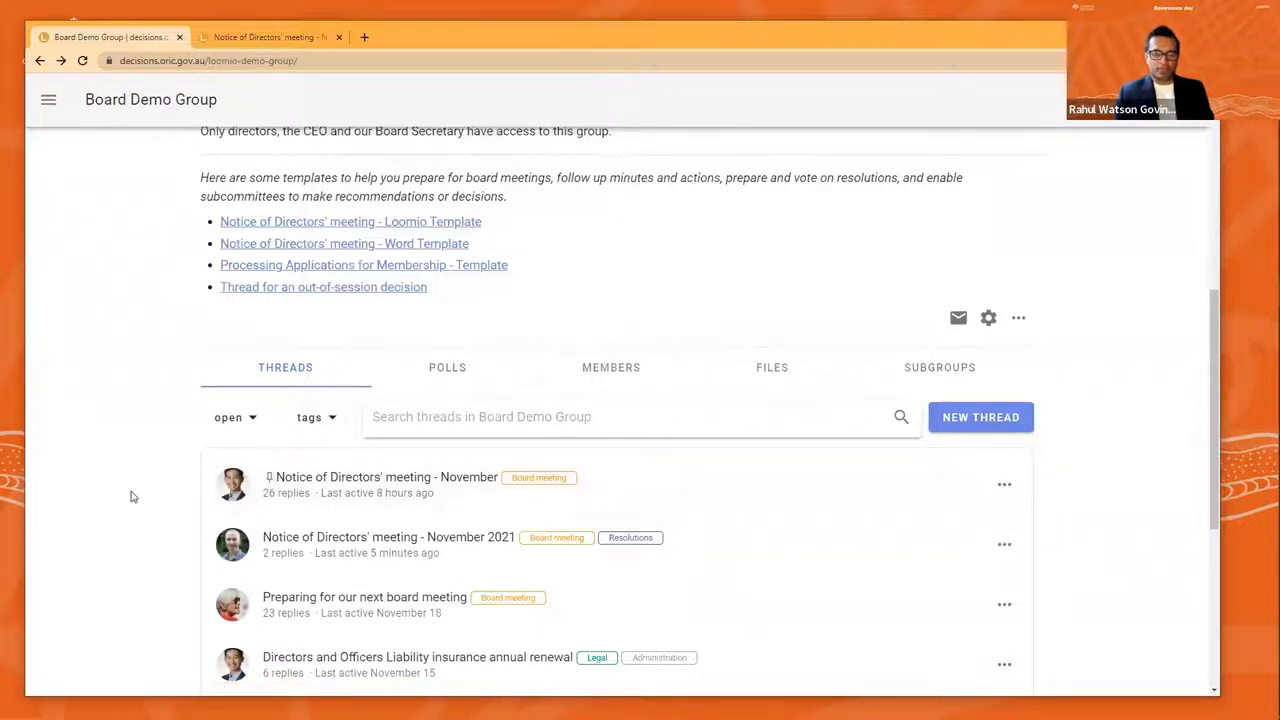
mouse_move(157, 484)
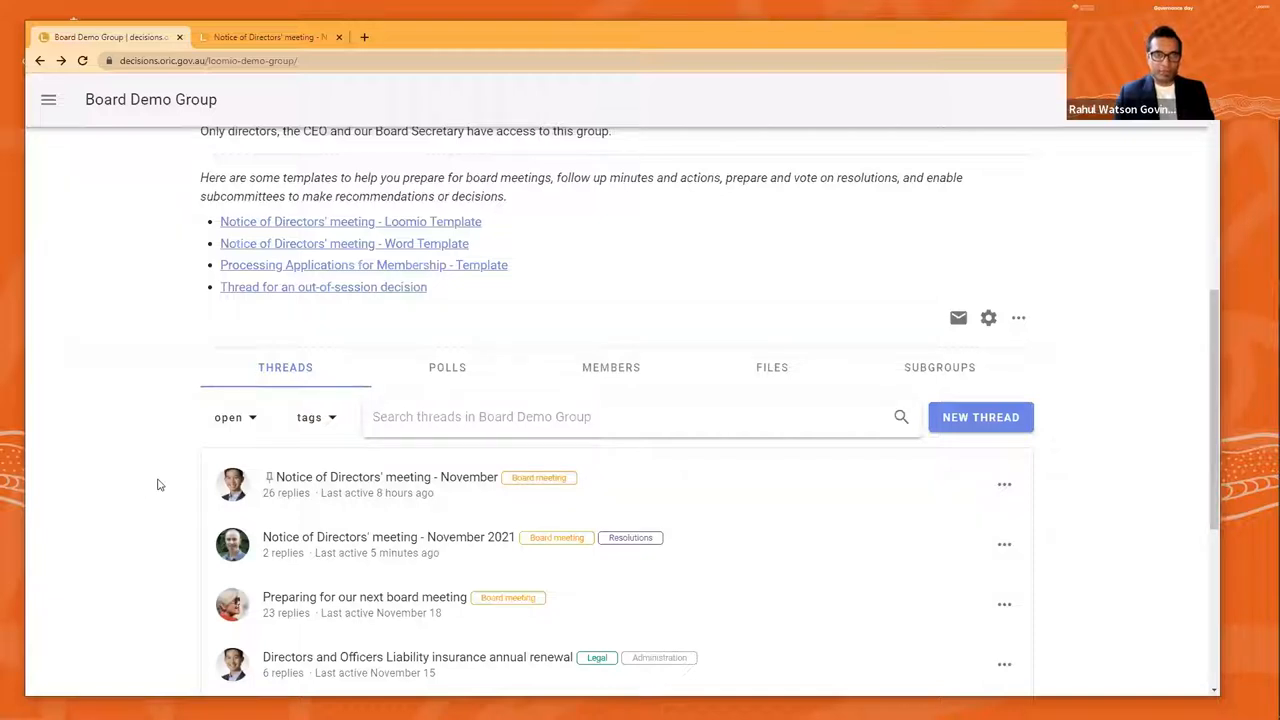
mouse_move(280, 490)
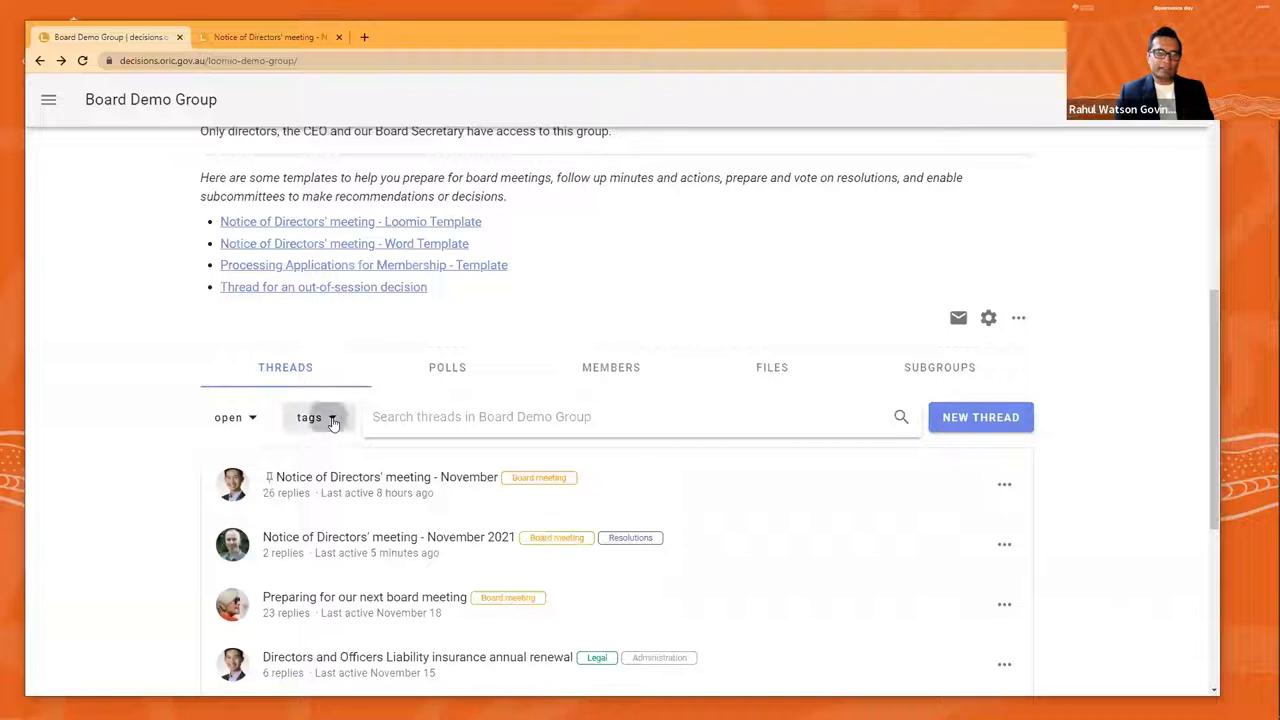
left_click(318, 417)
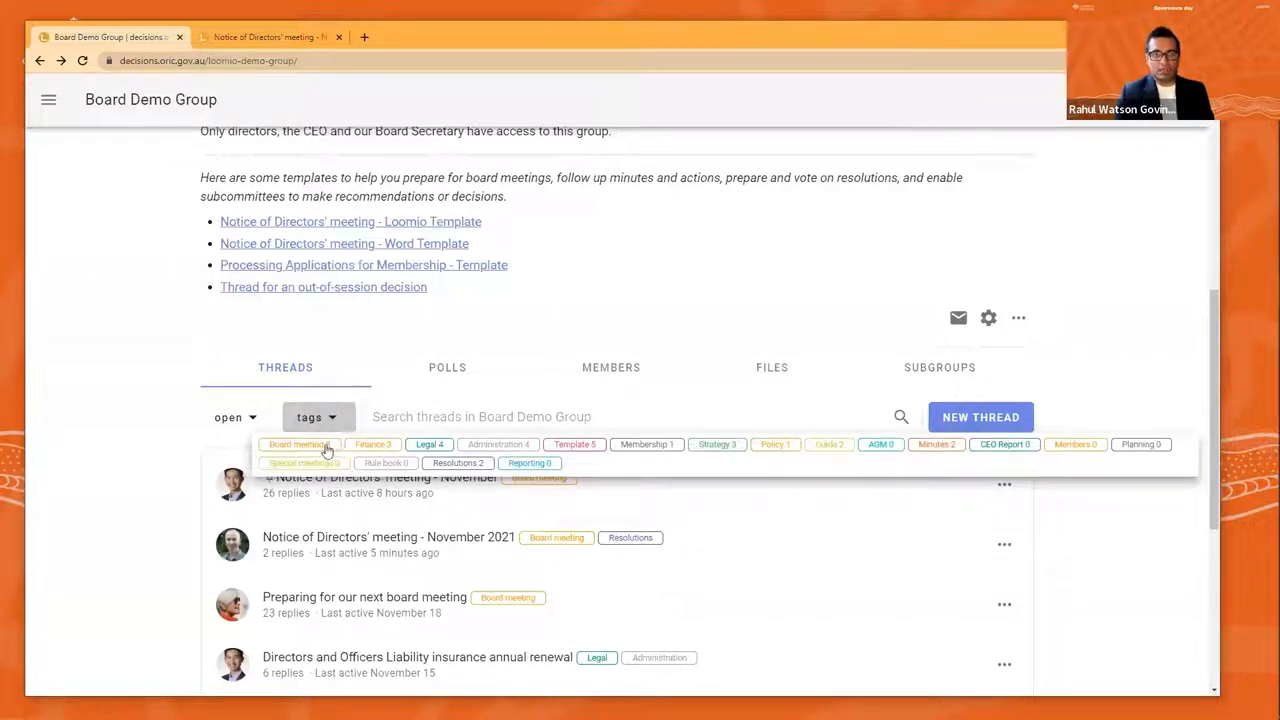
left_click(298, 444)
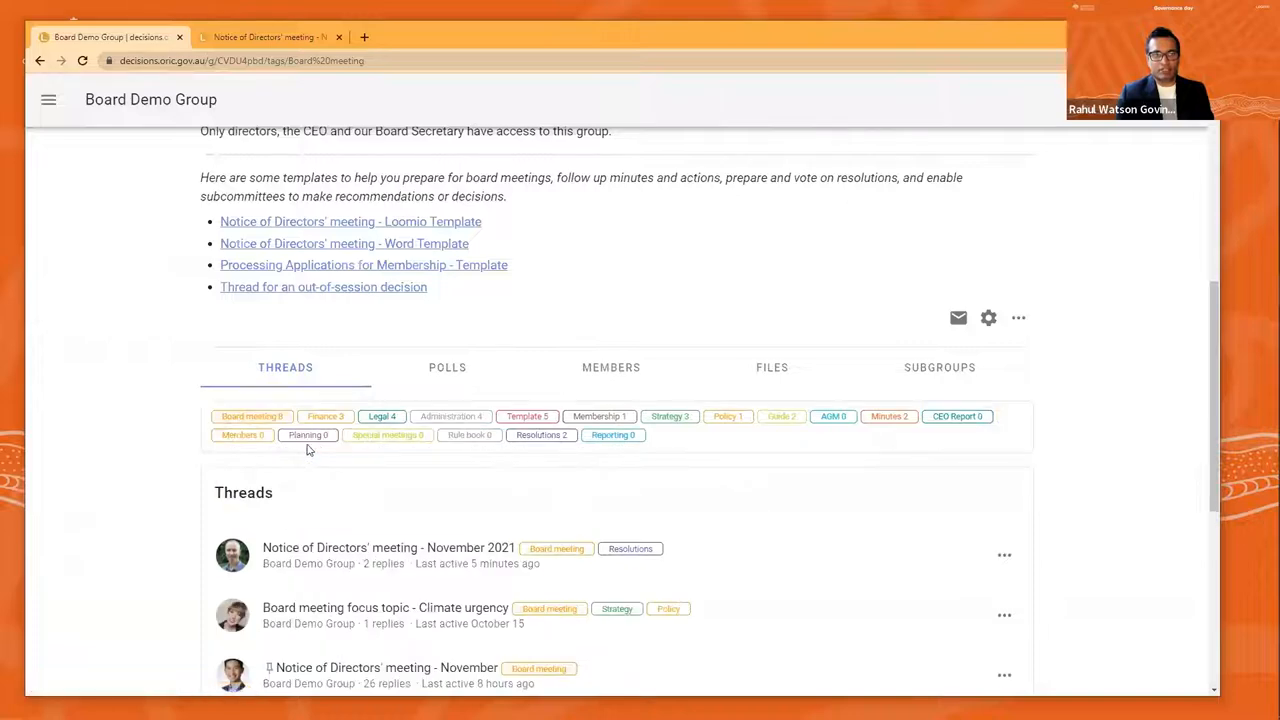
scroll("down", 3)
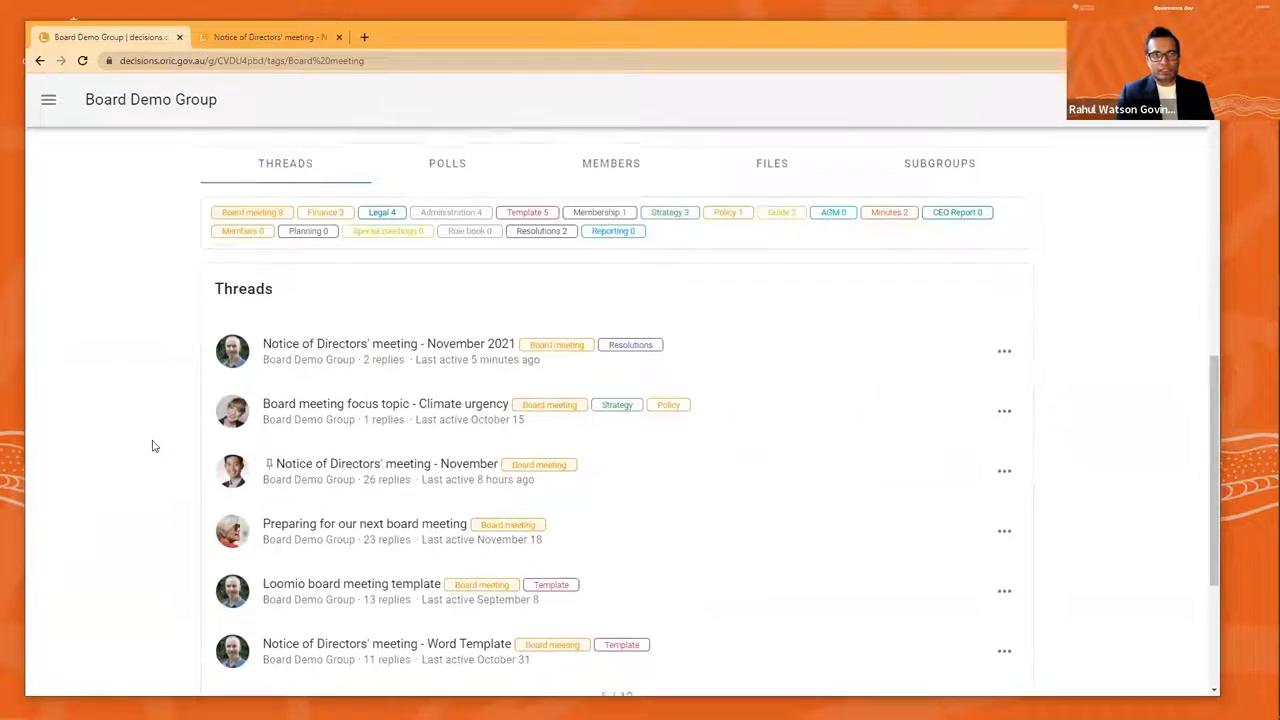
scroll("down", 3)
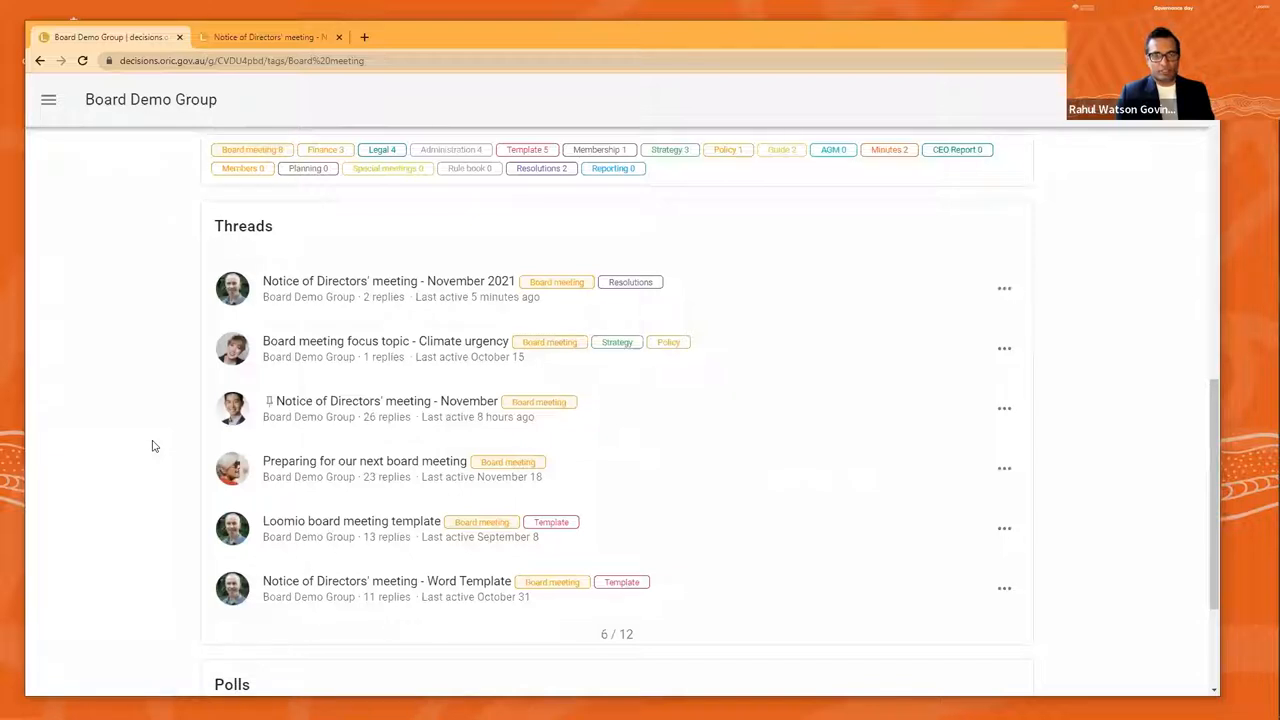
scroll("down", 3)
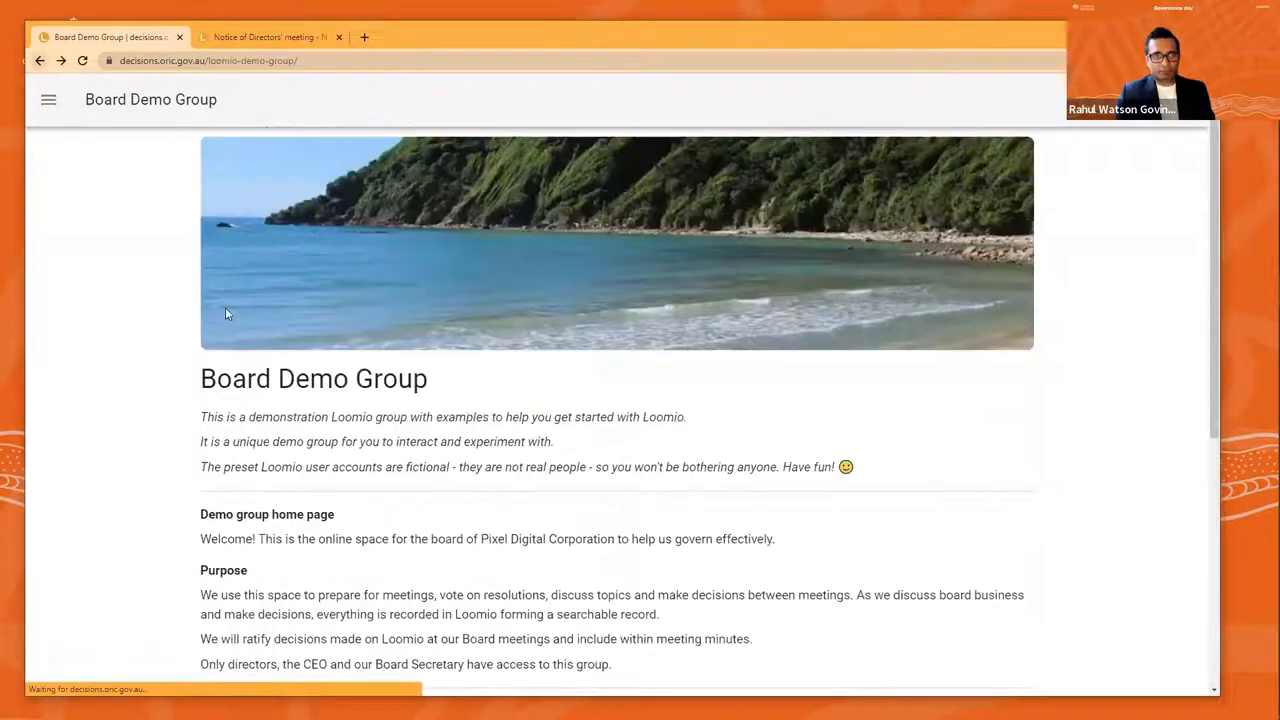
Scroll to the threads list and show the thread status filter options
scroll("down", 3)
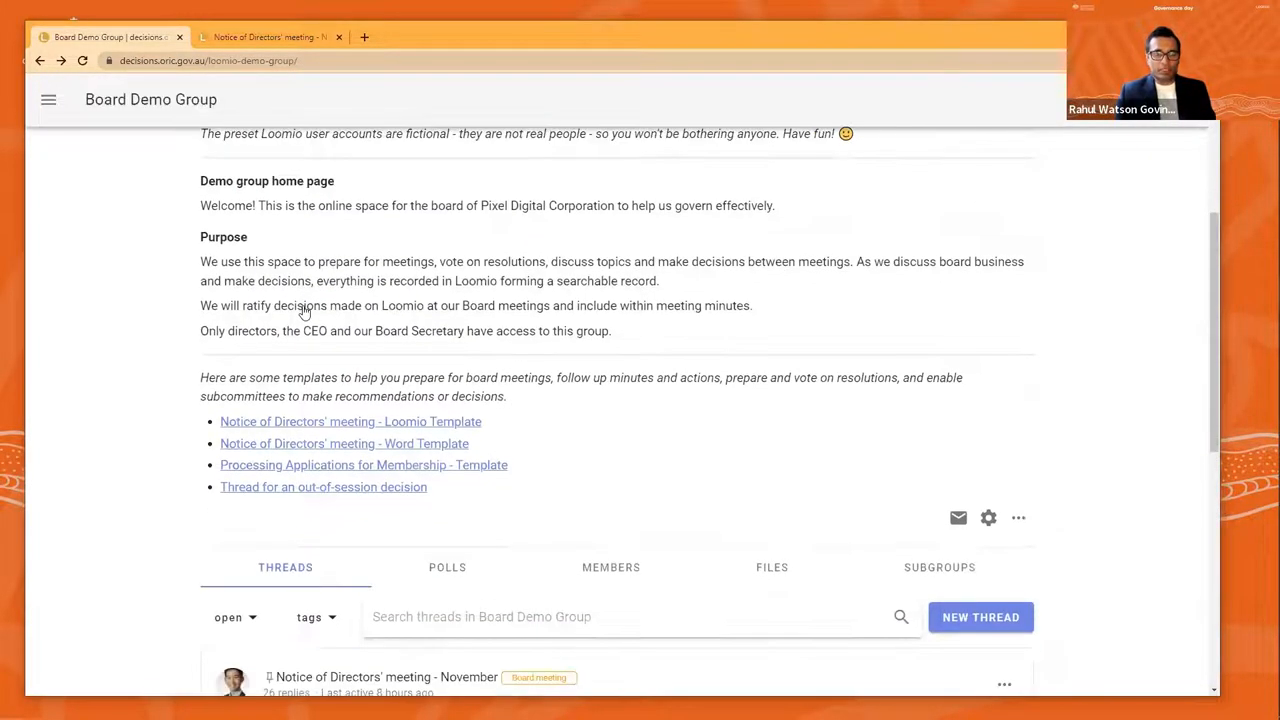
scroll("down", 3)
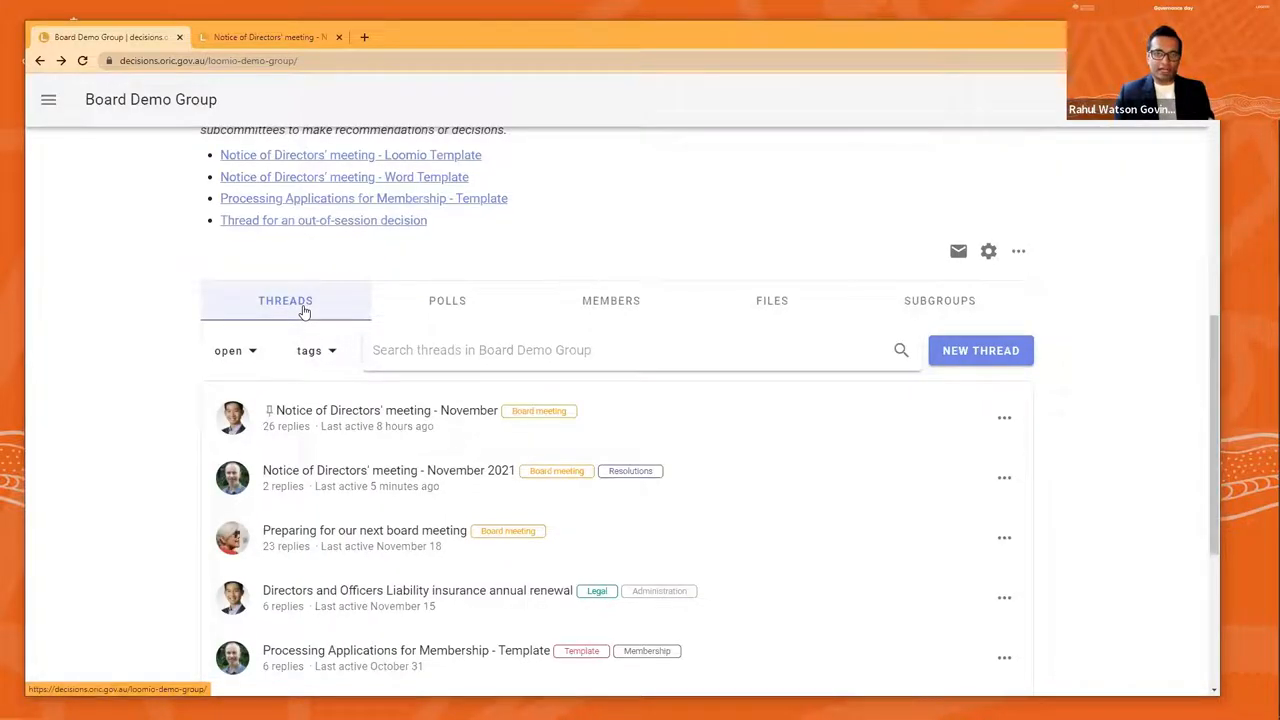
left_click(234, 350)
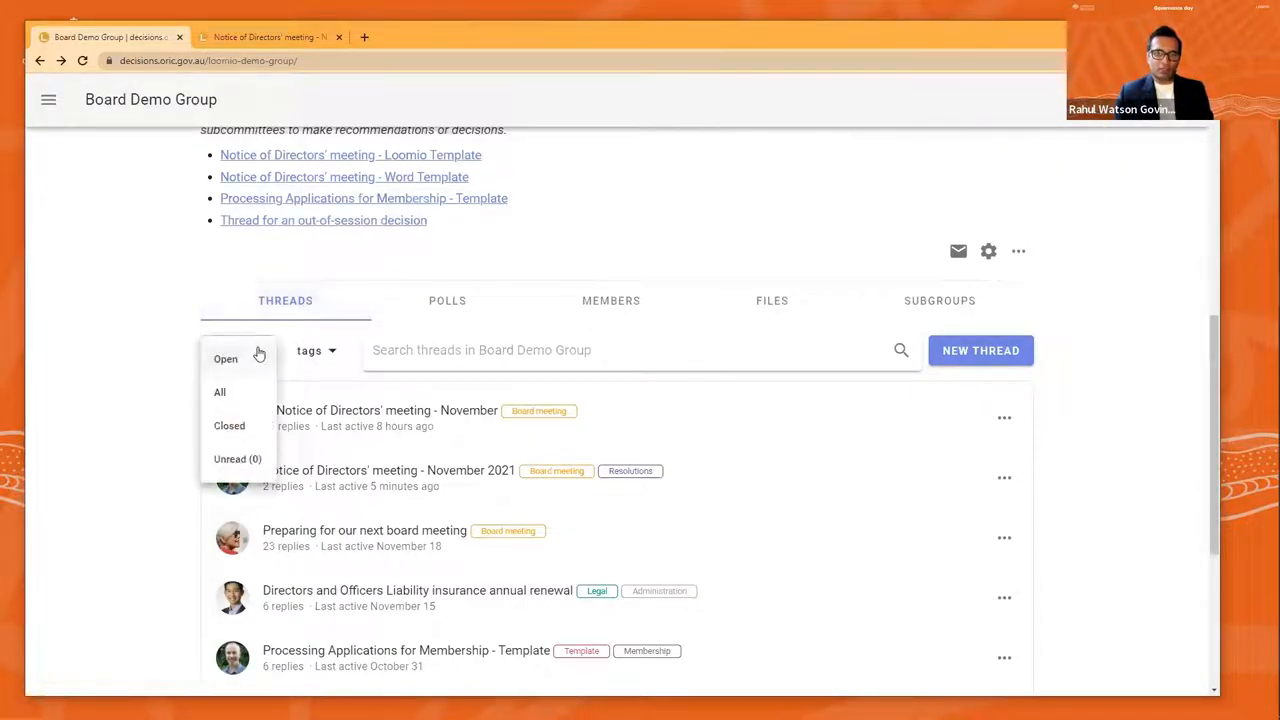
mouse_move(230, 425)
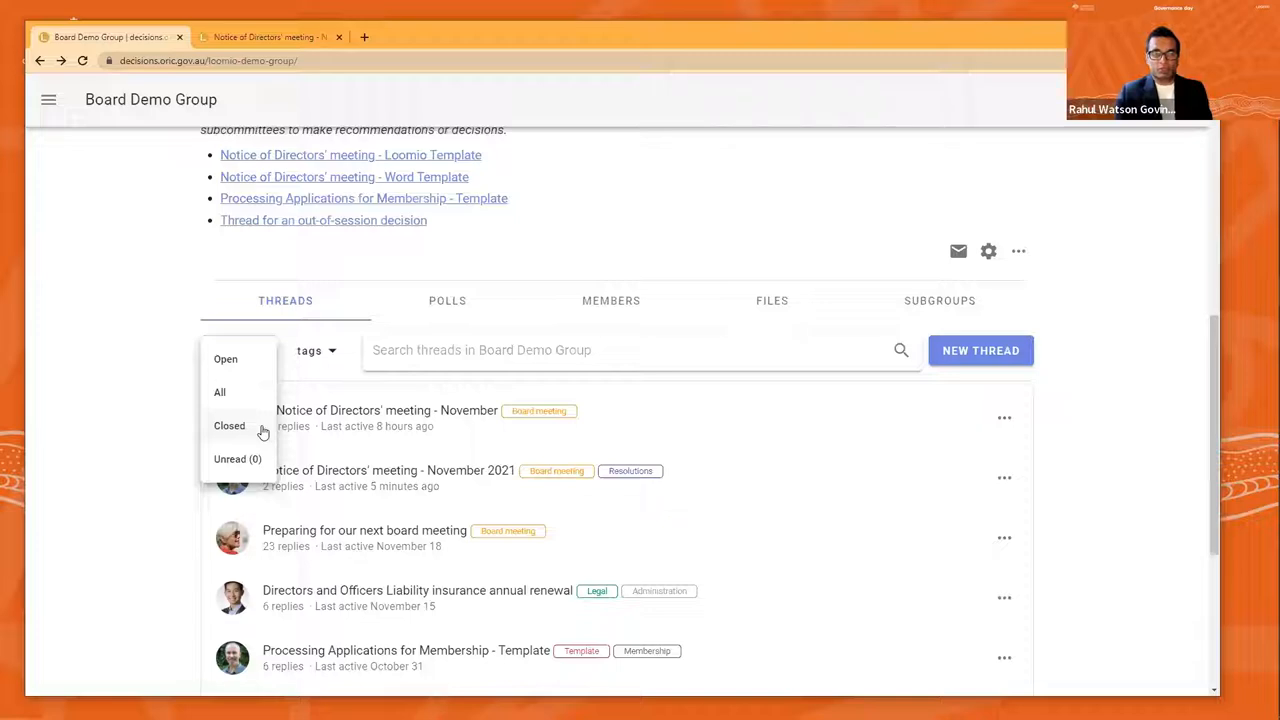
Close the Notice of Directors' meeting - November 2021 thread from its options menu
left_click(390, 470)
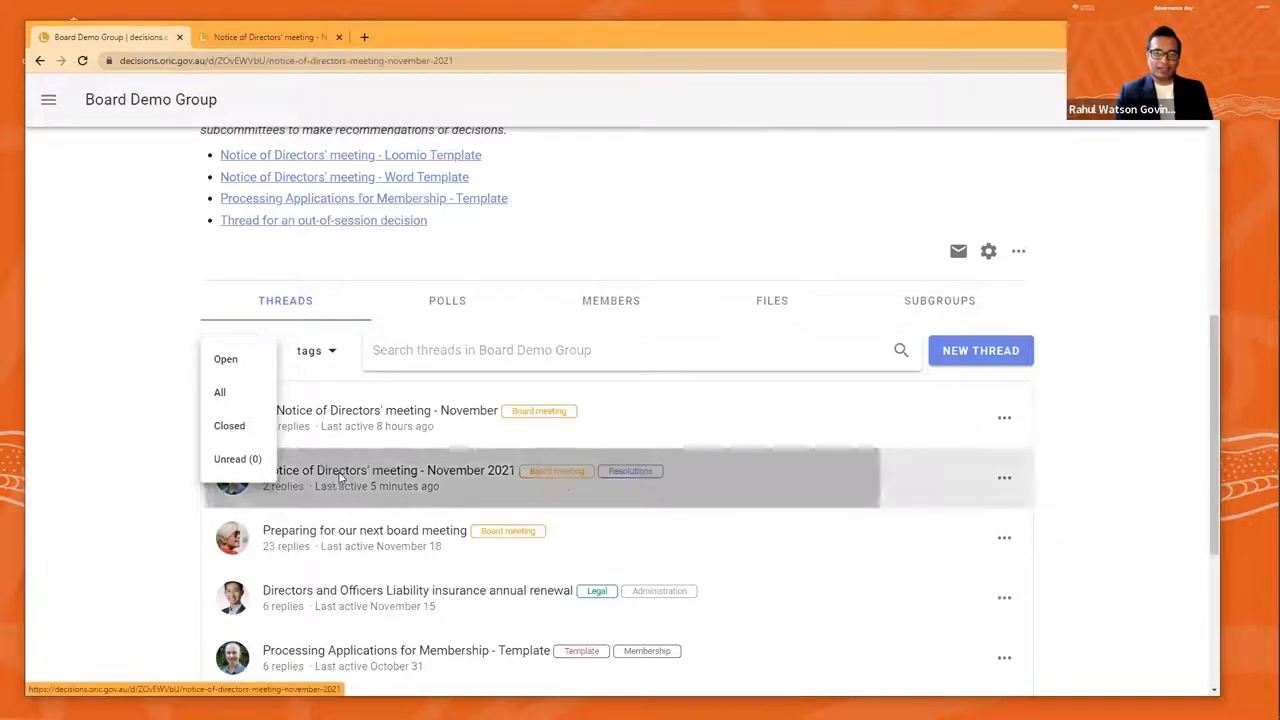
left_click(388, 470)
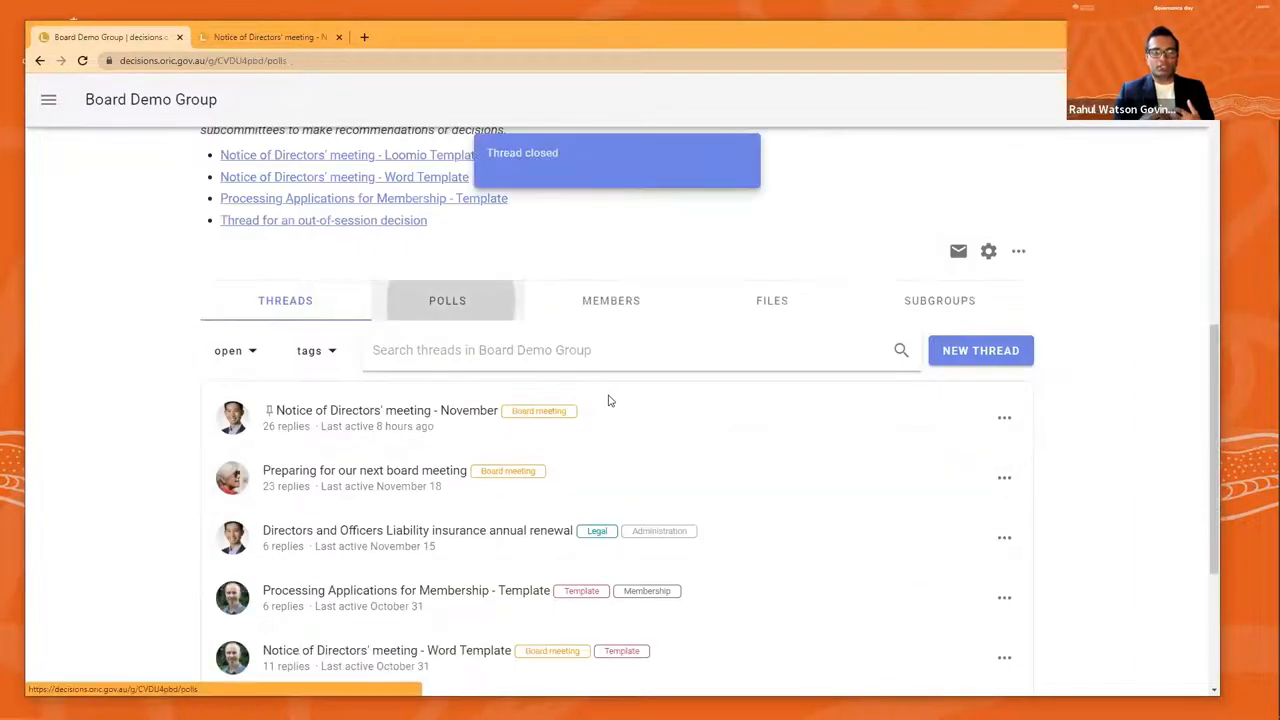
Show the Board Demo Group's Polls list with its open and closed decisions
left_click(447, 300)
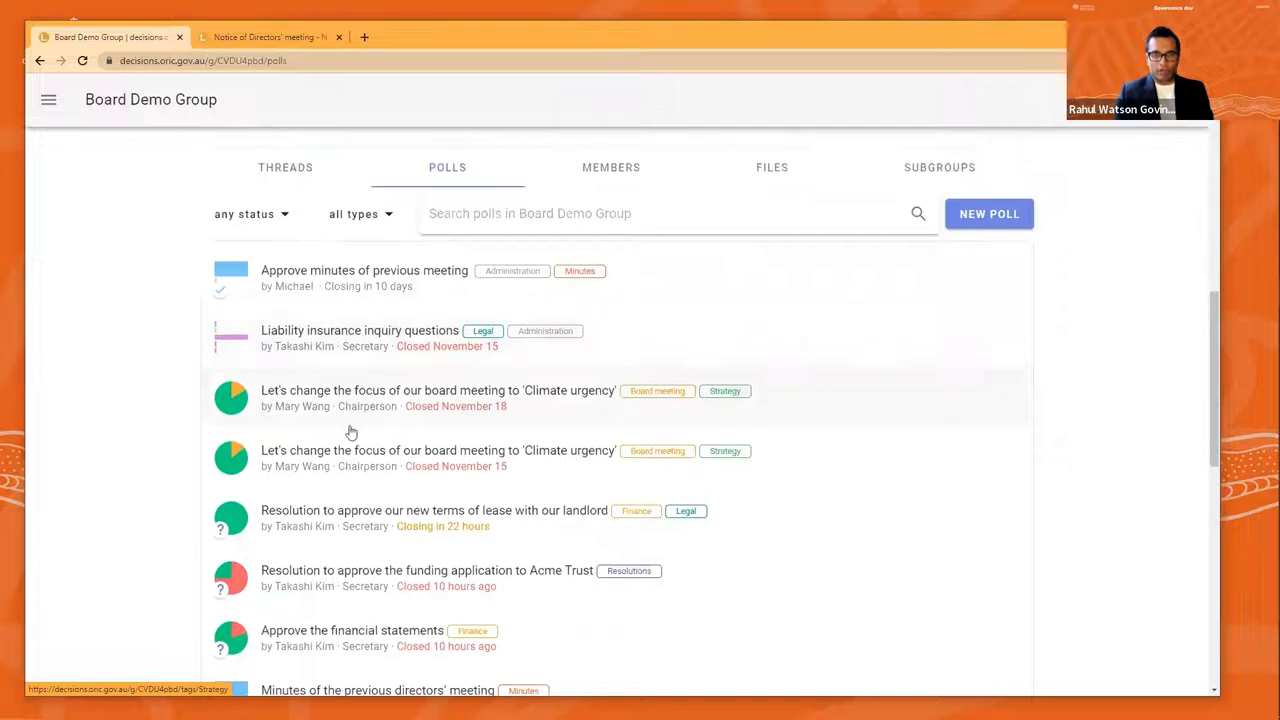
mouse_move(158, 368)
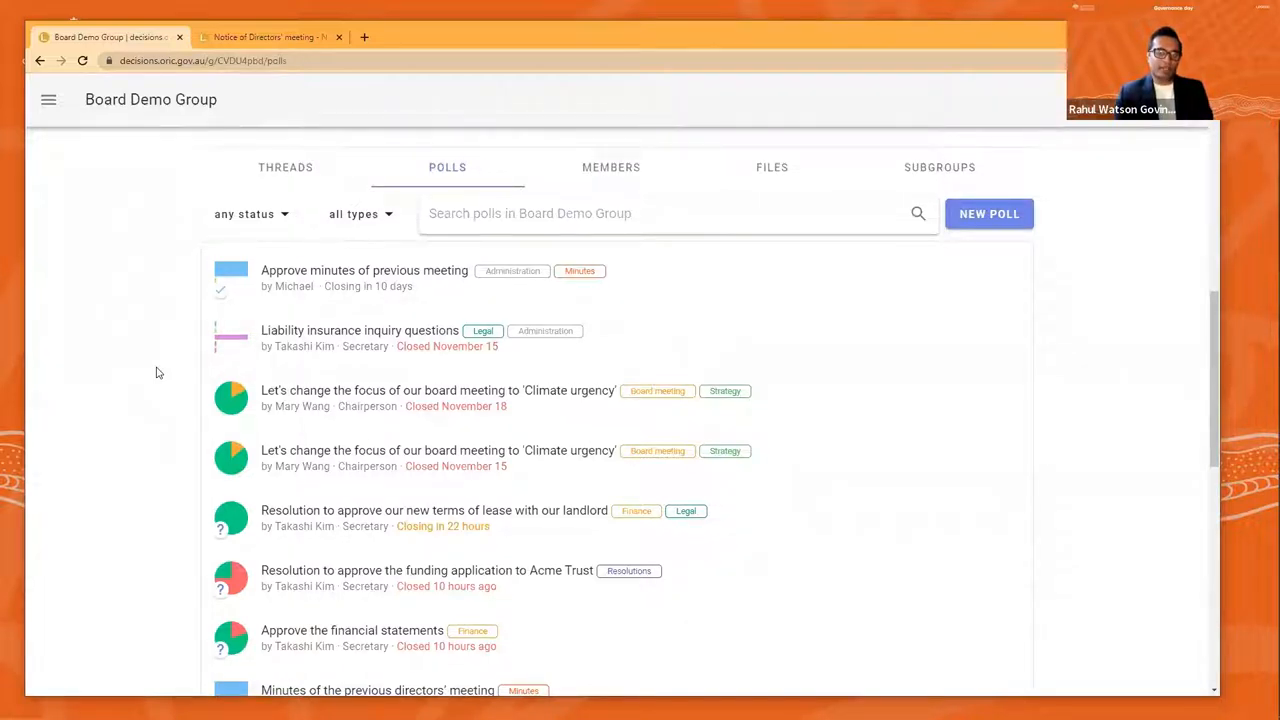
mouse_move(320, 340)
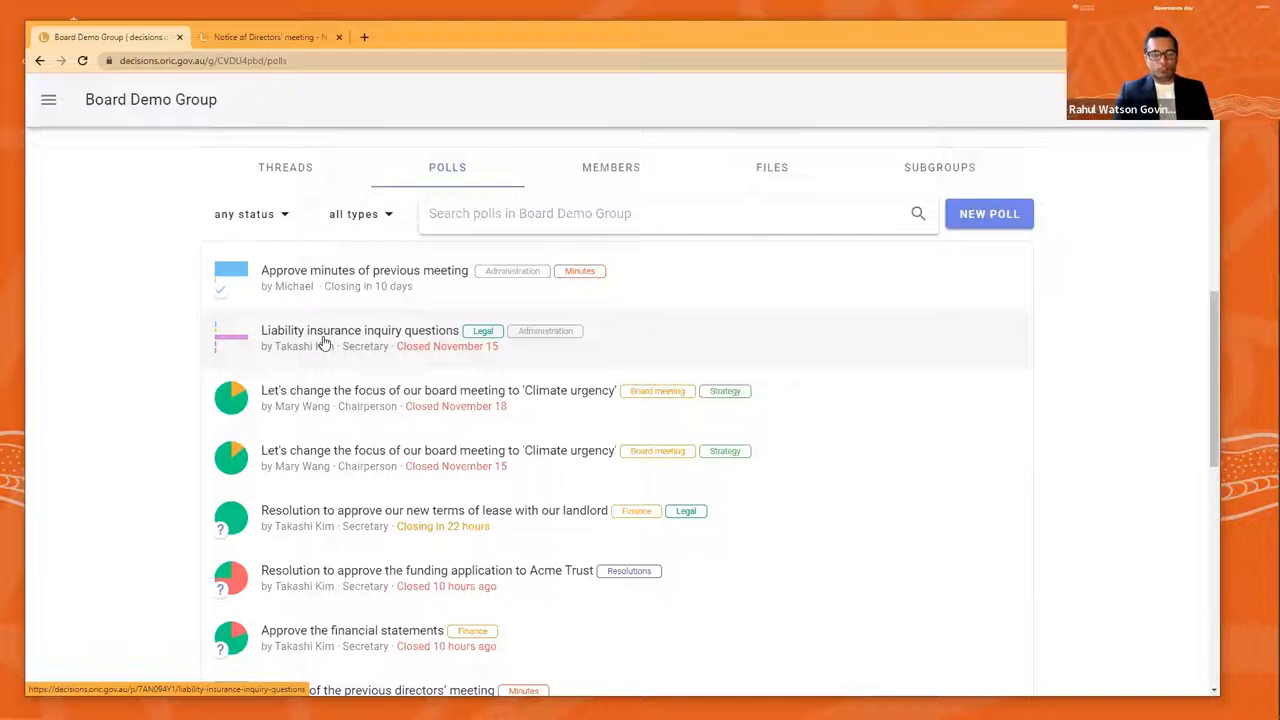
mouse_move(203, 516)
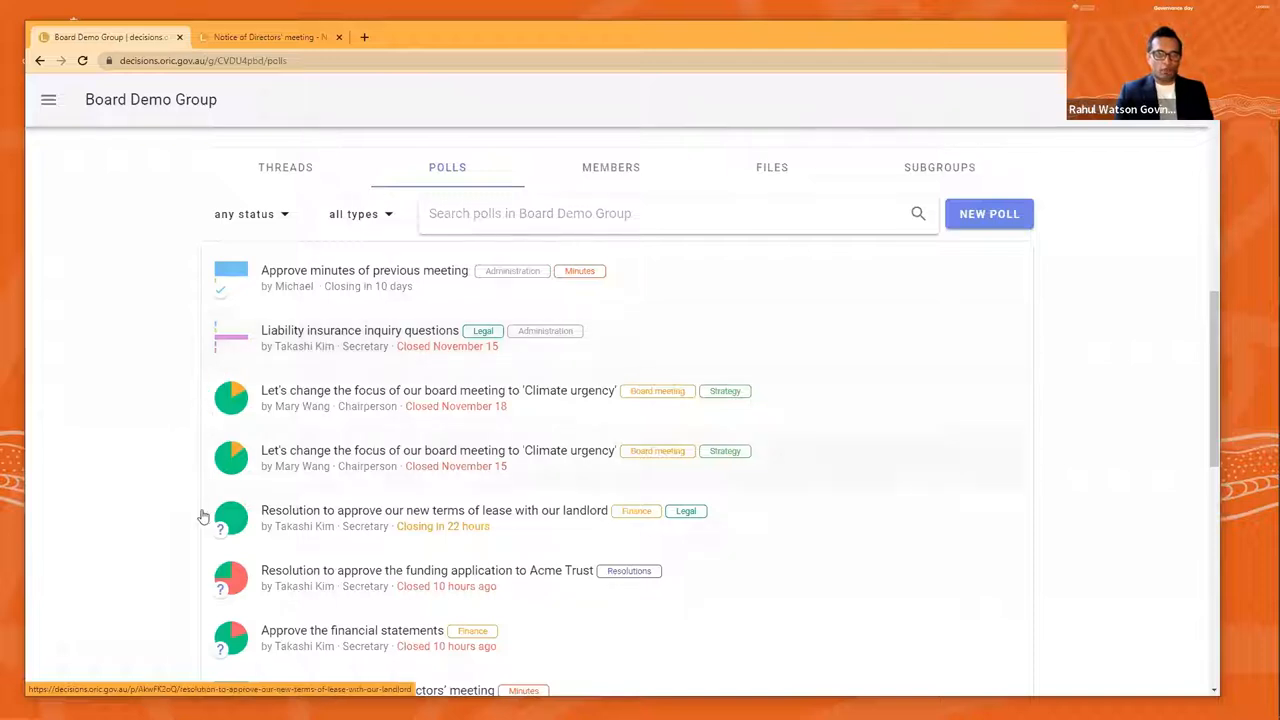
mouse_move(356, 527)
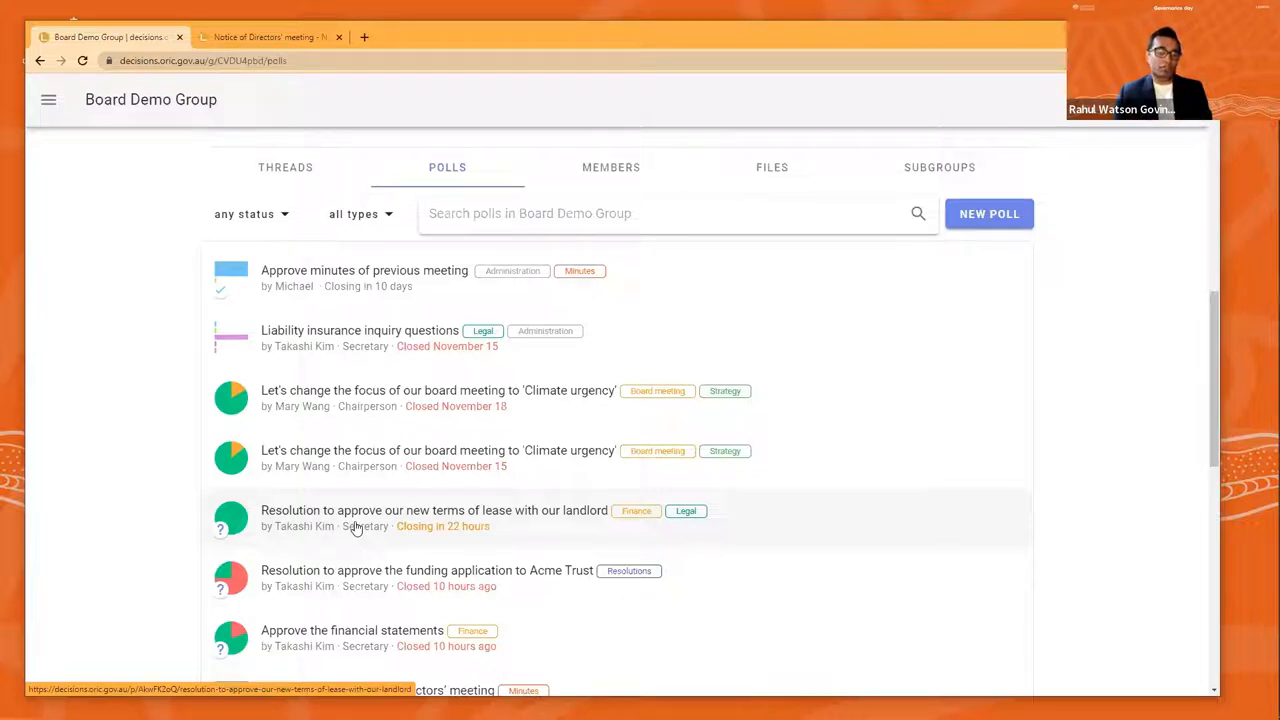
mouse_move(143, 527)
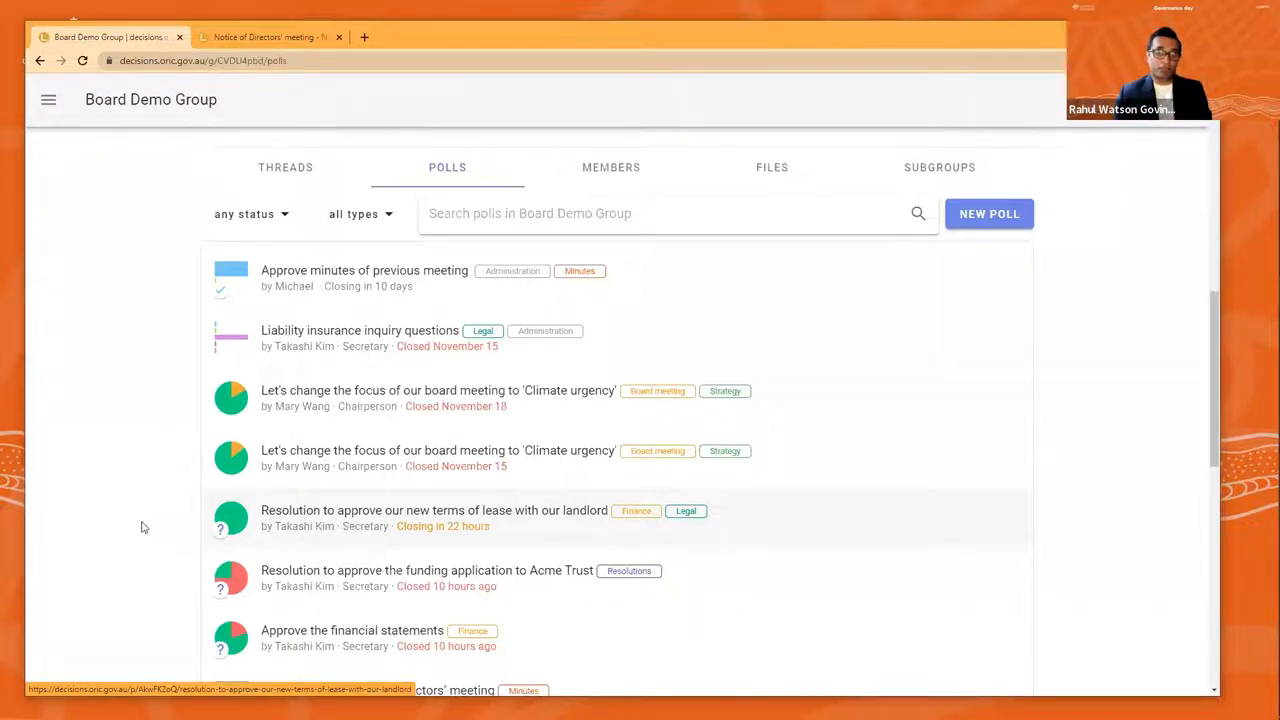
mouse_move(128, 518)
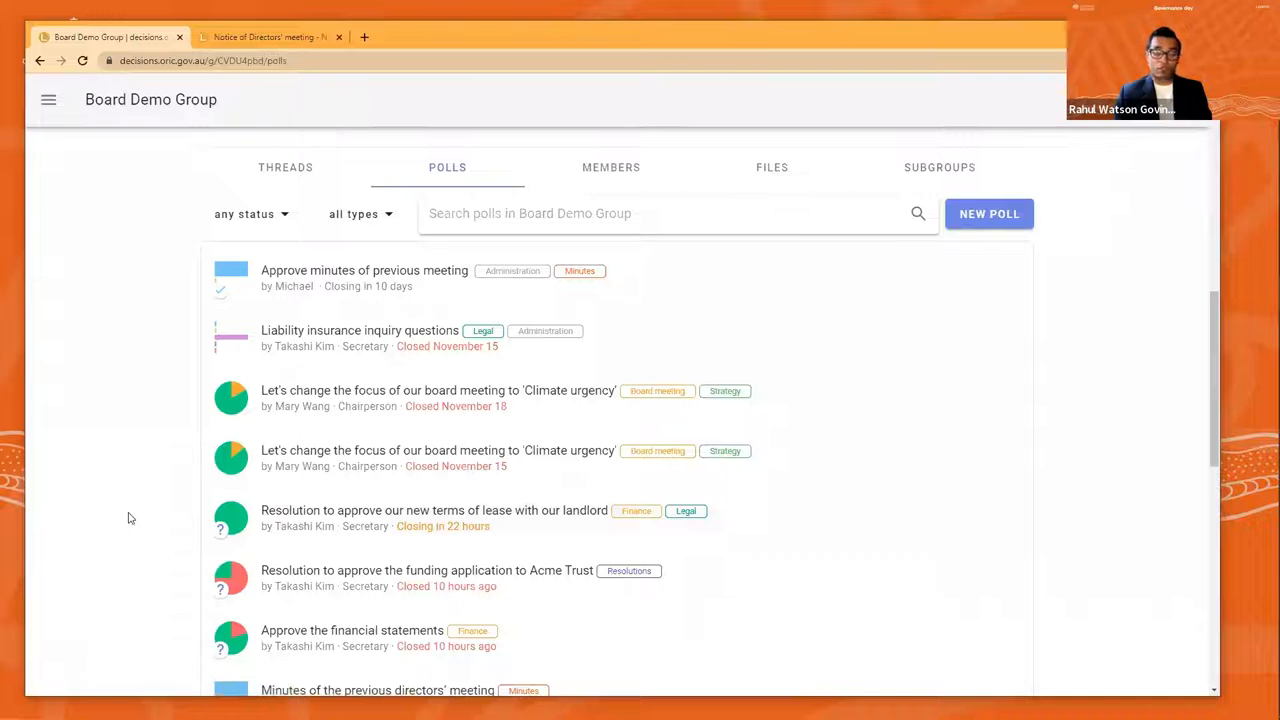